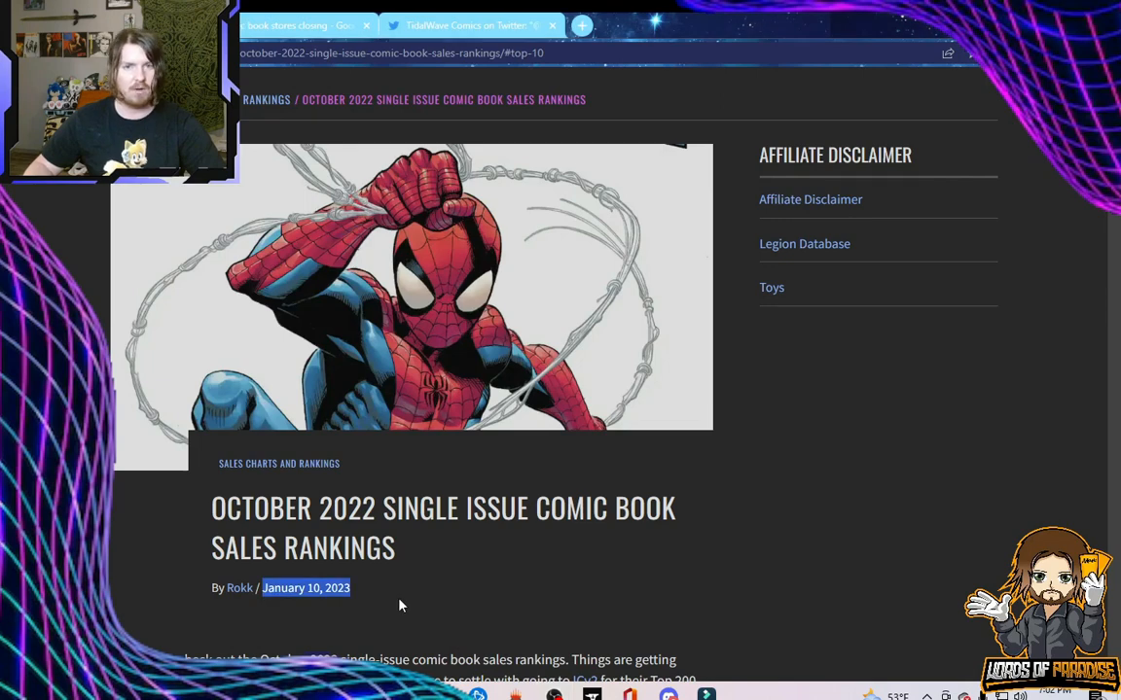
mouse_move(406, 602)
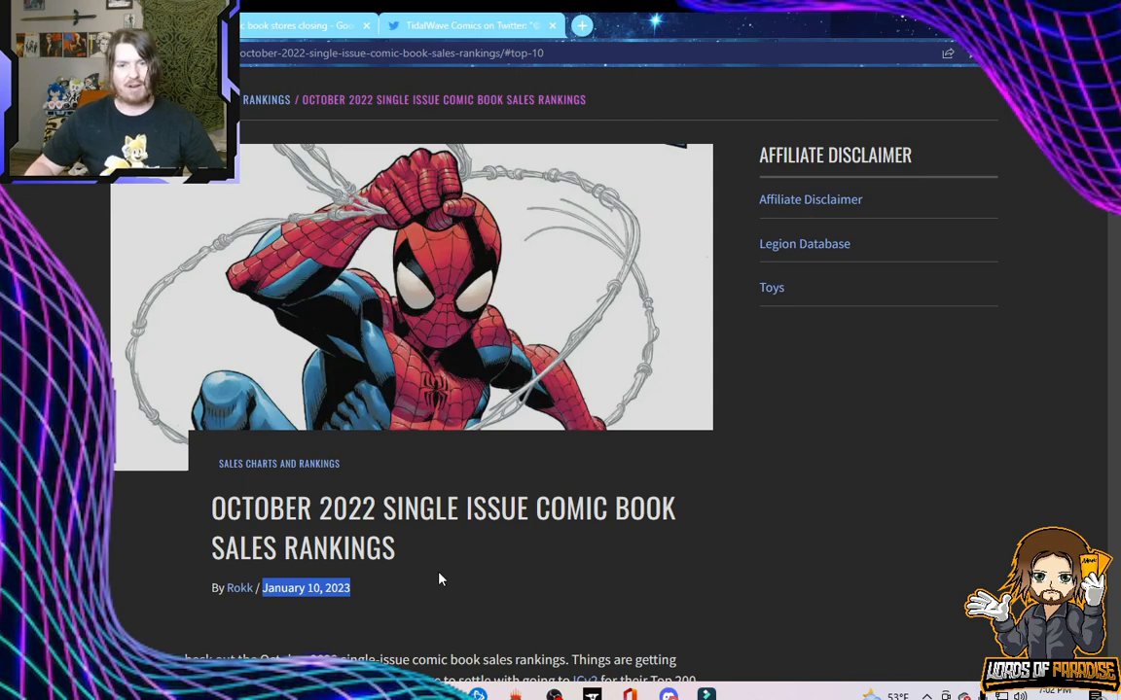
Scroll past the header image and intro to the top 10–100 section links.
scroll(down, 3)
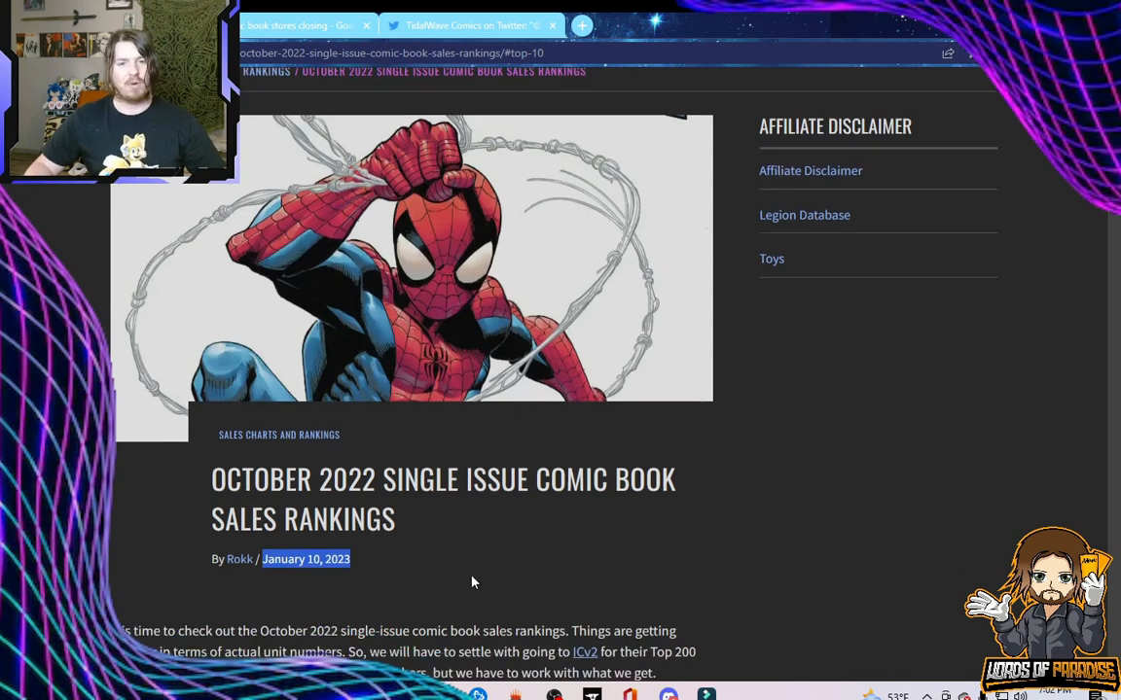
scroll(down, 3)
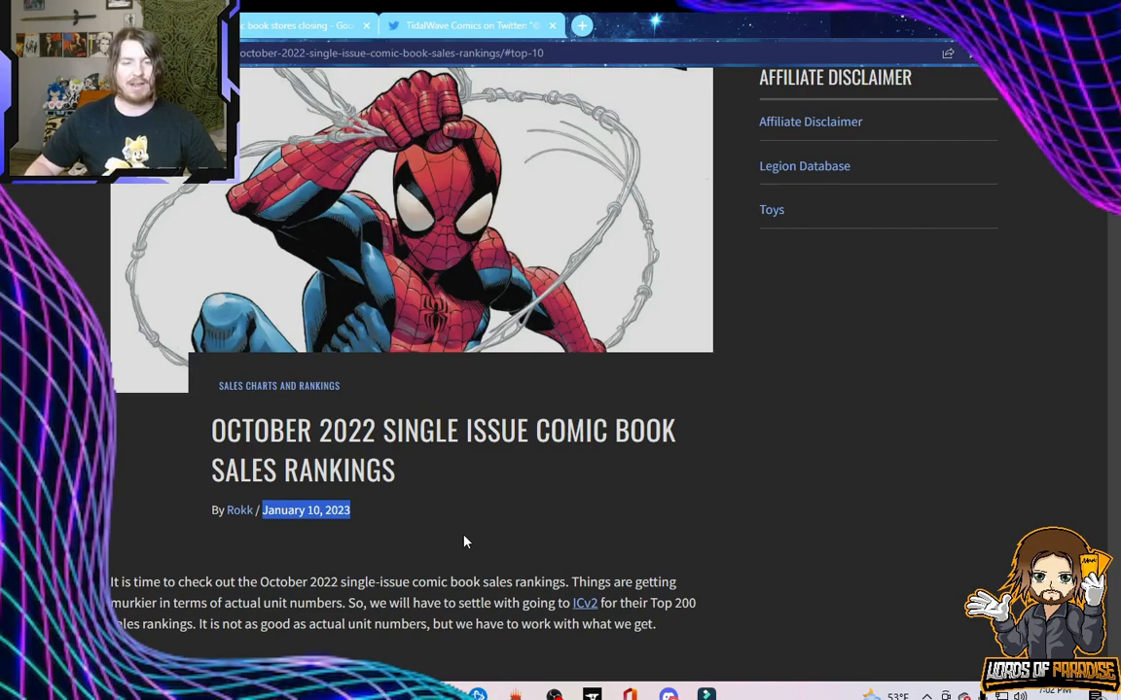
scroll(down, 3)
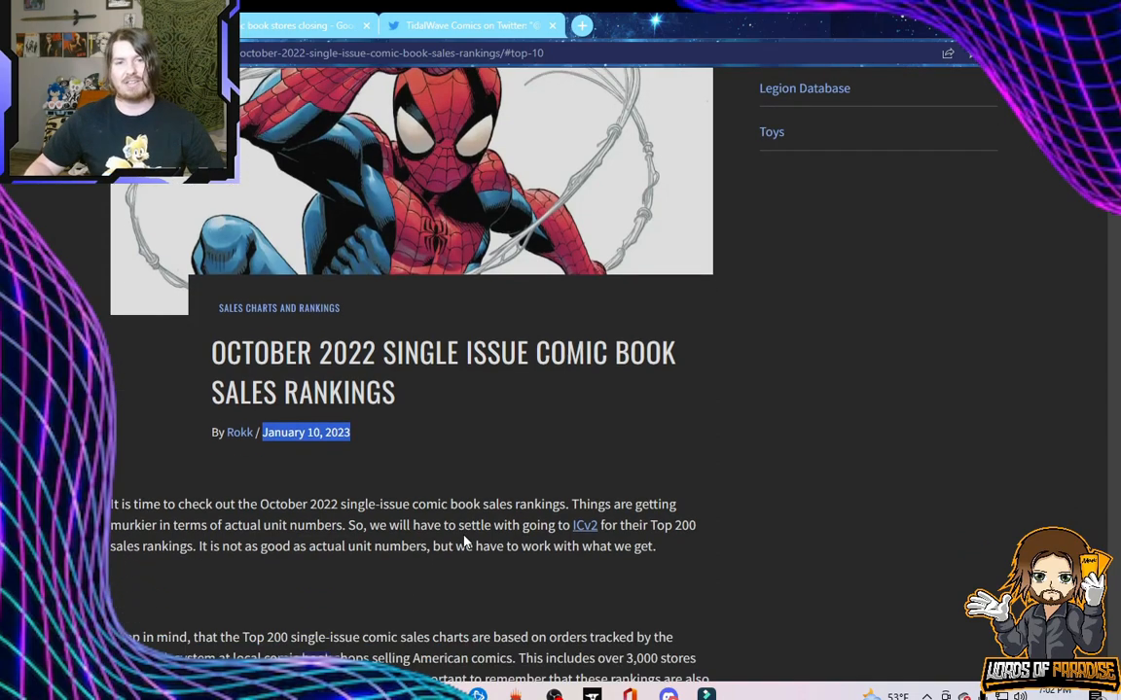
scroll(down, 3)
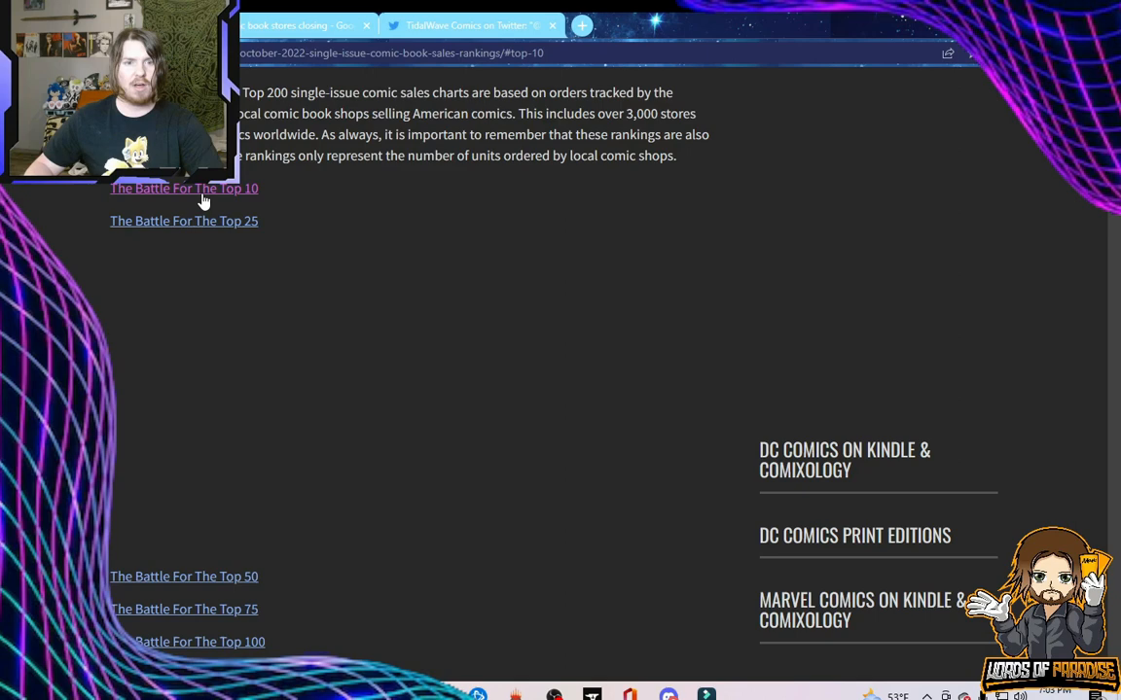
Follow 'The Battle For The Top 10' link to the Spider-Man #1-led list.
click(184, 188)
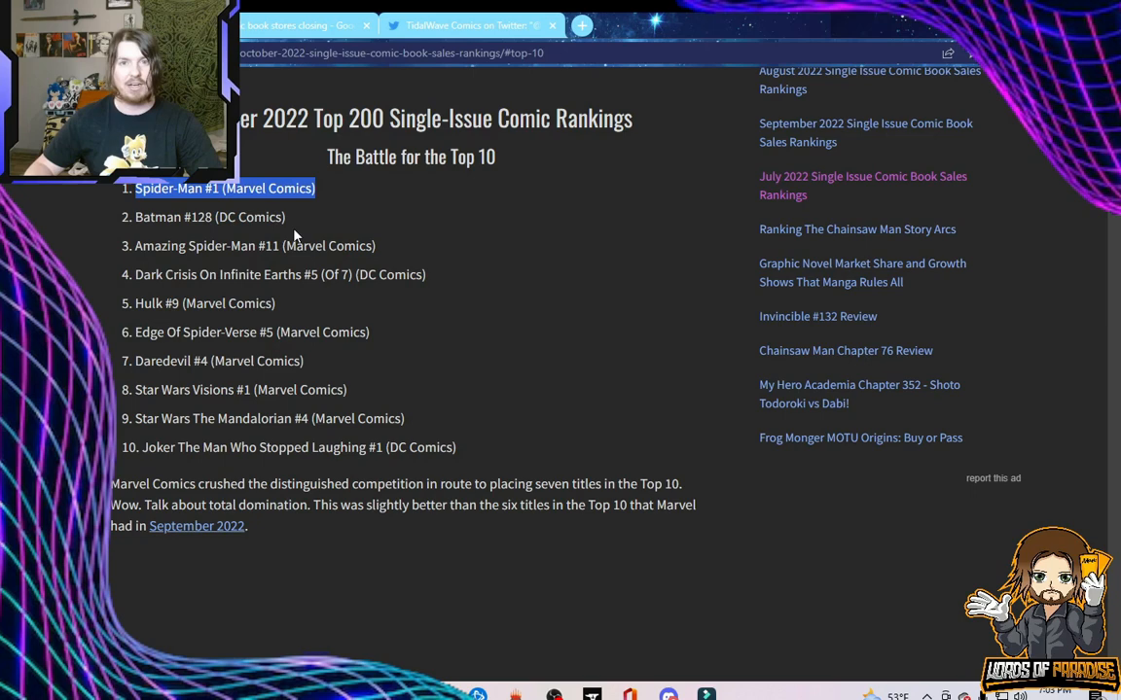
mouse_move(133, 253)
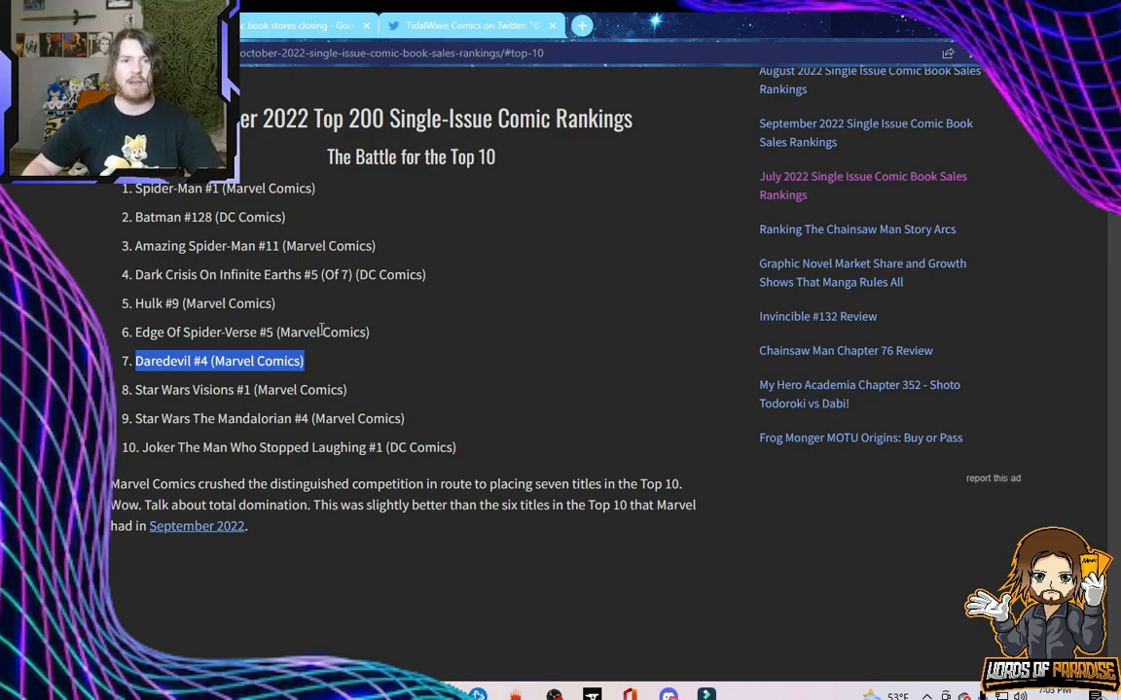
Scroll to ranks 11–25 and highlight the Deadly Neighborhood Spider-Man entry.
scroll(down, 3)
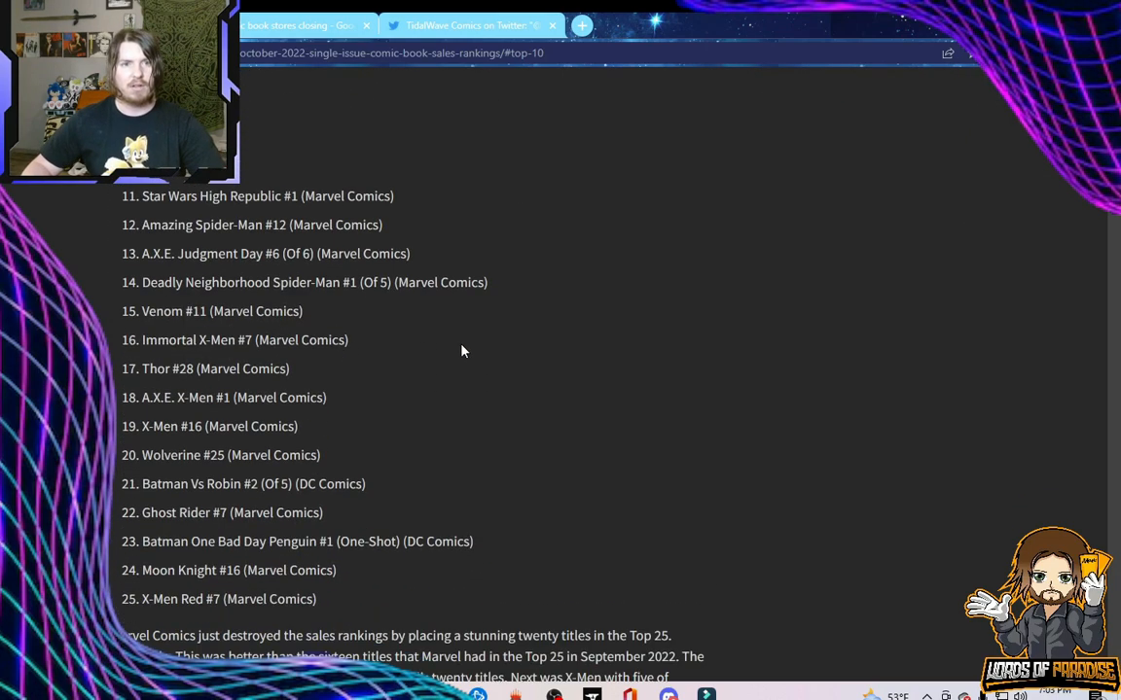
mouse_move(260, 271)
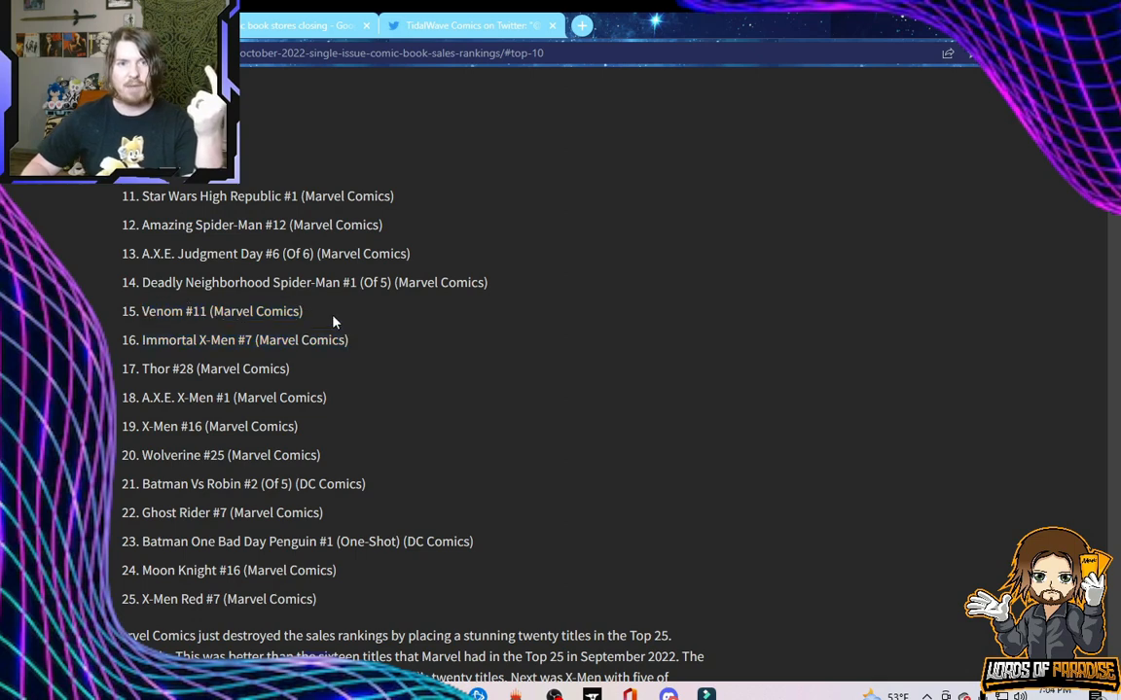
drag(141, 283, 408, 282)
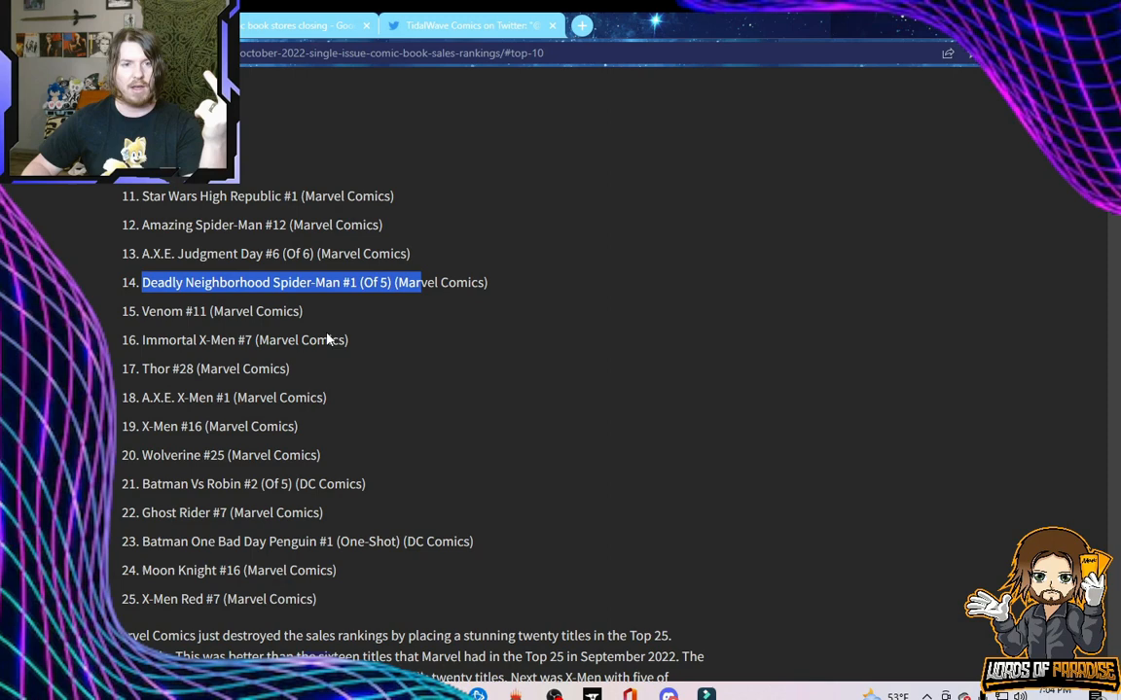
mouse_move(146, 622)
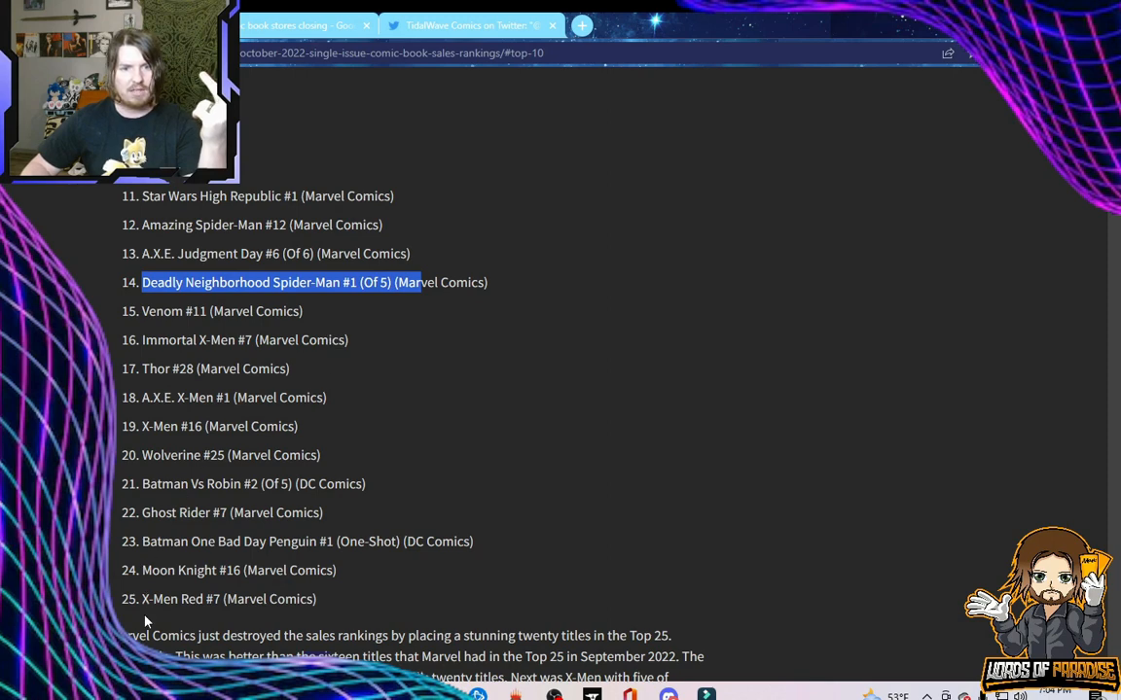
mouse_move(351, 519)
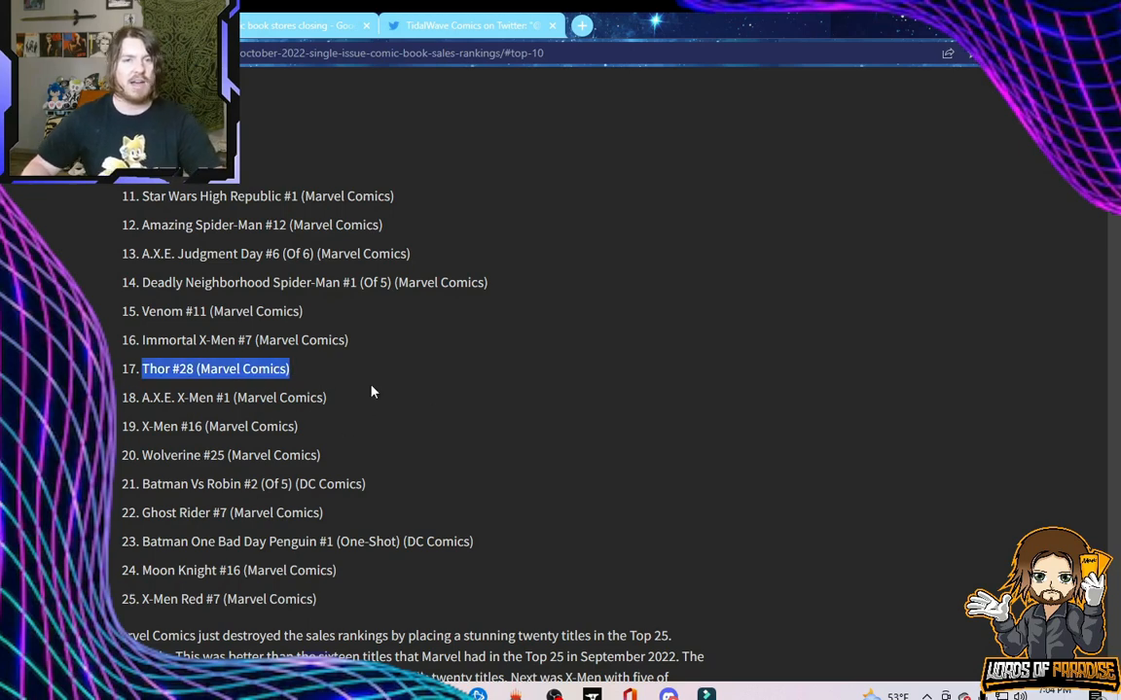
mouse_move(251, 202)
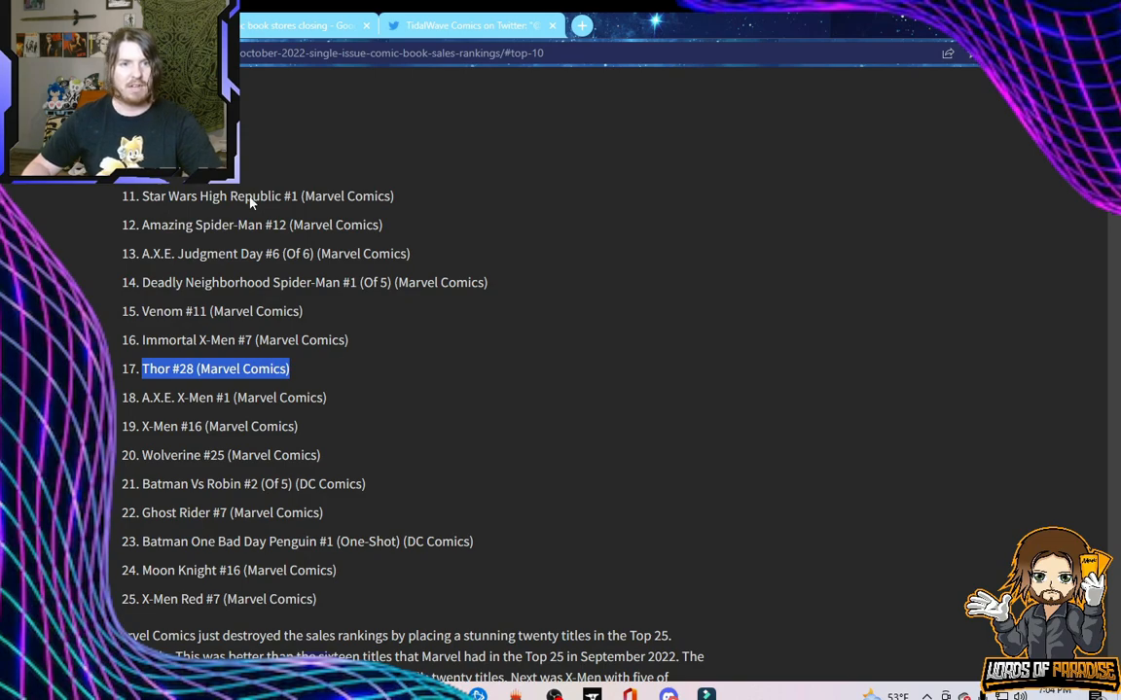
mouse_move(465, 429)
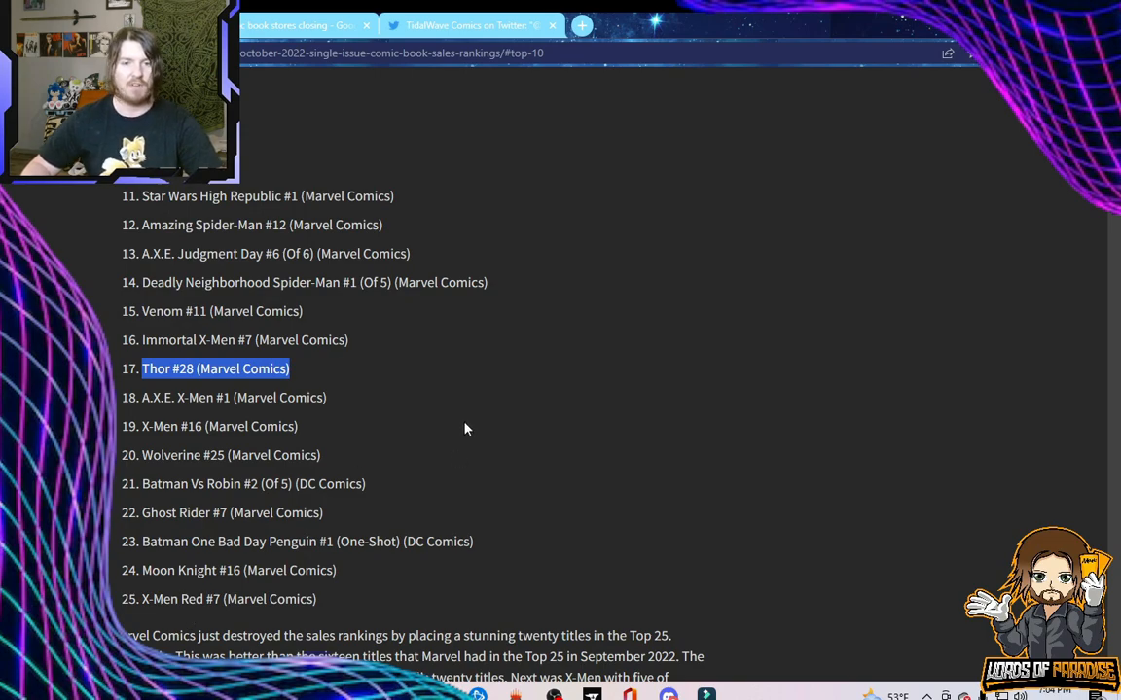
Scroll through ranks 51–100 and franchise sections, highlighting Mantle Swap titles 74–96.
scroll(down, 3)
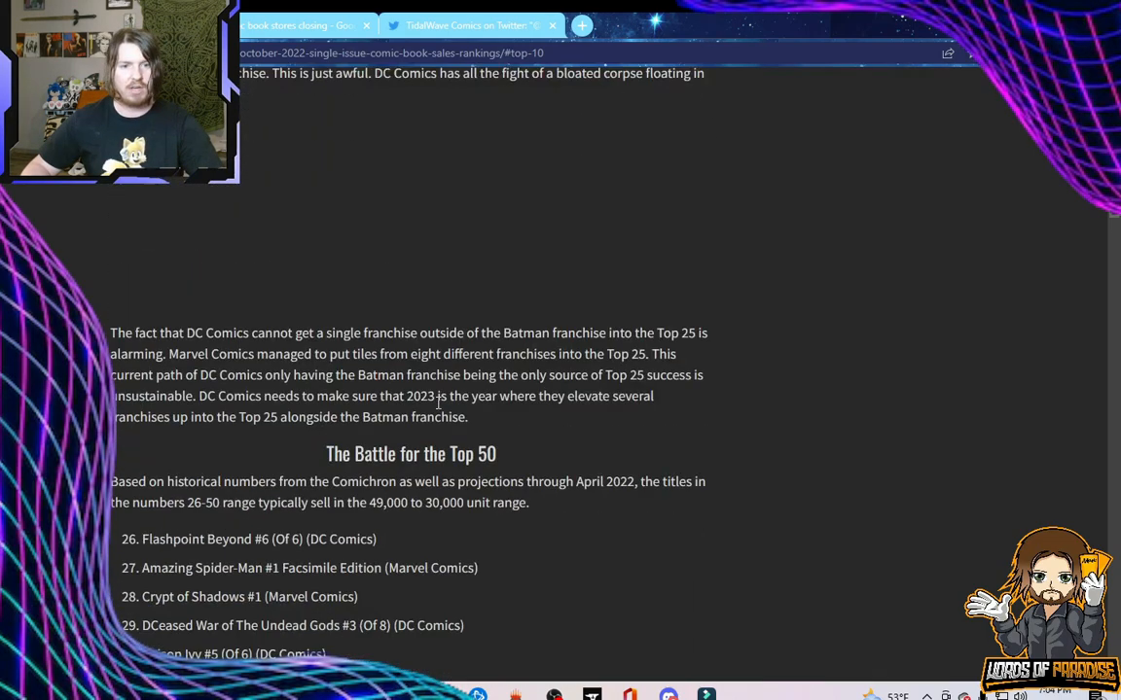
scroll(down, 3)
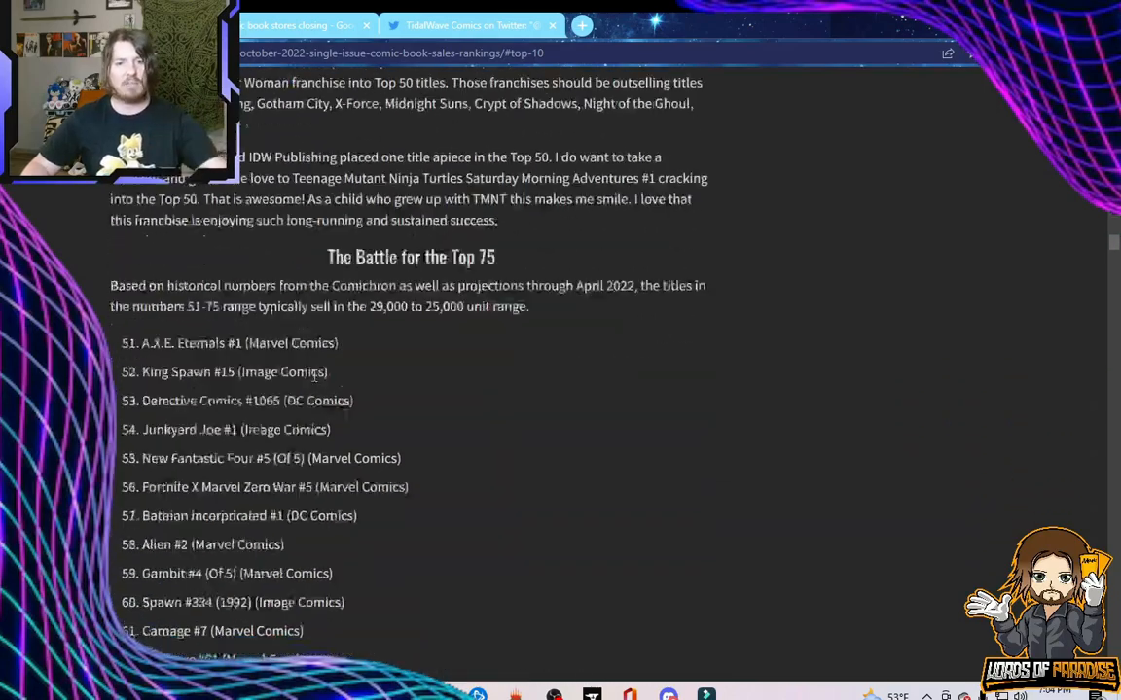
scroll(down, 3)
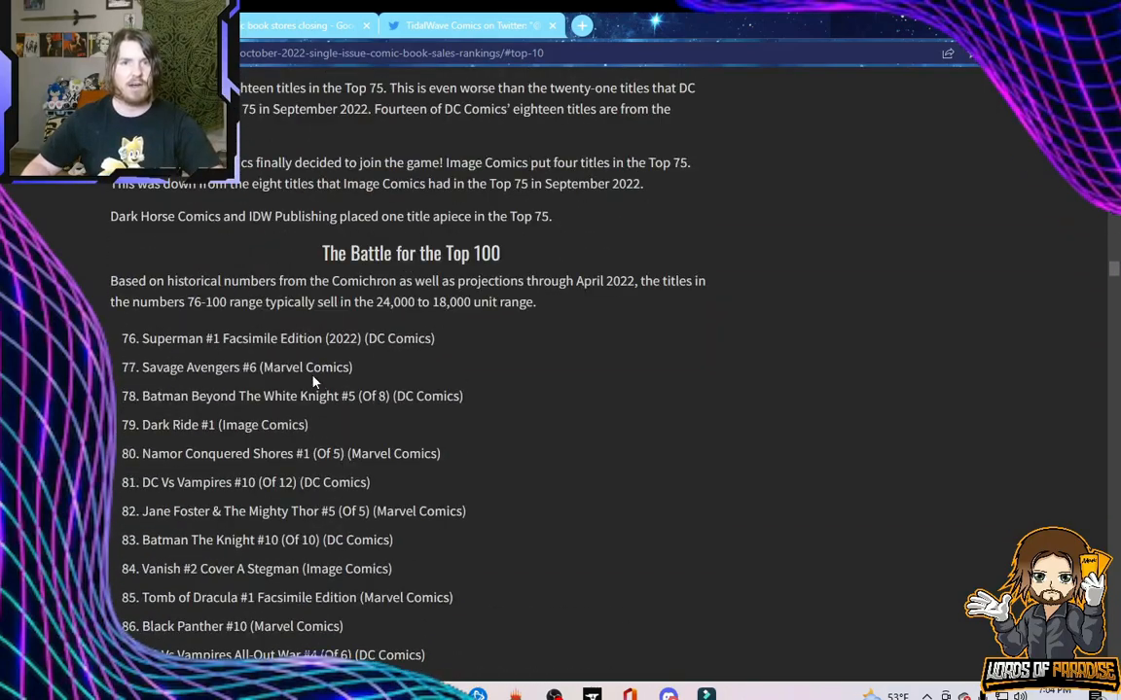
scroll(down, 3)
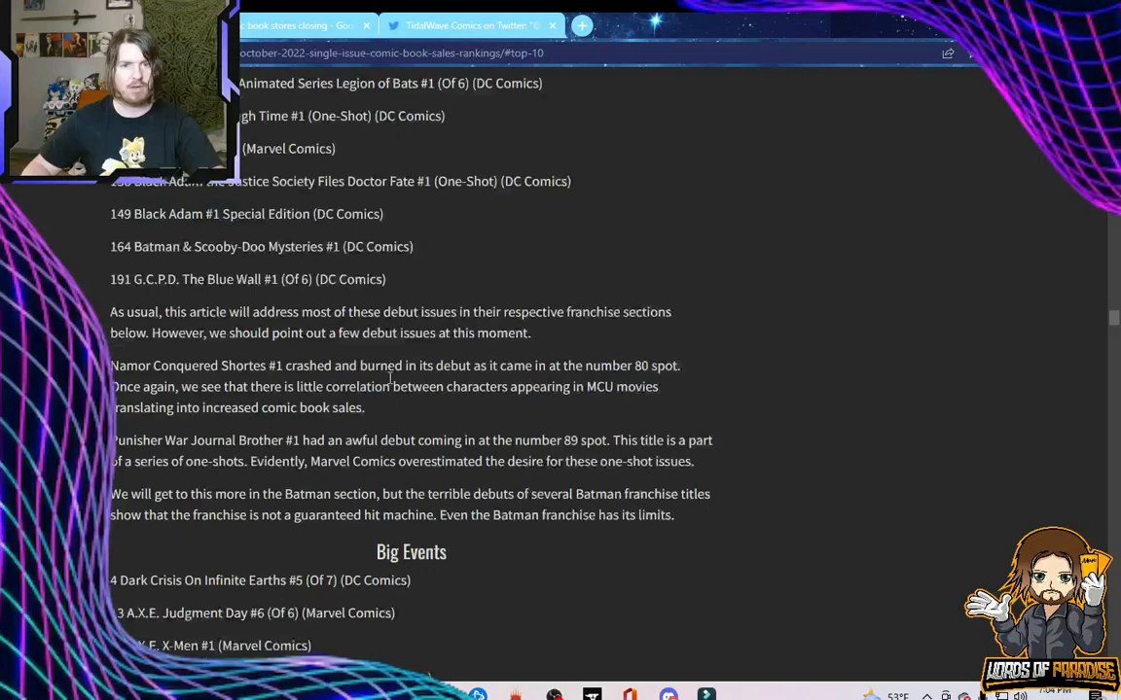
scroll(down, 3)
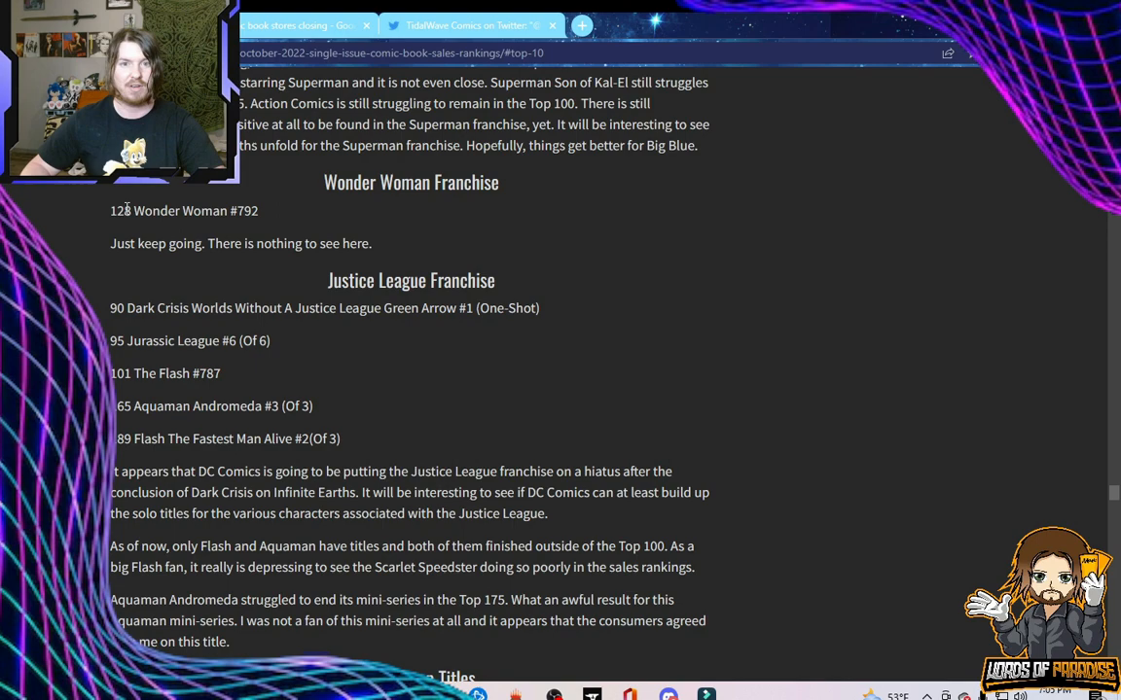
scroll(down, 3)
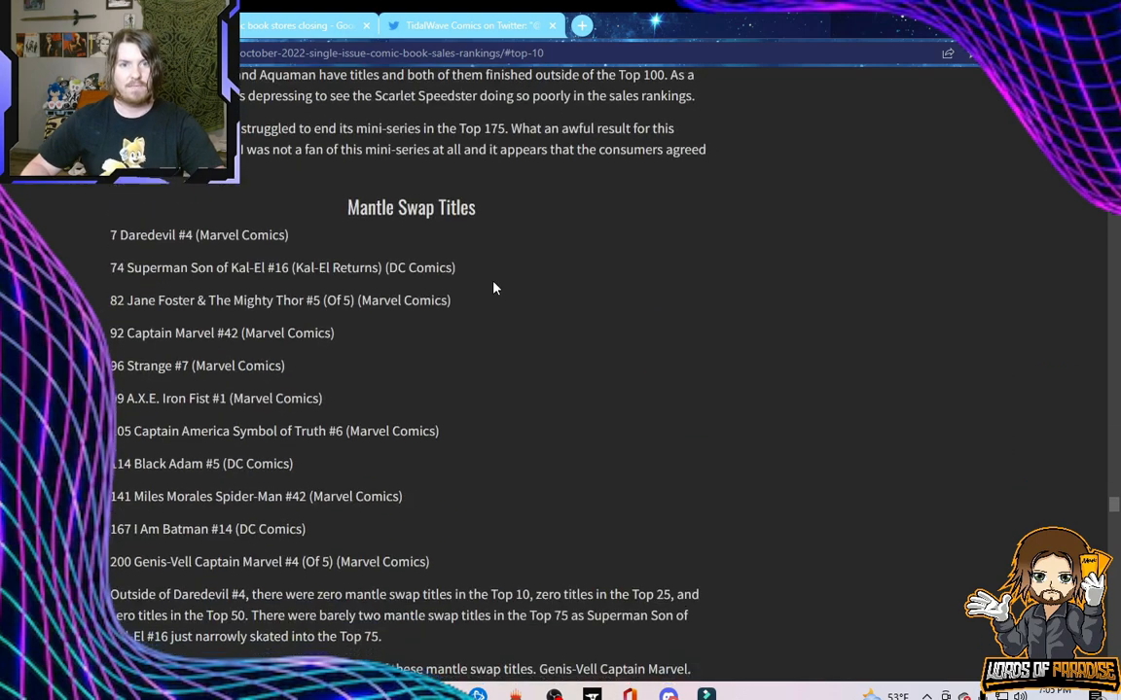
scroll(down, 3)
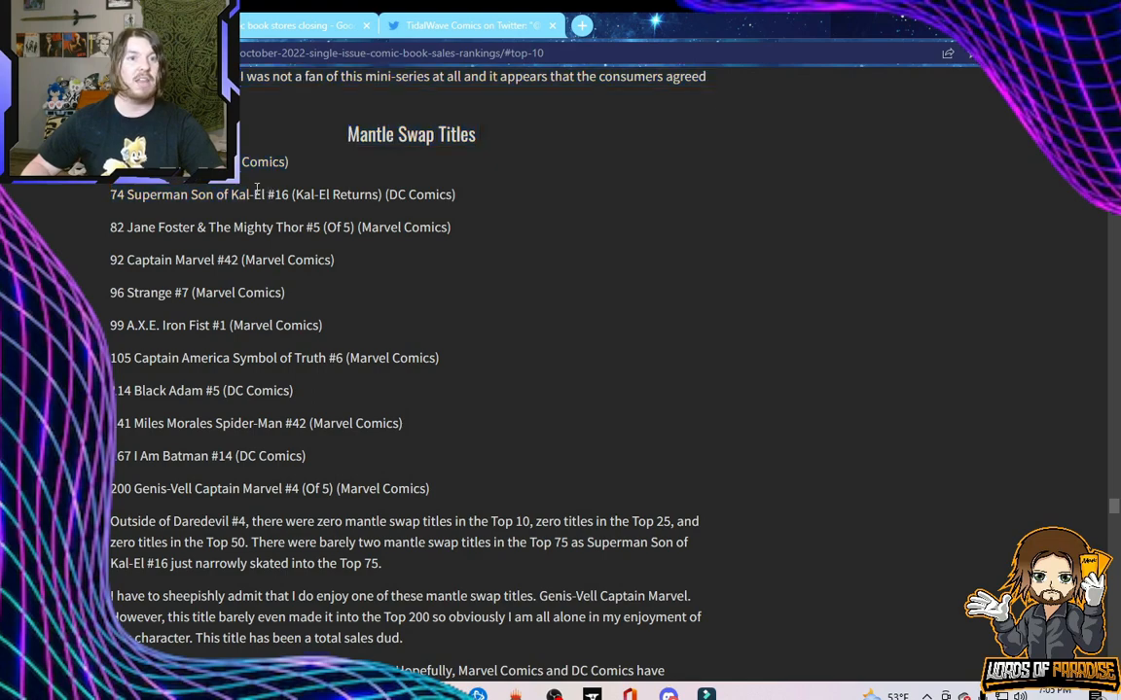
drag(111, 194, 205, 292)
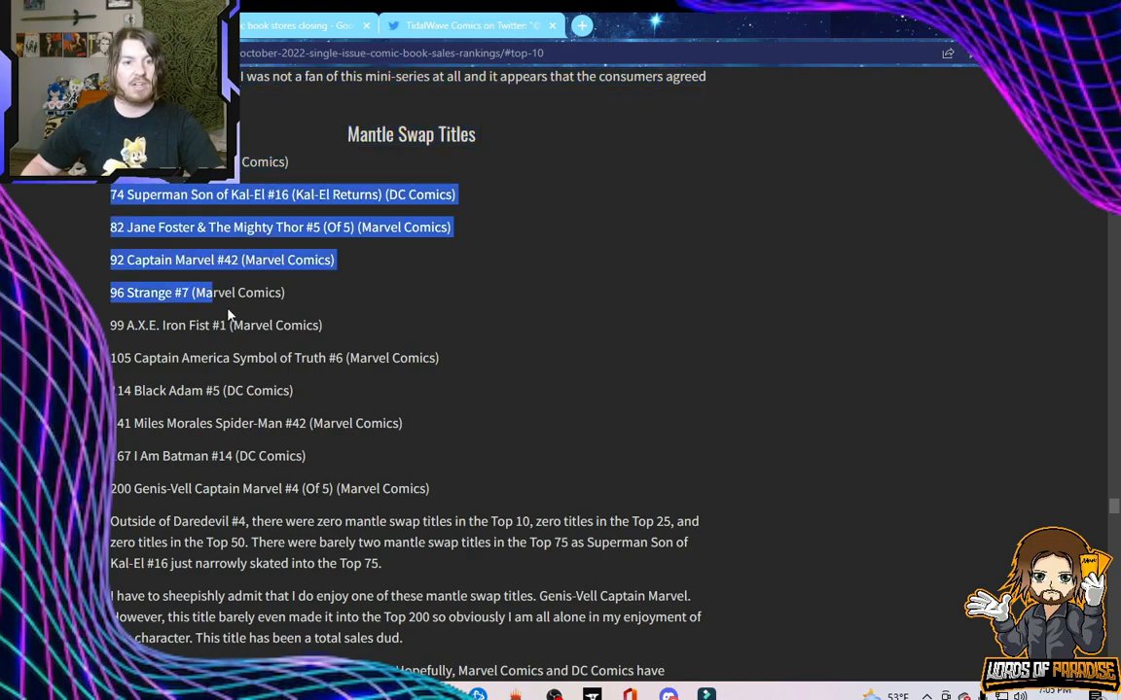
scroll(down, 3)
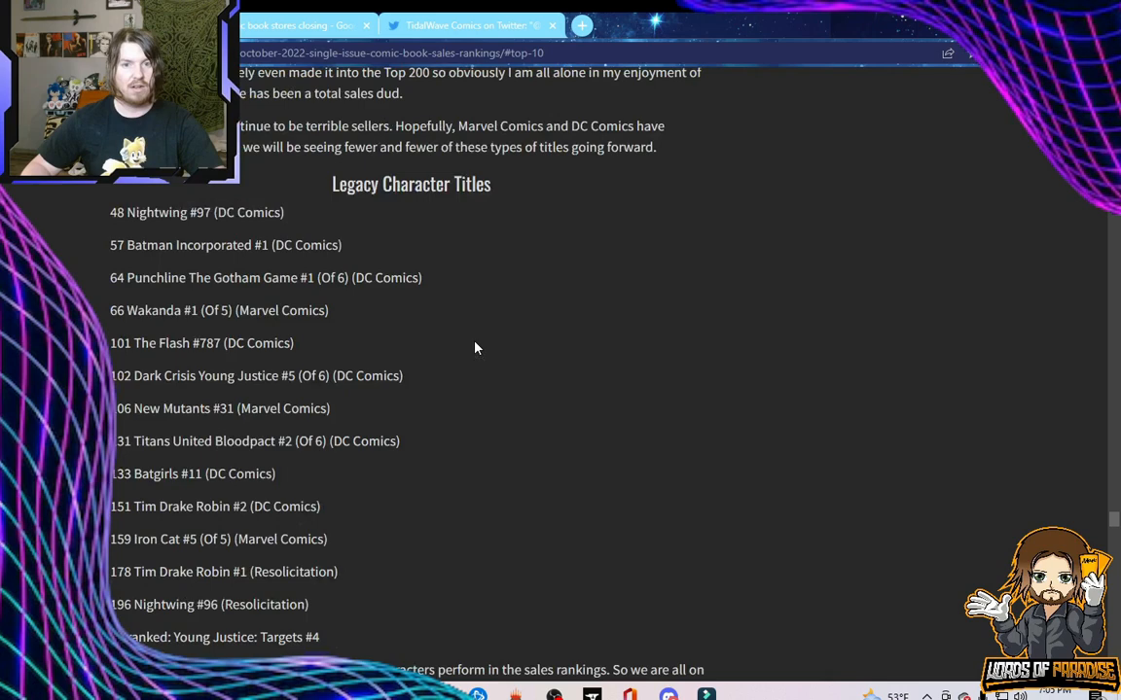
scroll(down, 3)
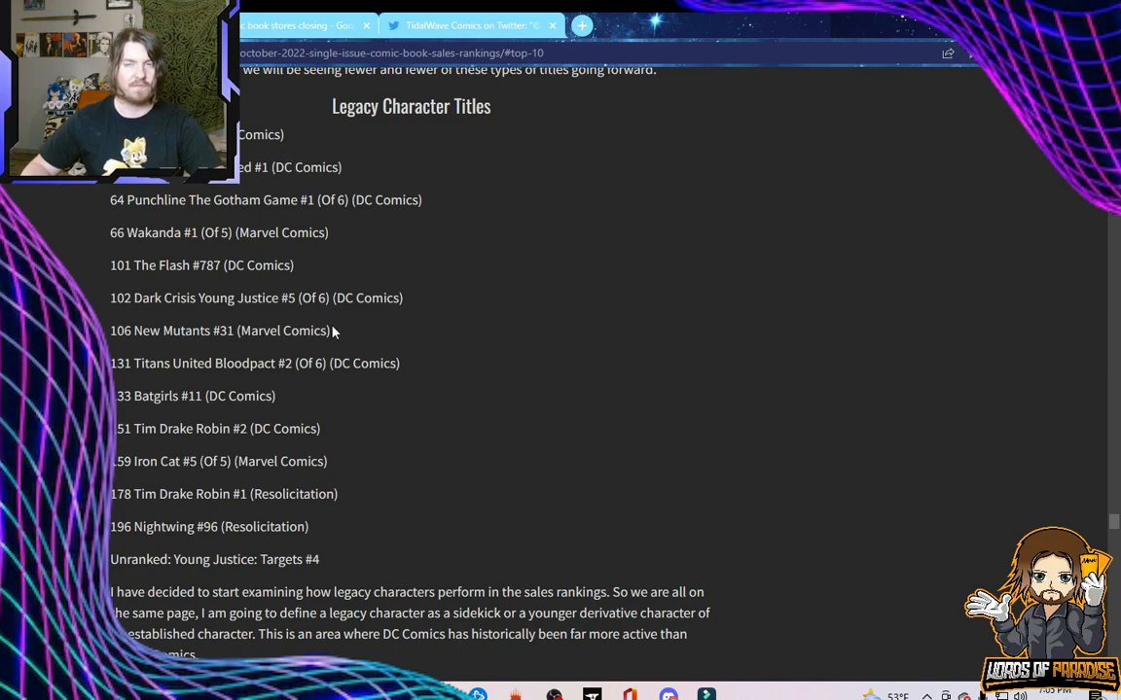
scroll(down, 3)
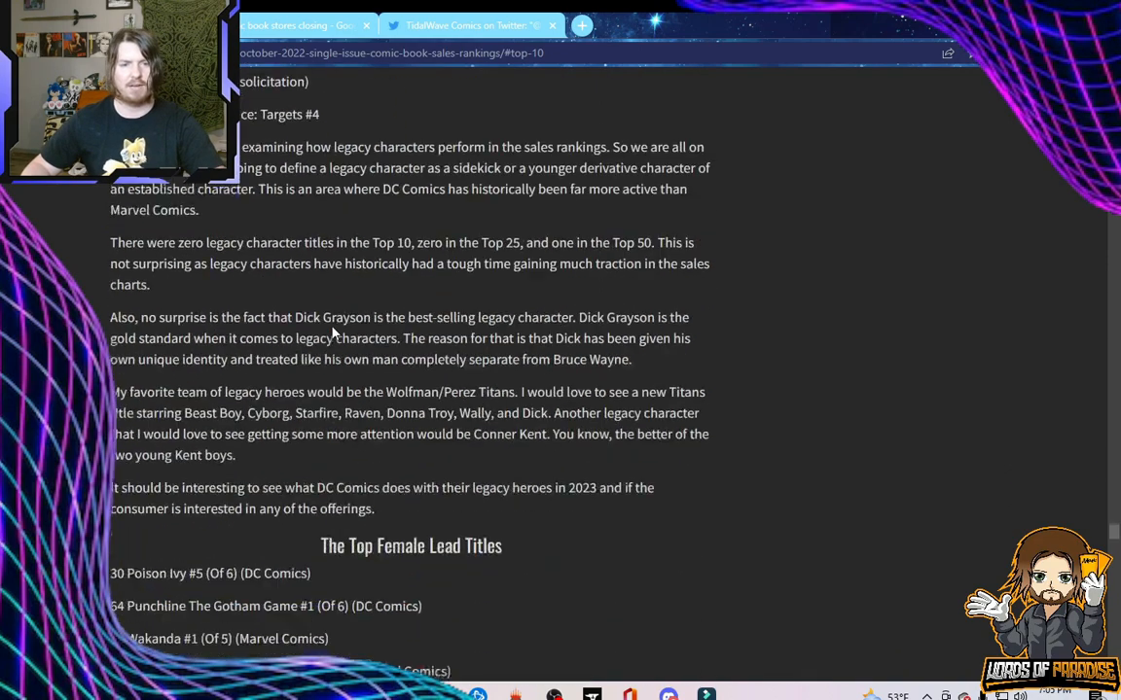
scroll(down, 3)
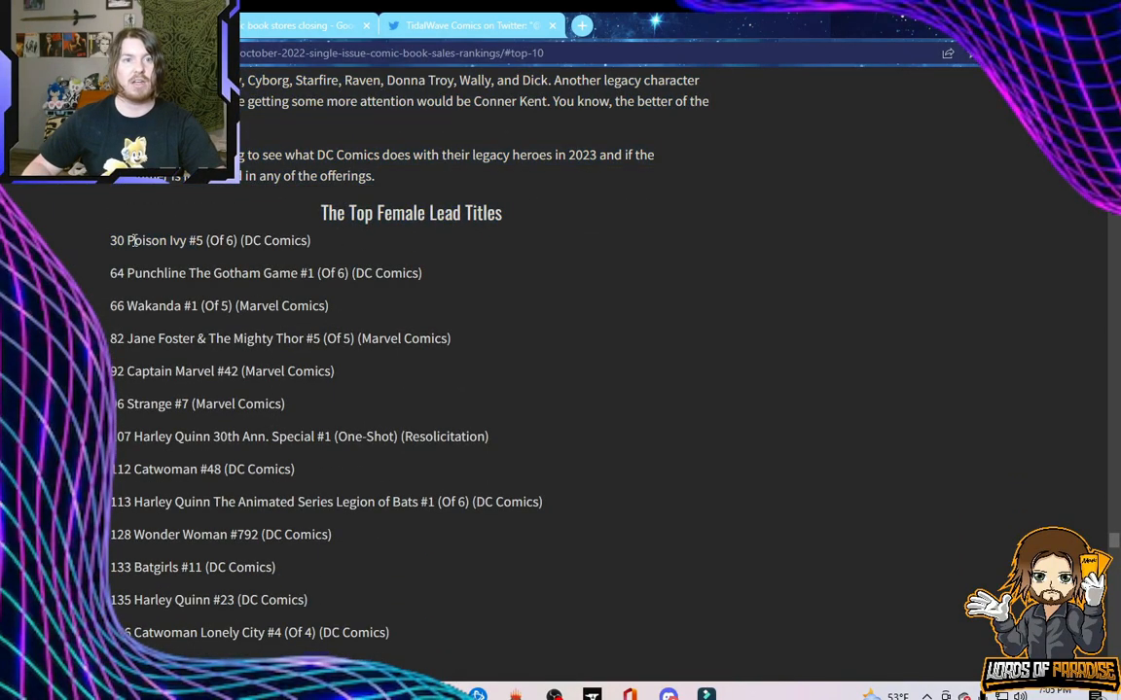
mouse_move(191, 239)
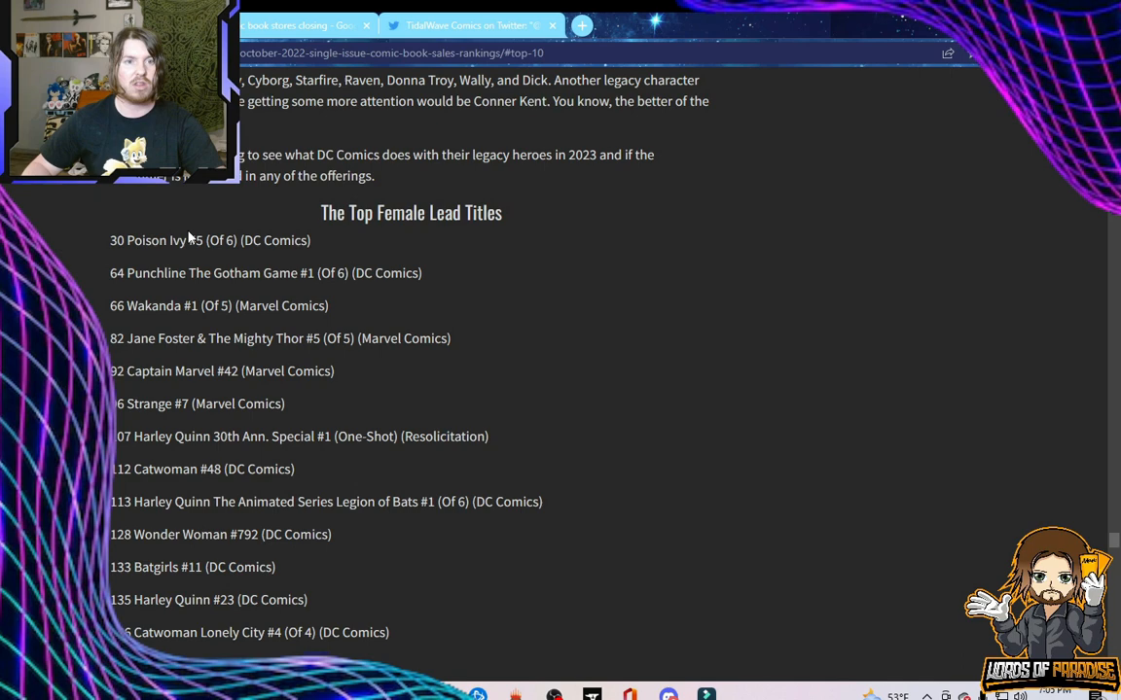
mouse_move(183, 295)
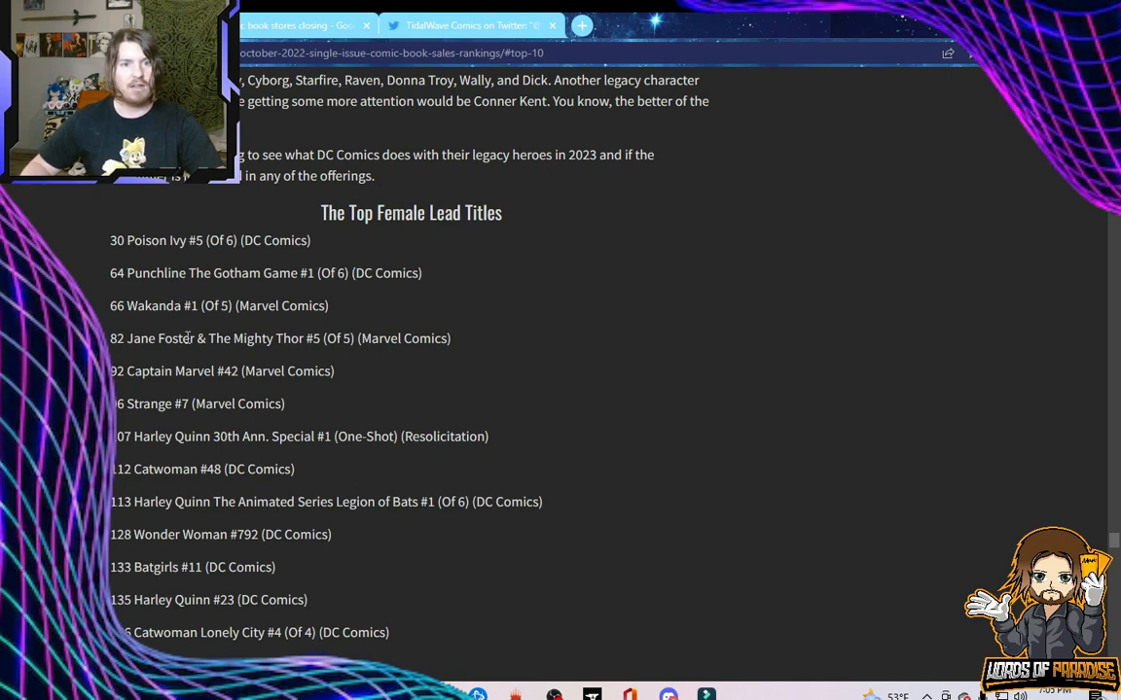
drag(111, 240, 176, 371)
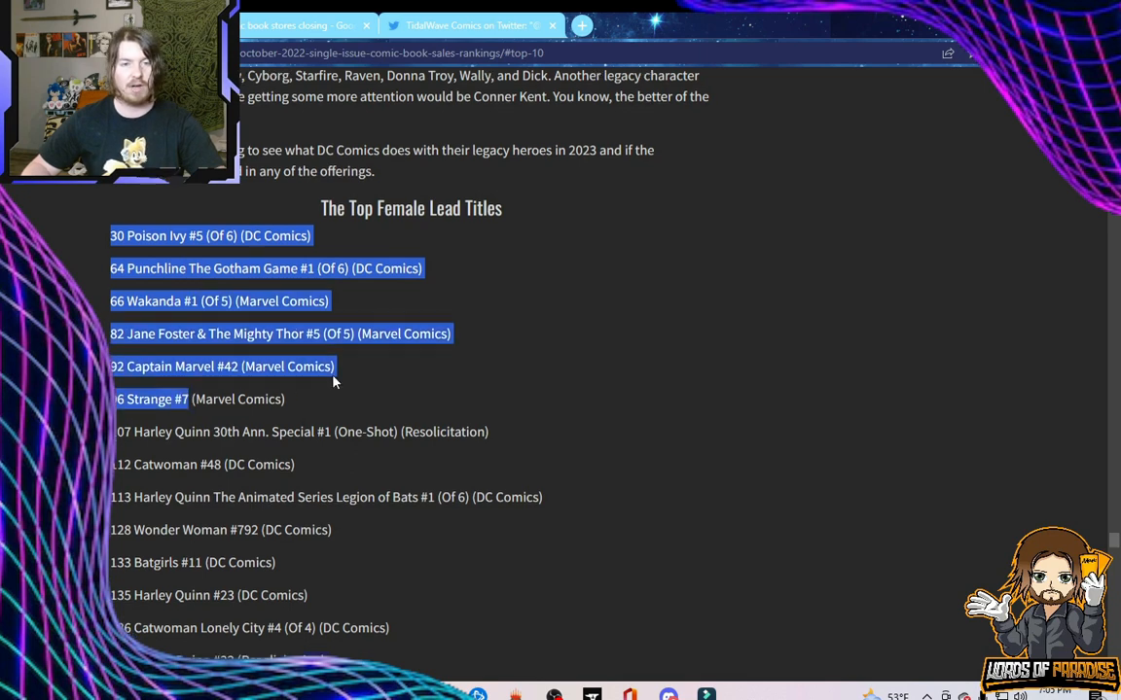
scroll(down, 3)
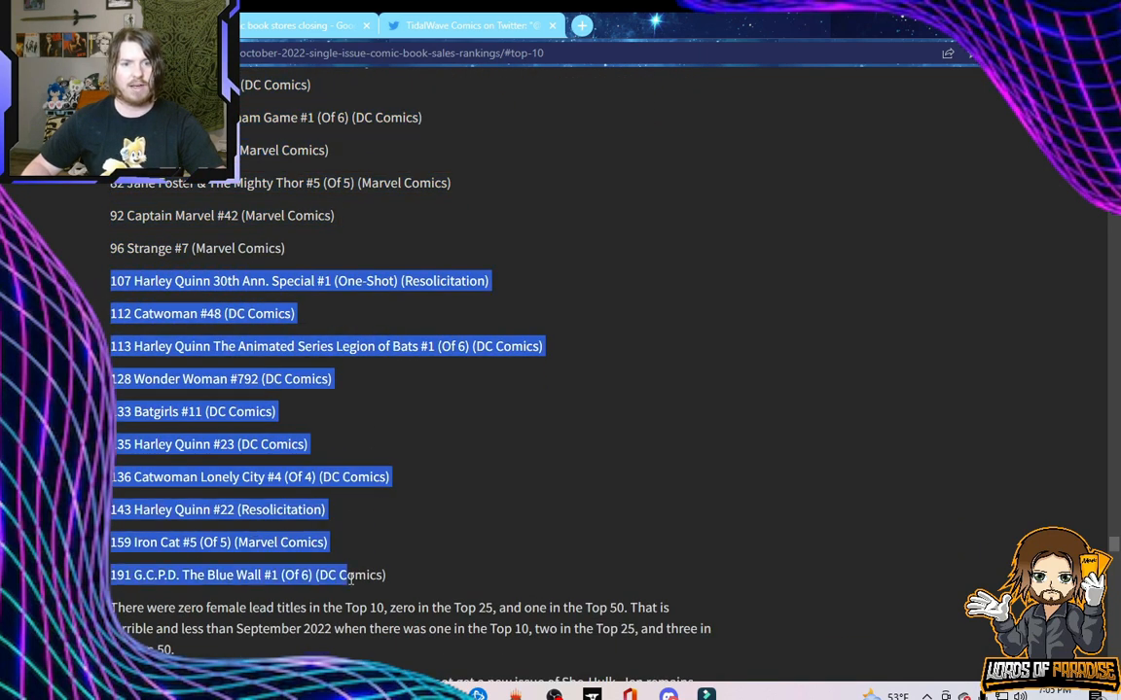
scroll(down, 3)
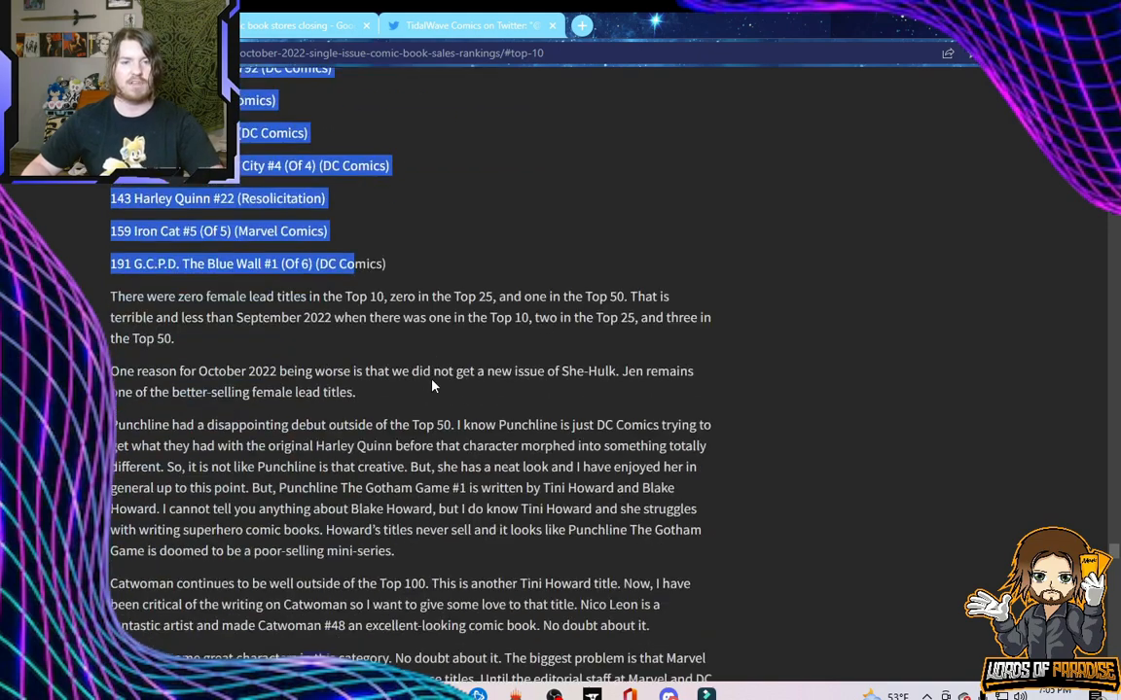
scroll(down, 3)
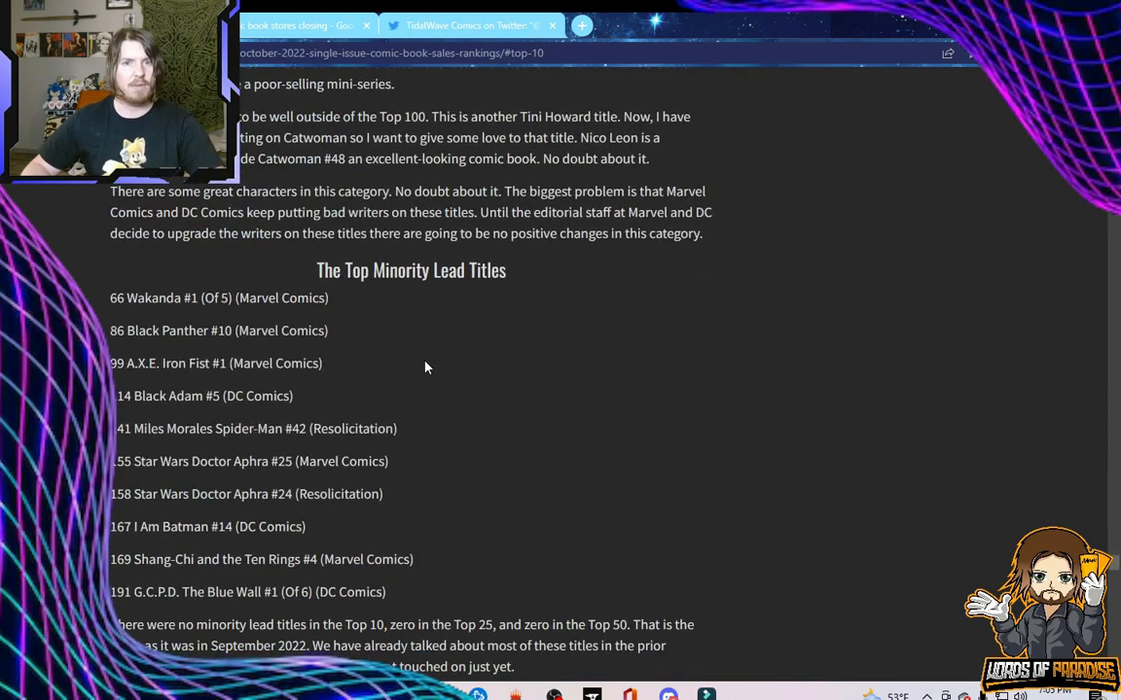
drag(127, 298, 261, 297)
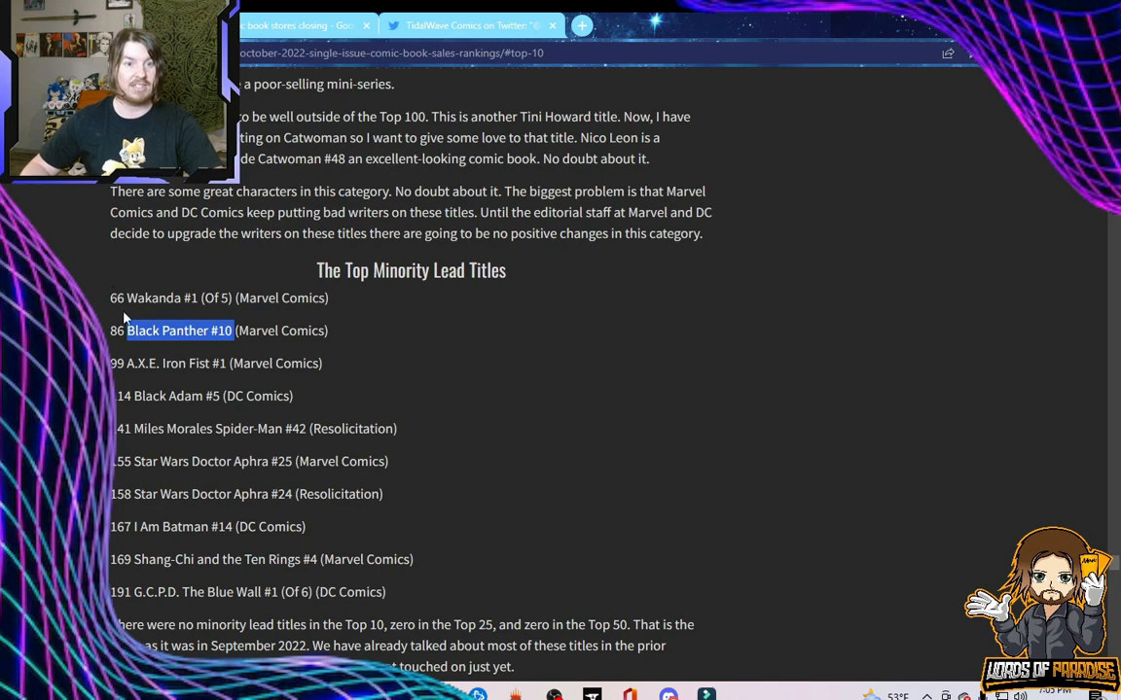
drag(127, 330, 110, 330)
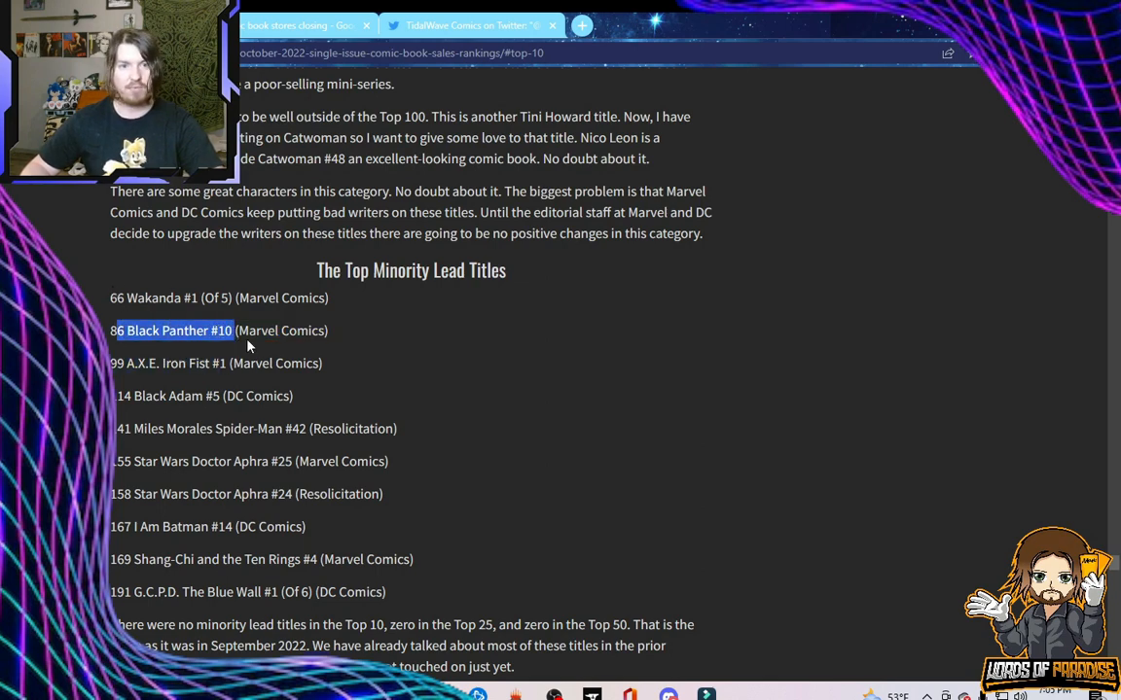
mouse_move(143, 428)
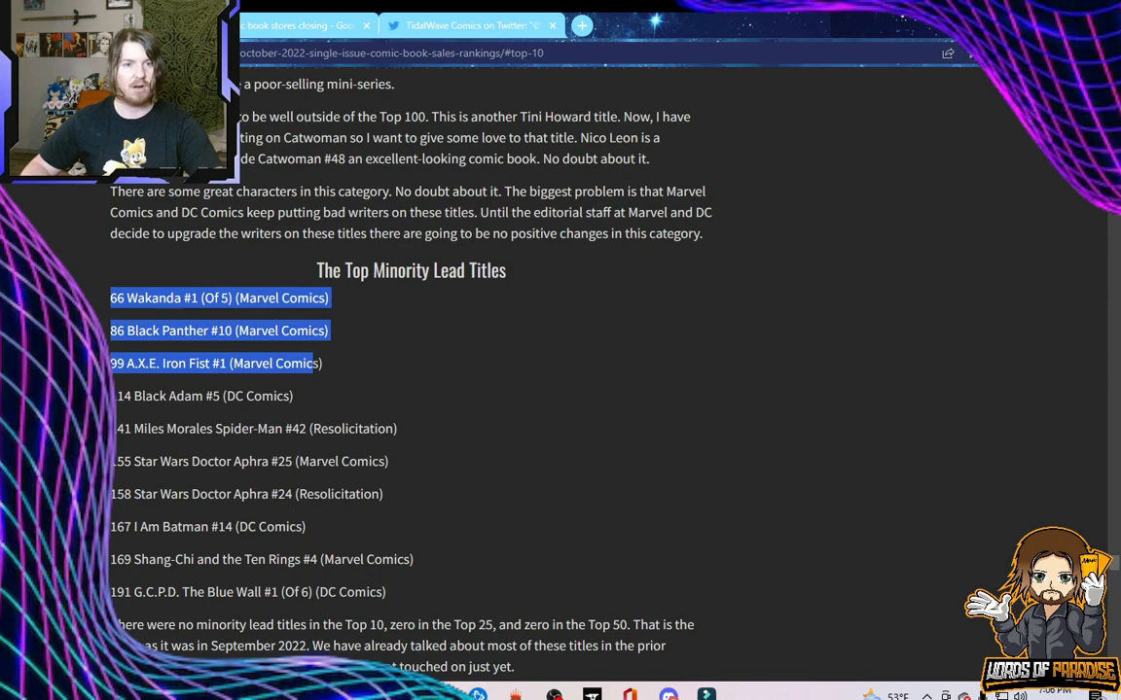
drag(110, 298, 394, 559)
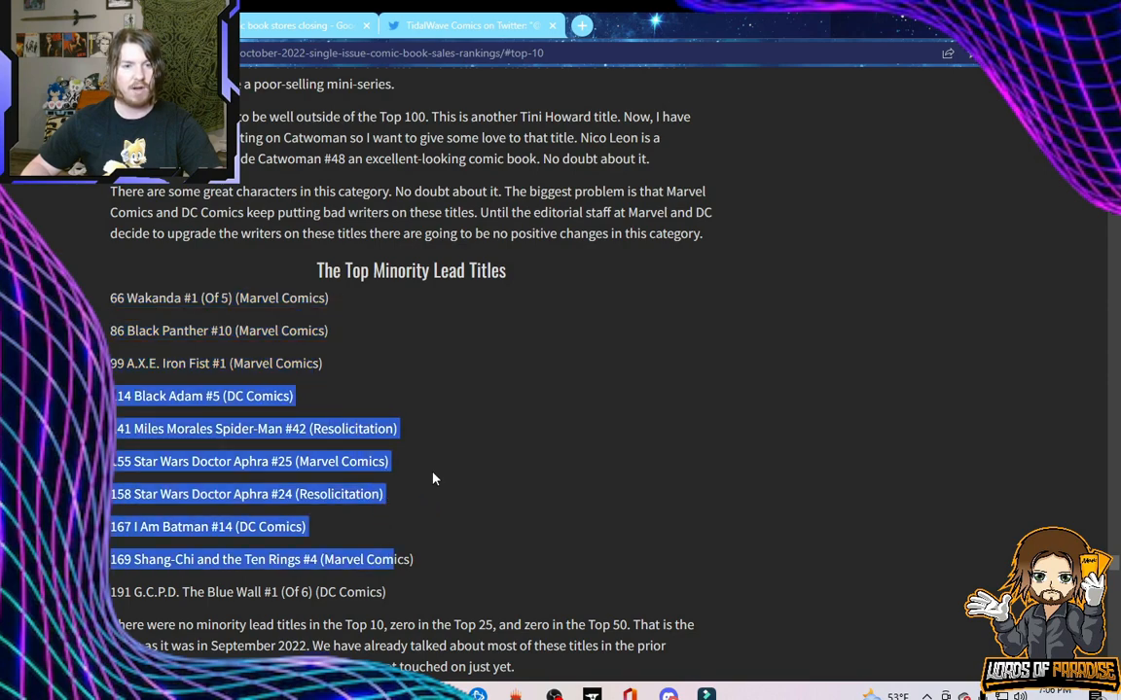
scroll(down, 3)
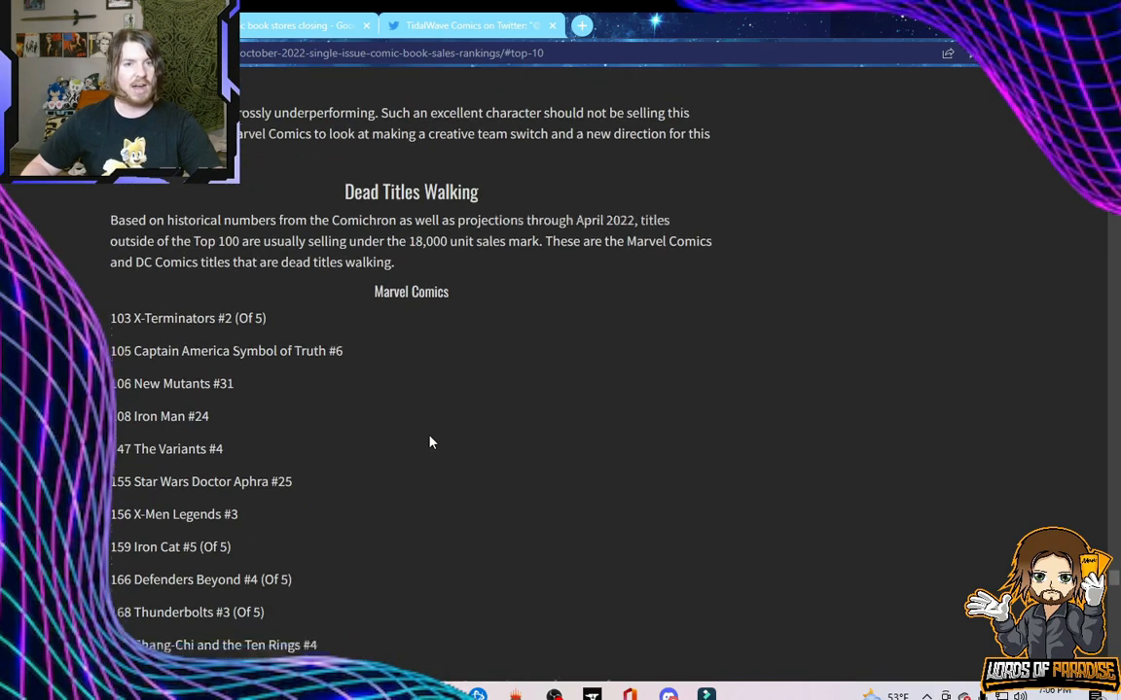
scroll(down, 3)
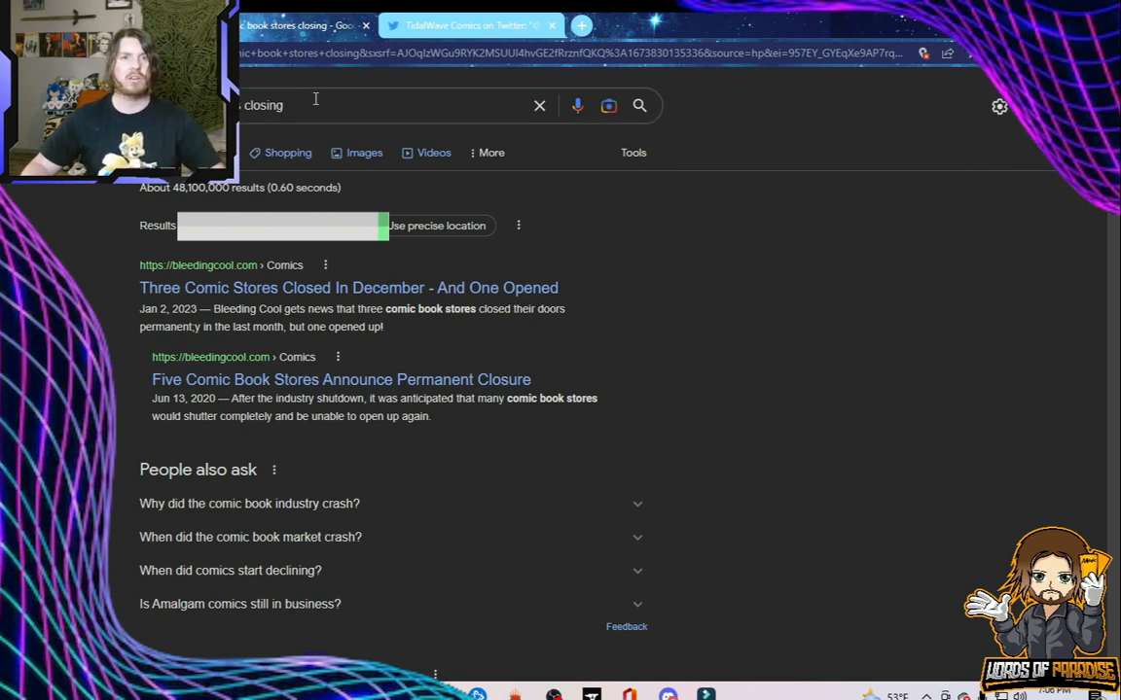
Scroll the comic store closing results down to All American Comic Shop and Lee's Comics.
click(341, 105)
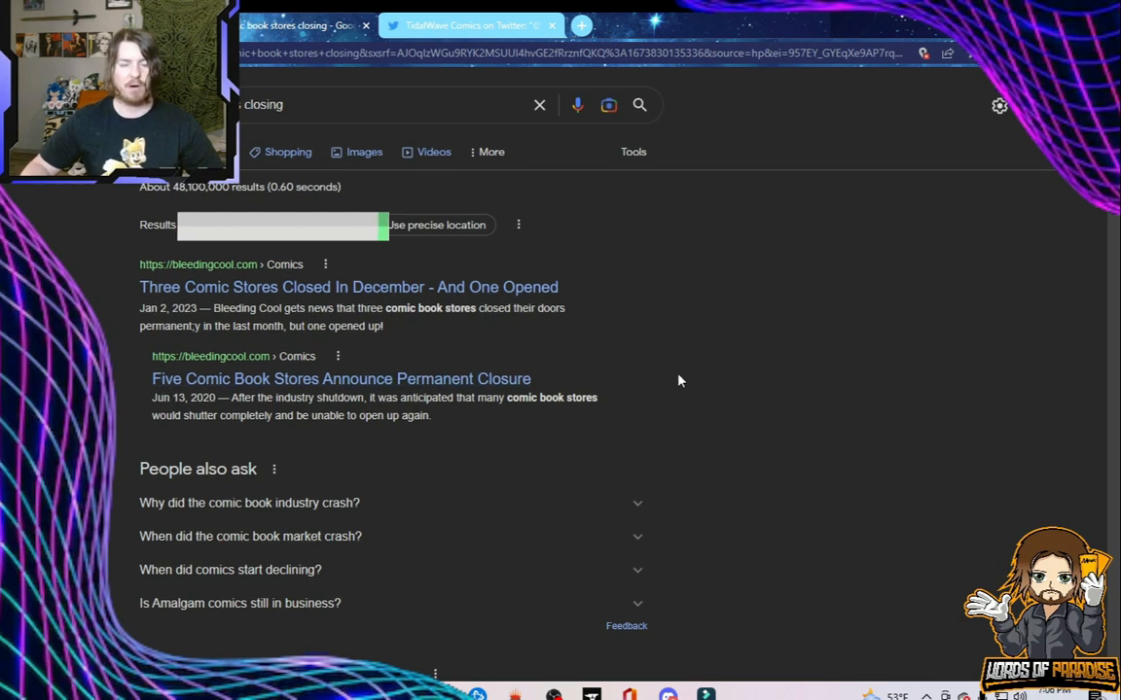
scroll(down, 3)
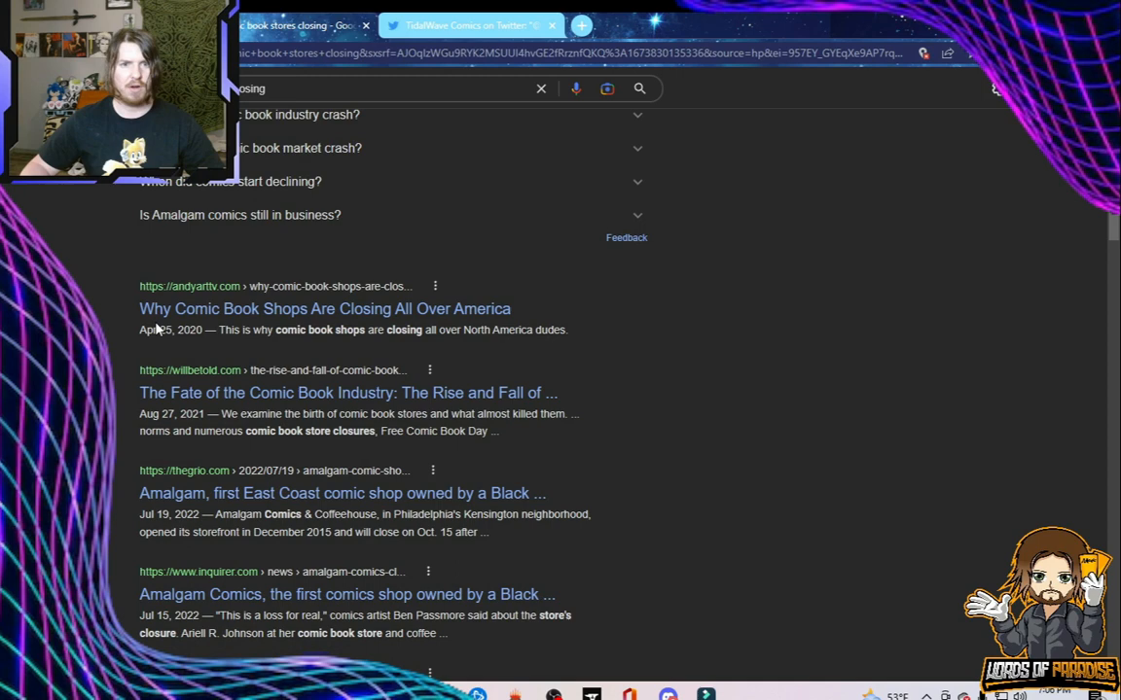
mouse_move(190, 420)
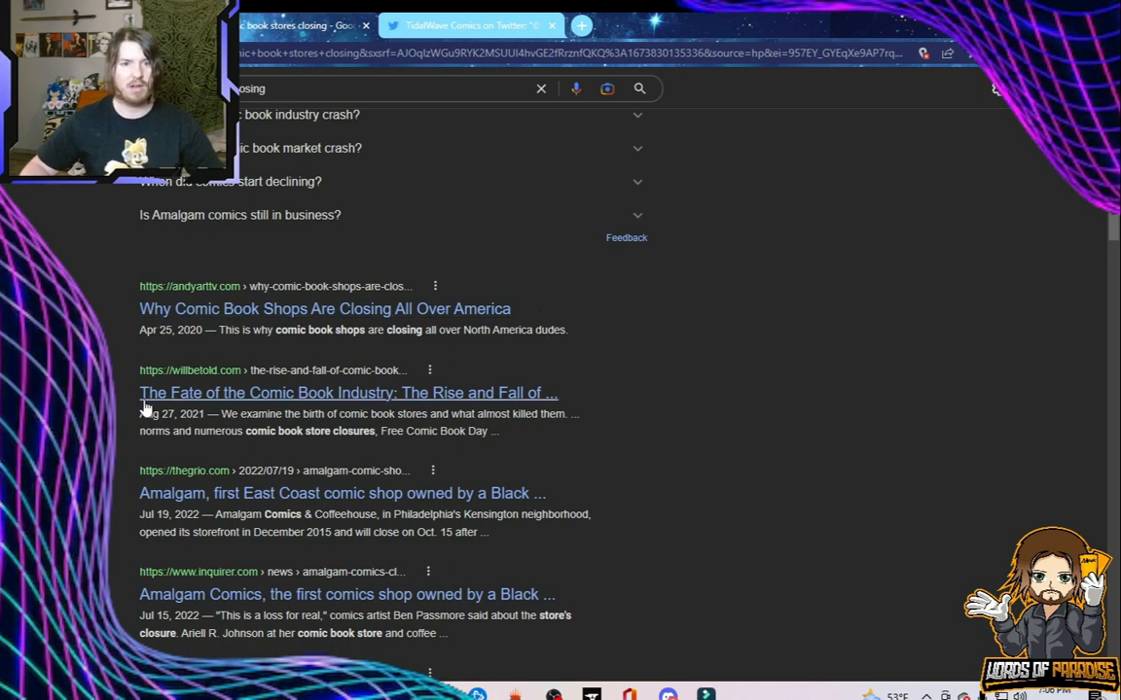
mouse_move(413, 397)
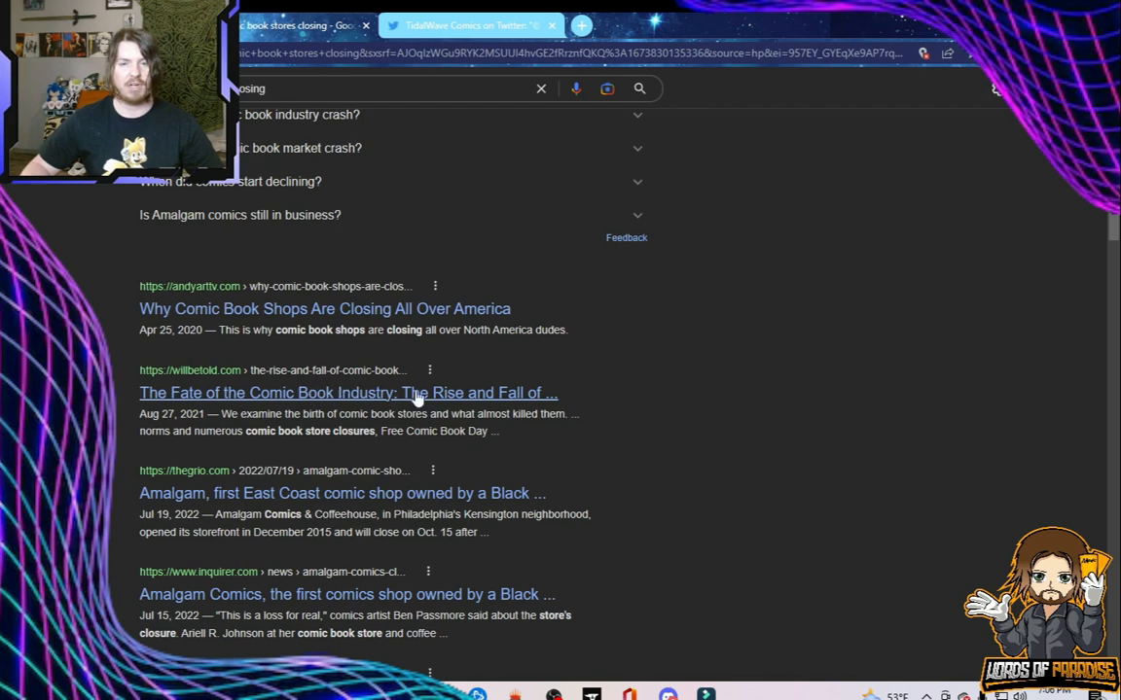
mouse_move(164, 528)
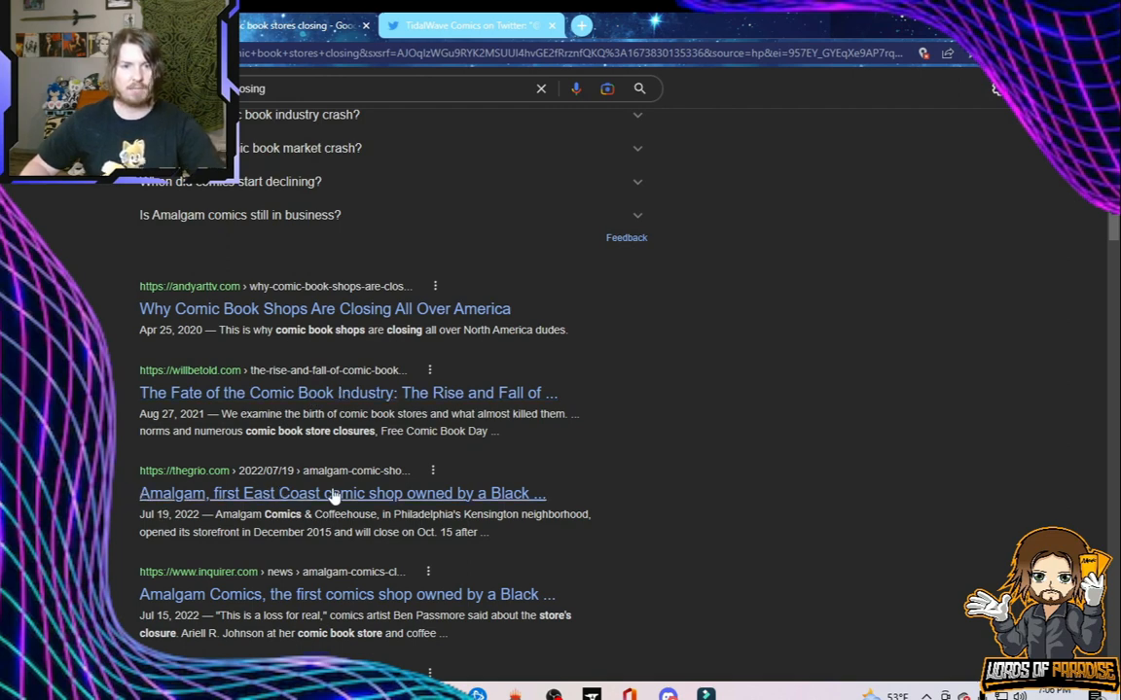
mouse_move(496, 499)
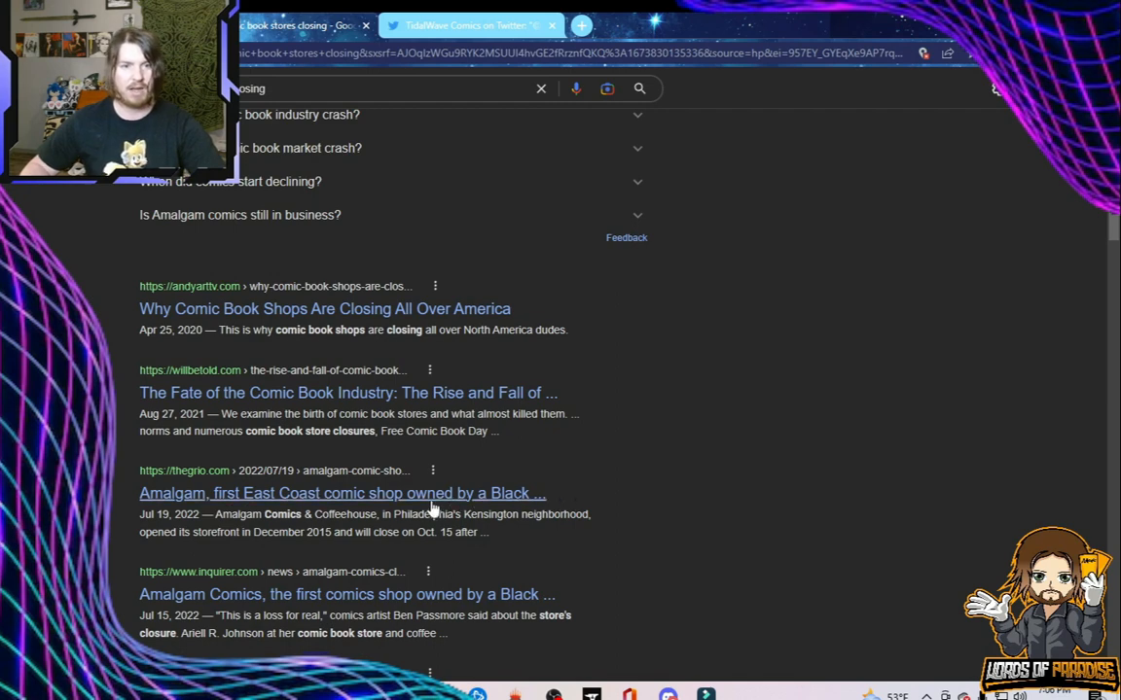
mouse_move(329, 536)
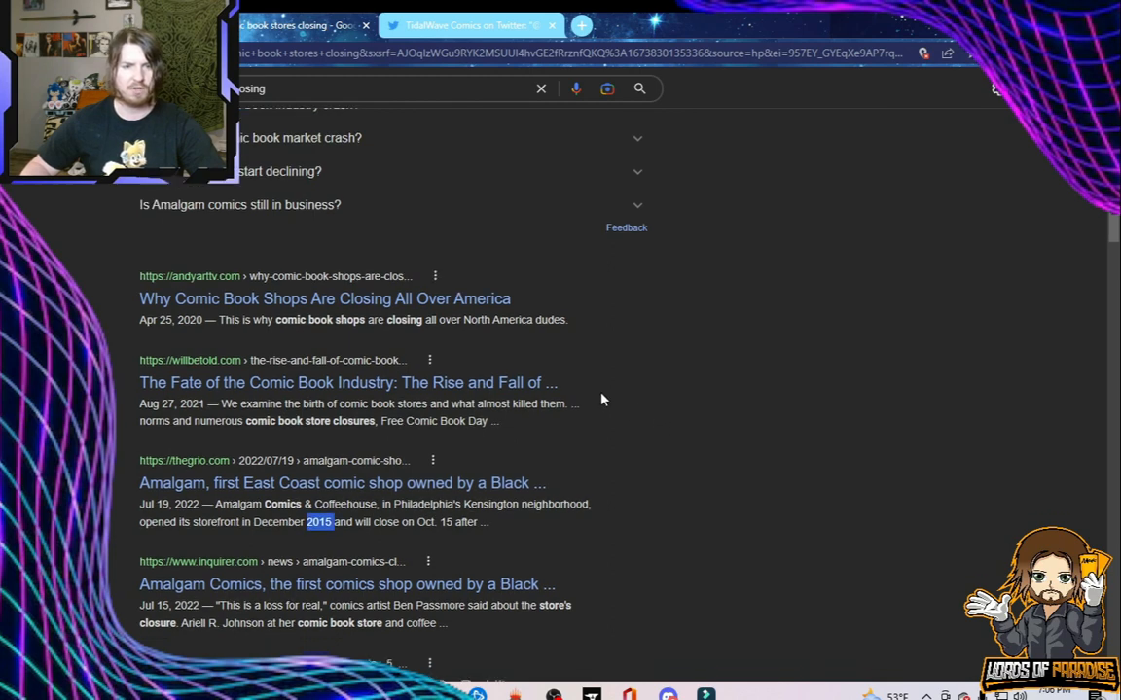
scroll(down, 3)
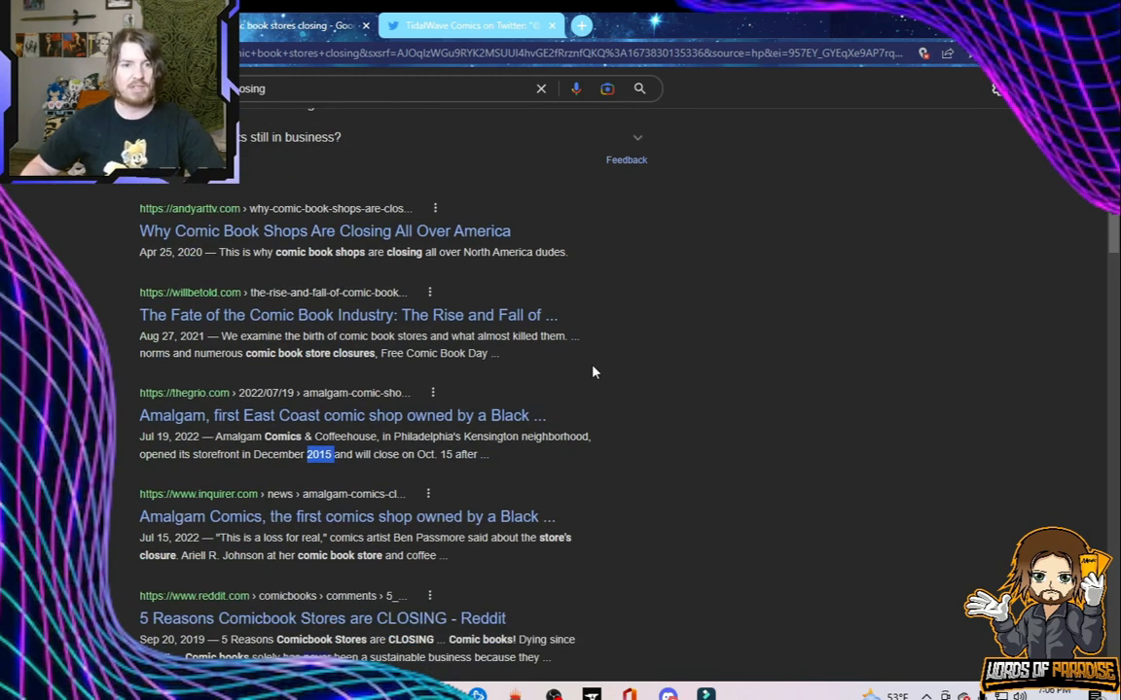
scroll(down, 3)
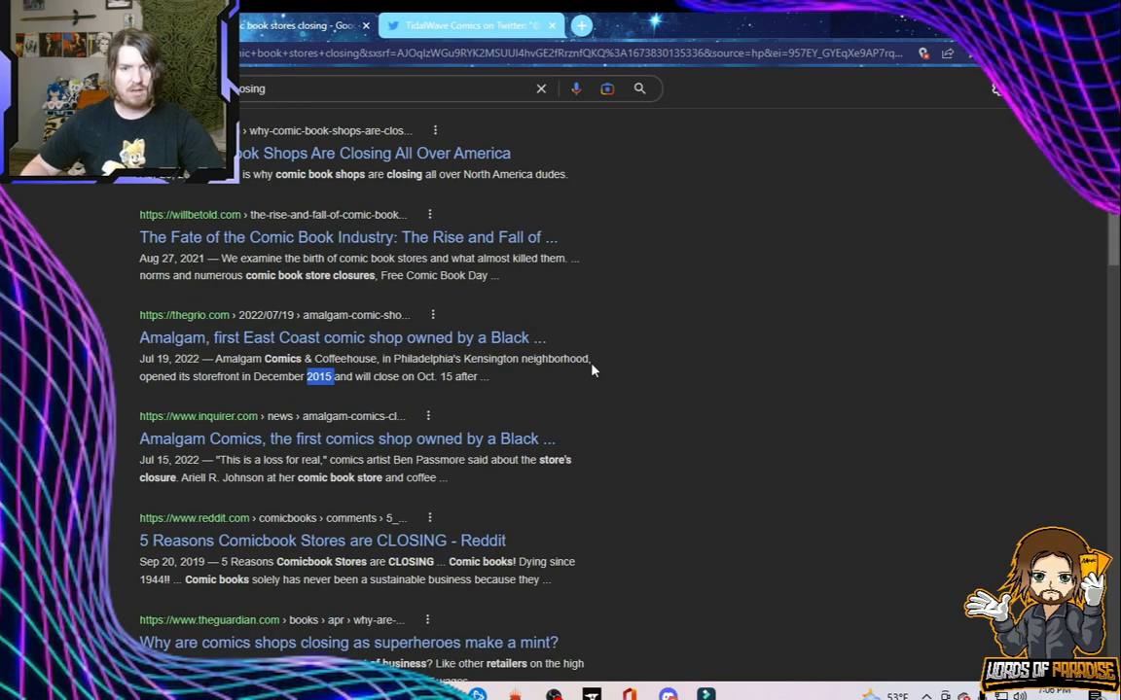
scroll(down, 3)
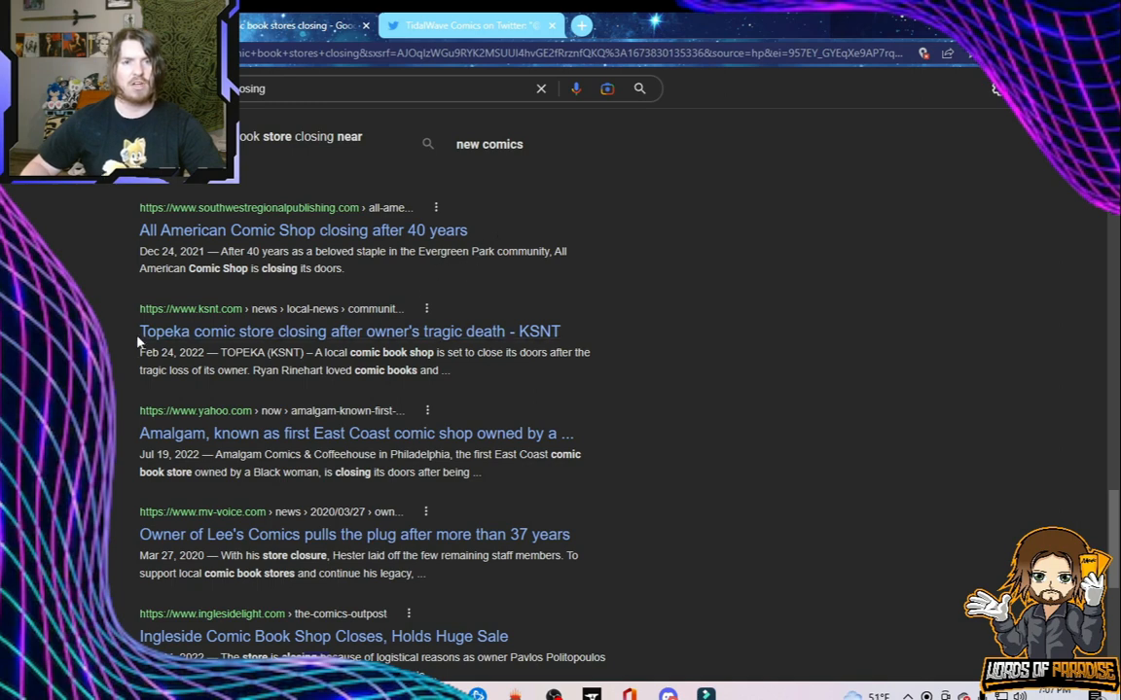
mouse_move(570, 338)
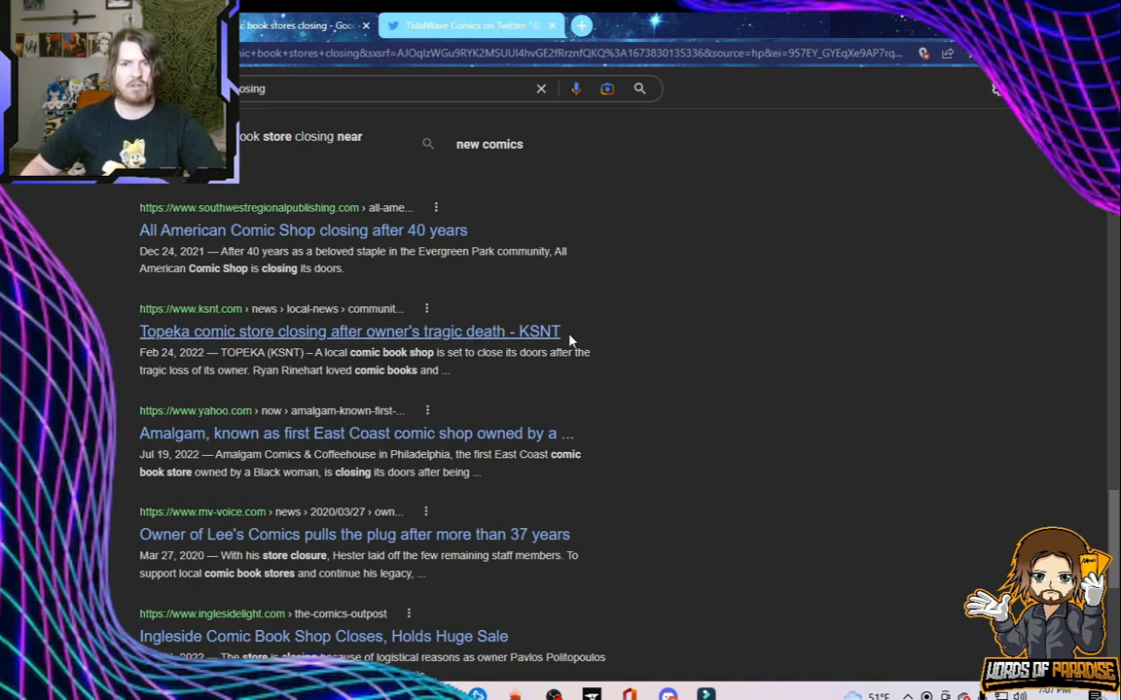
mouse_move(115, 341)
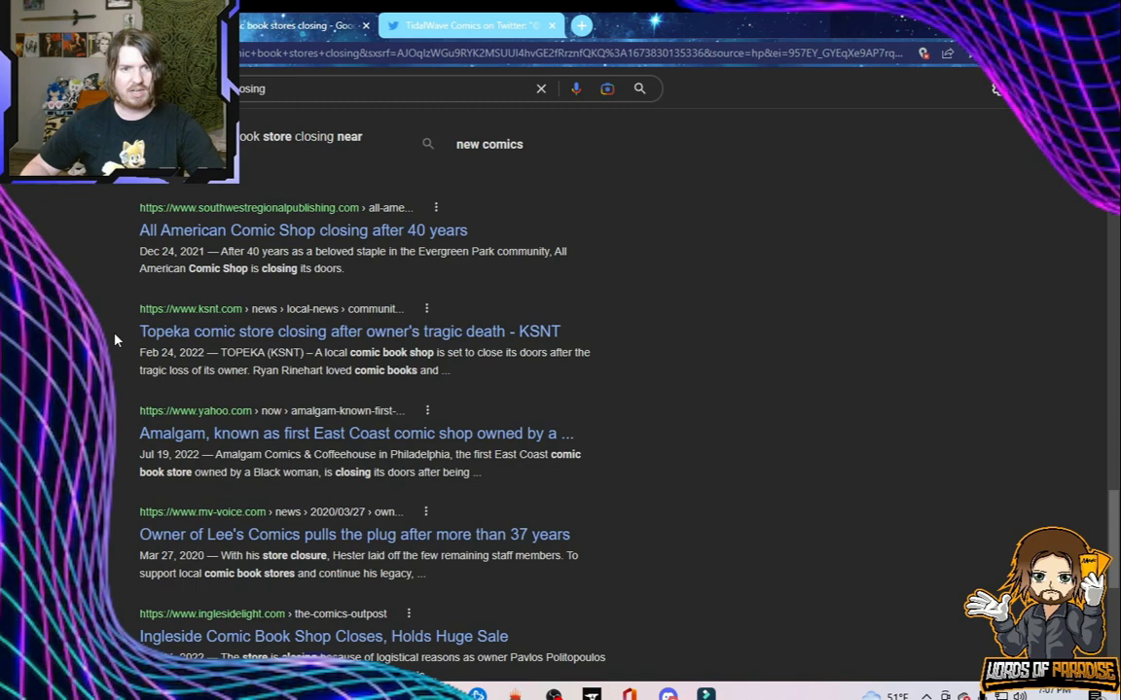
mouse_move(129, 337)
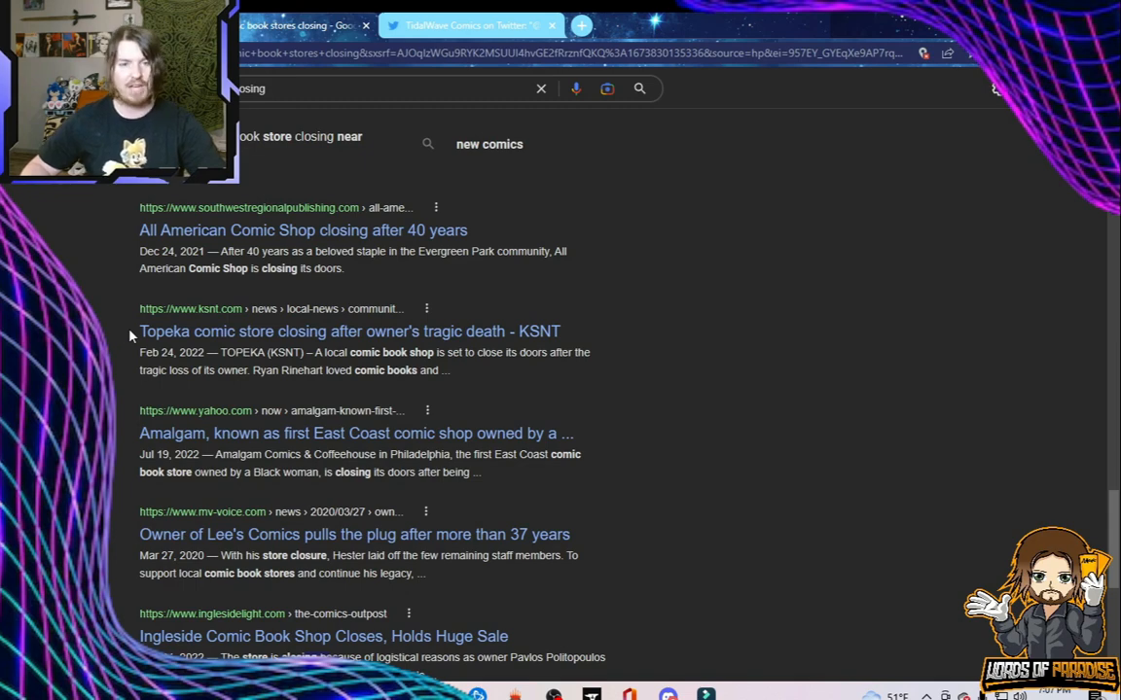
Scroll further through closing results, then view the TidalWave Comics Brittney Griner thread.
scroll(down, 3)
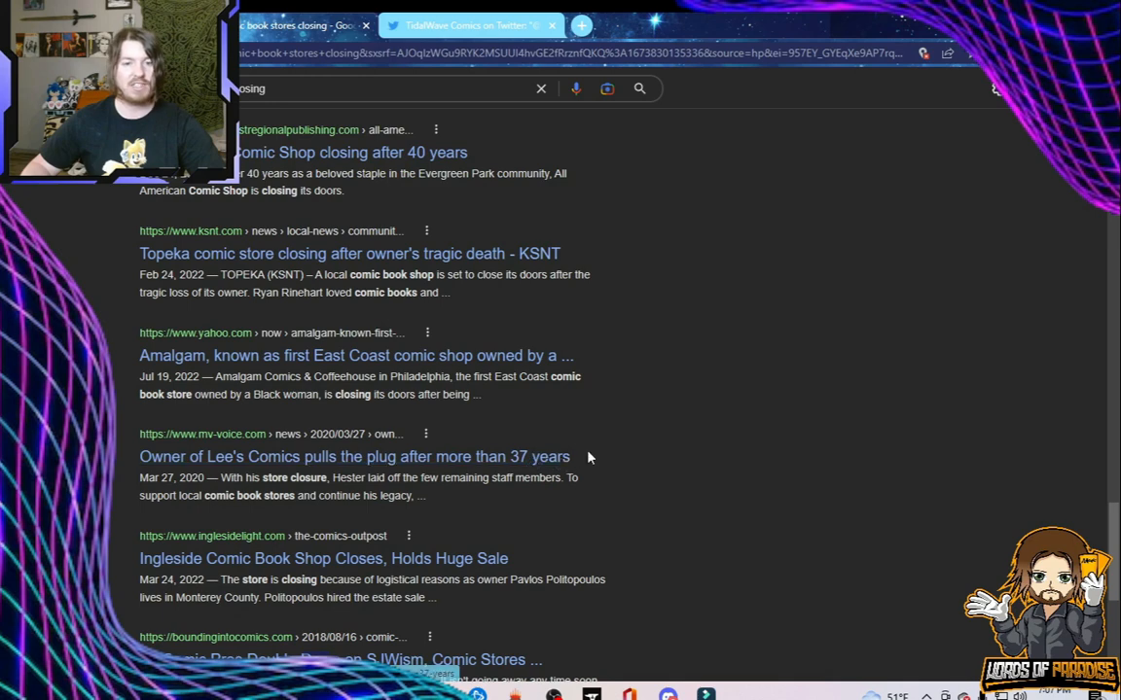
scroll(down, 3)
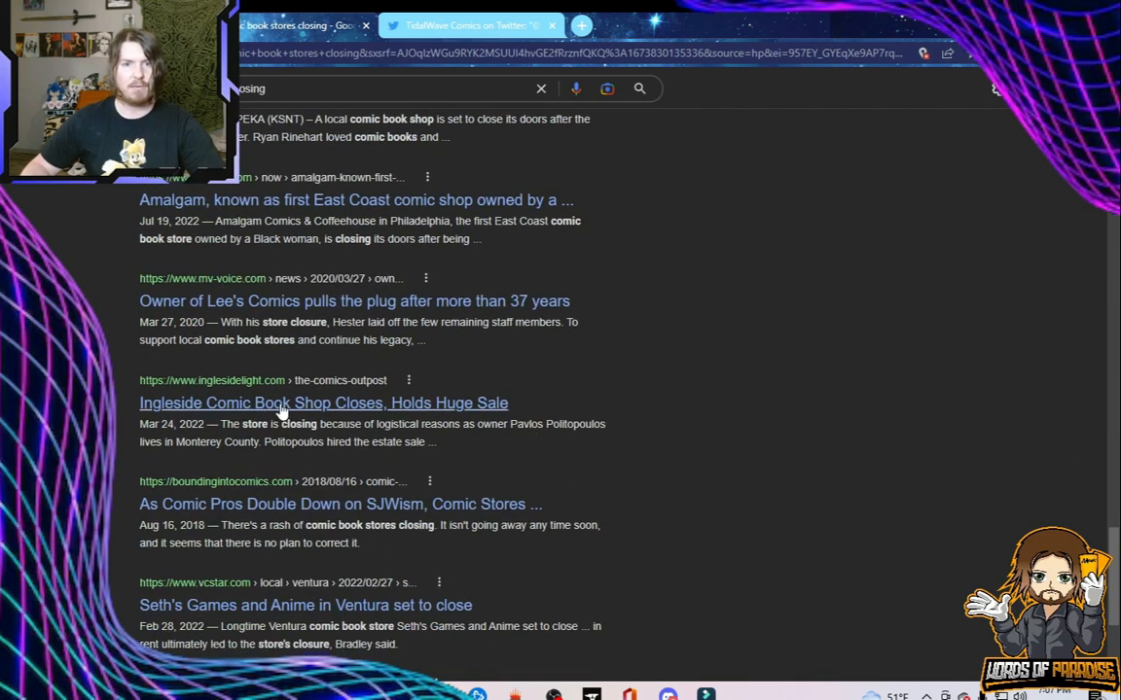
mouse_move(276, 418)
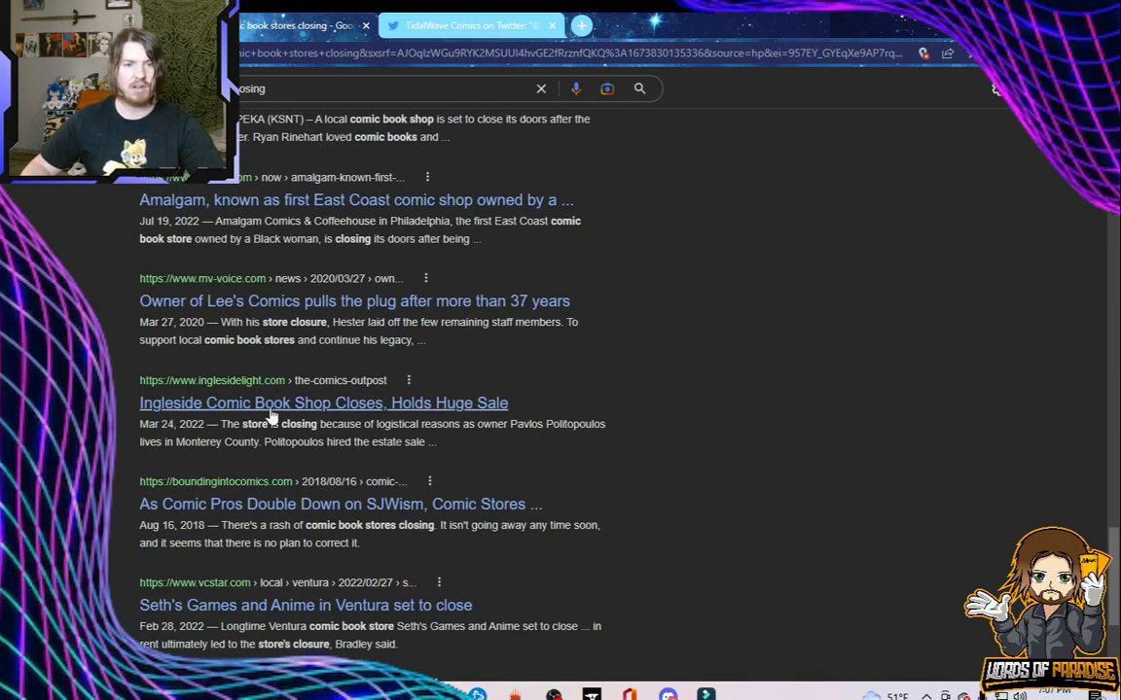
scroll(down, 3)
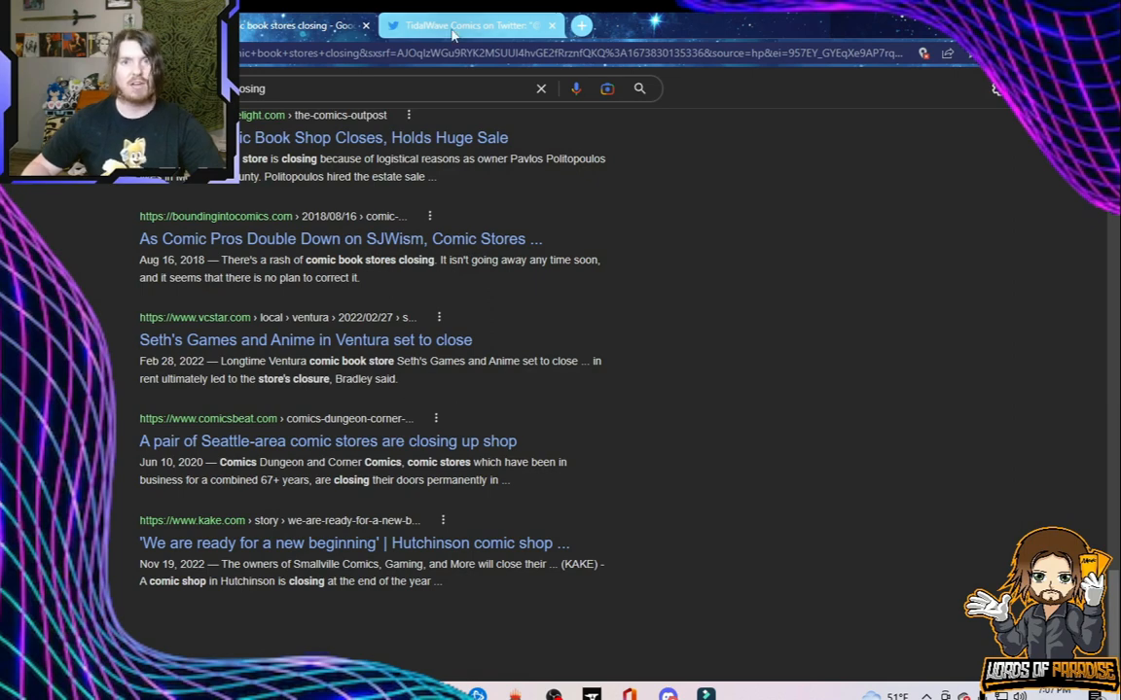
click(472, 25)
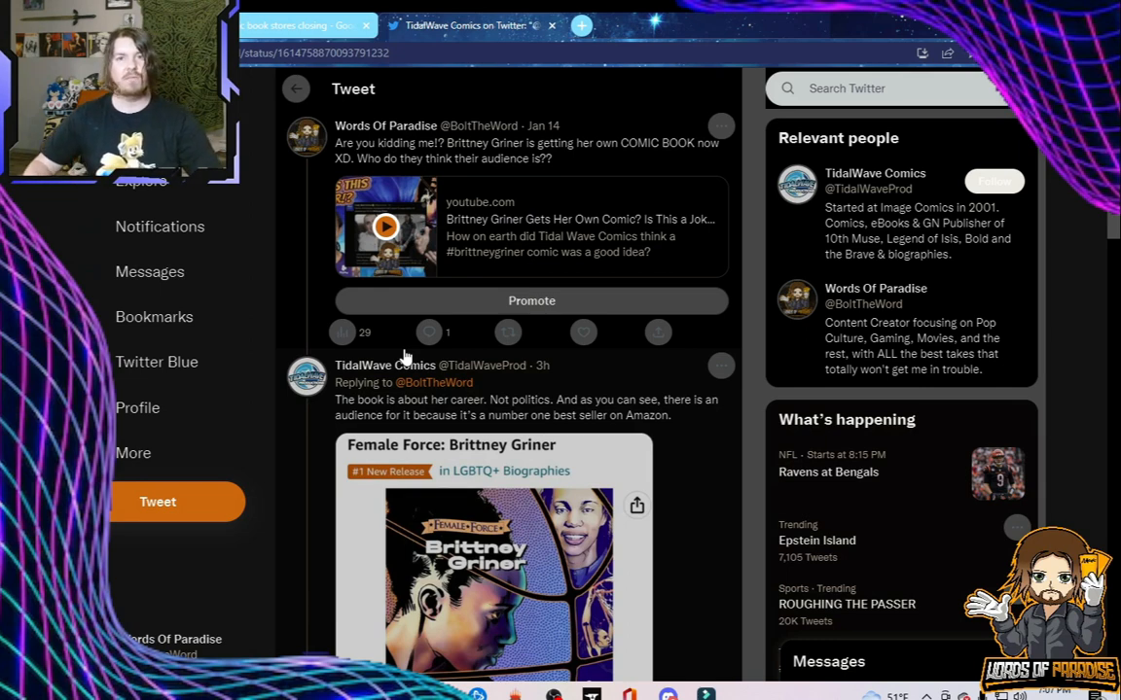
mouse_move(603, 162)
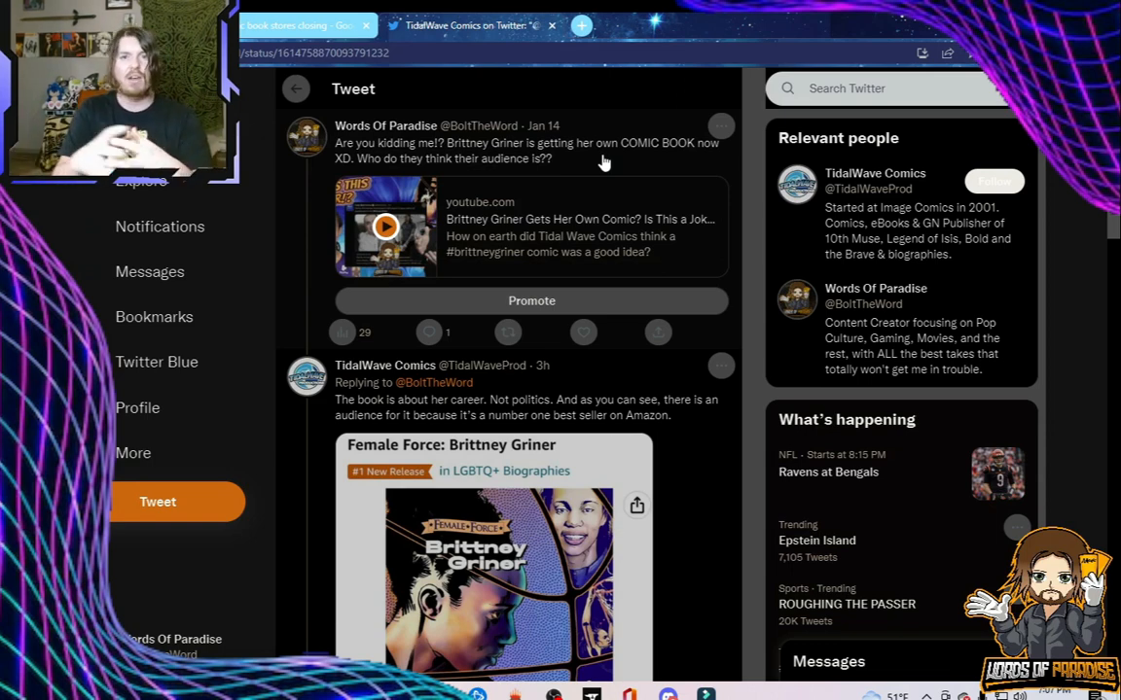
mouse_move(491, 161)
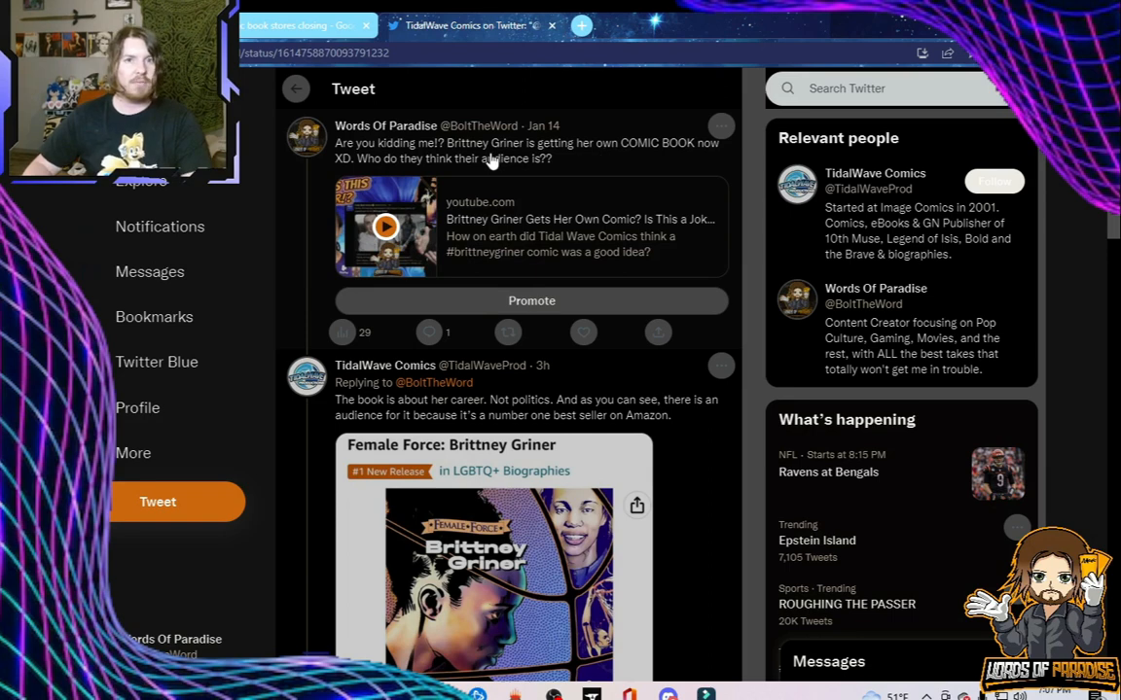
mouse_move(572, 163)
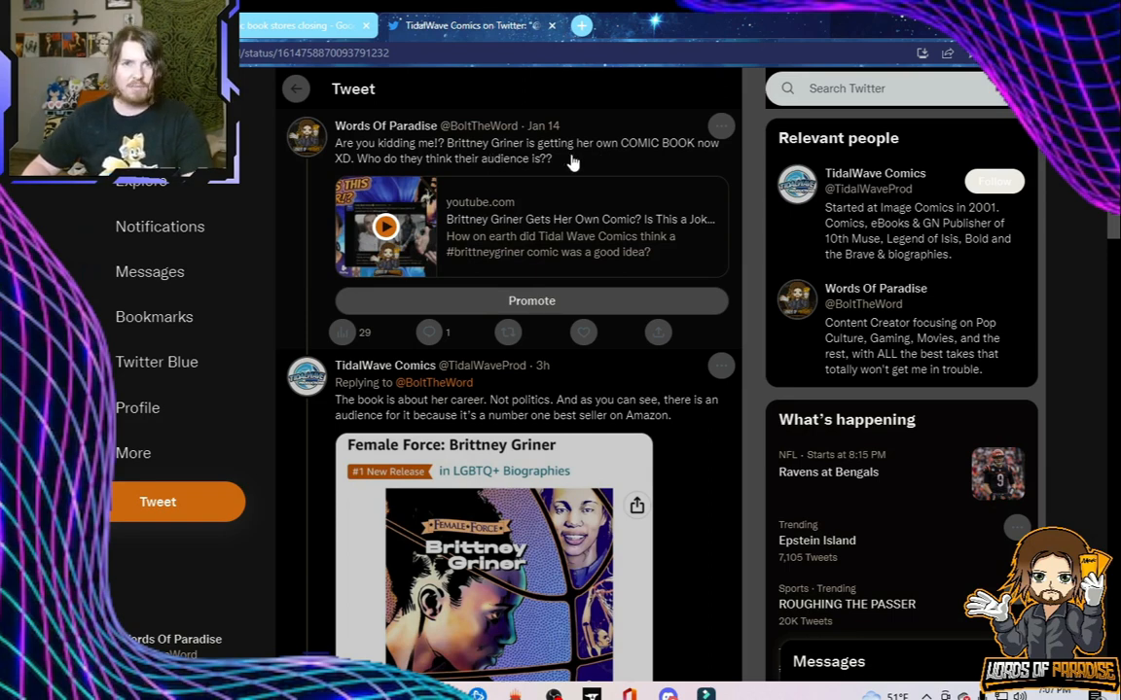
mouse_move(467, 148)
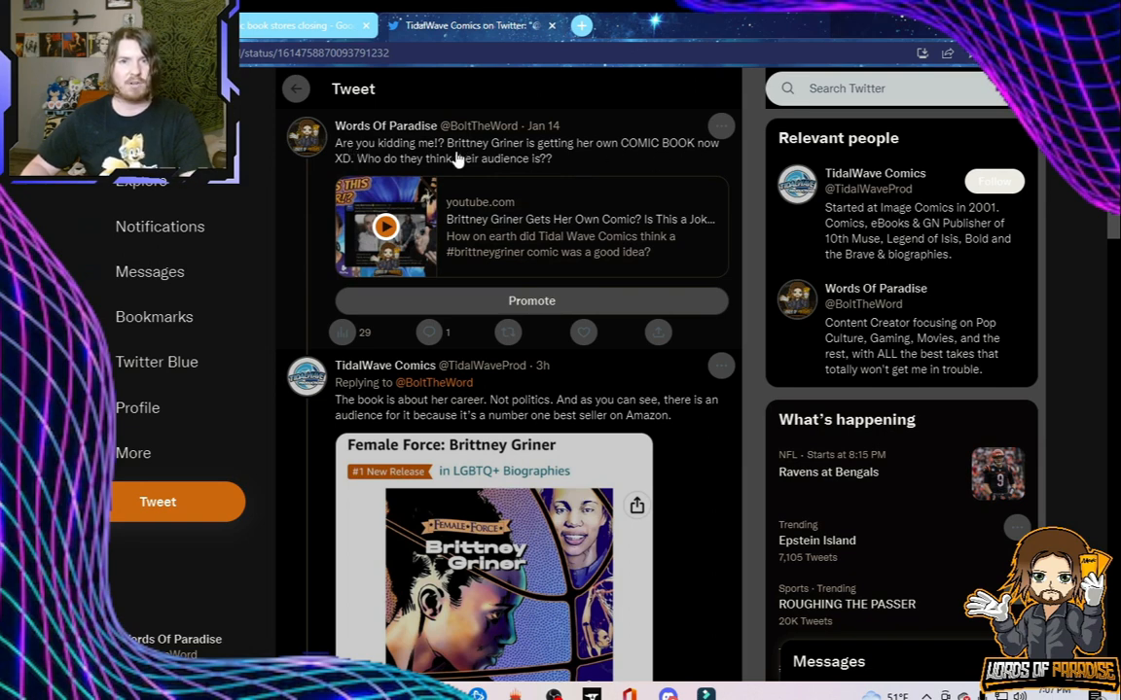
mouse_move(572, 153)
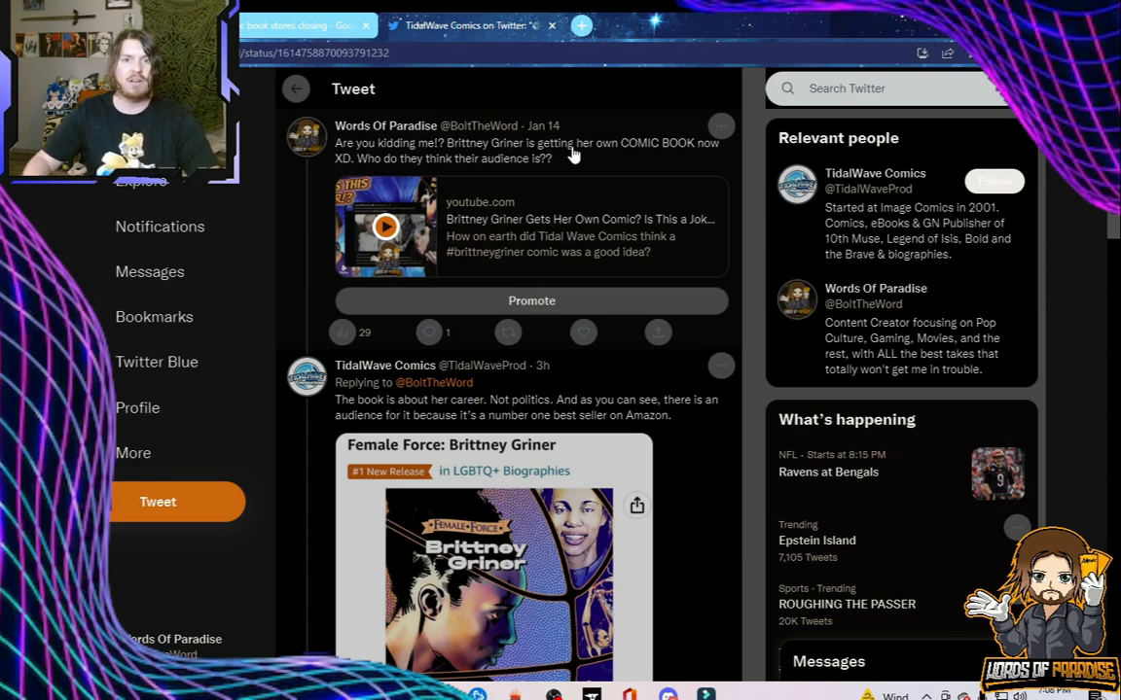
mouse_move(568, 165)
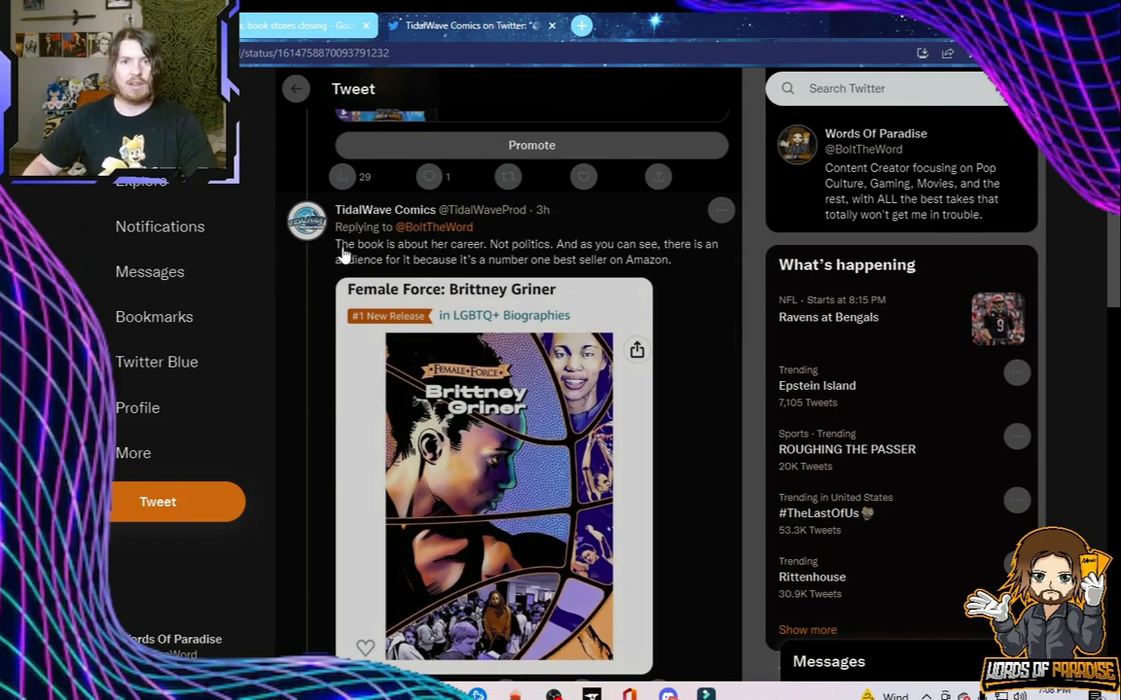
mouse_move(552, 251)
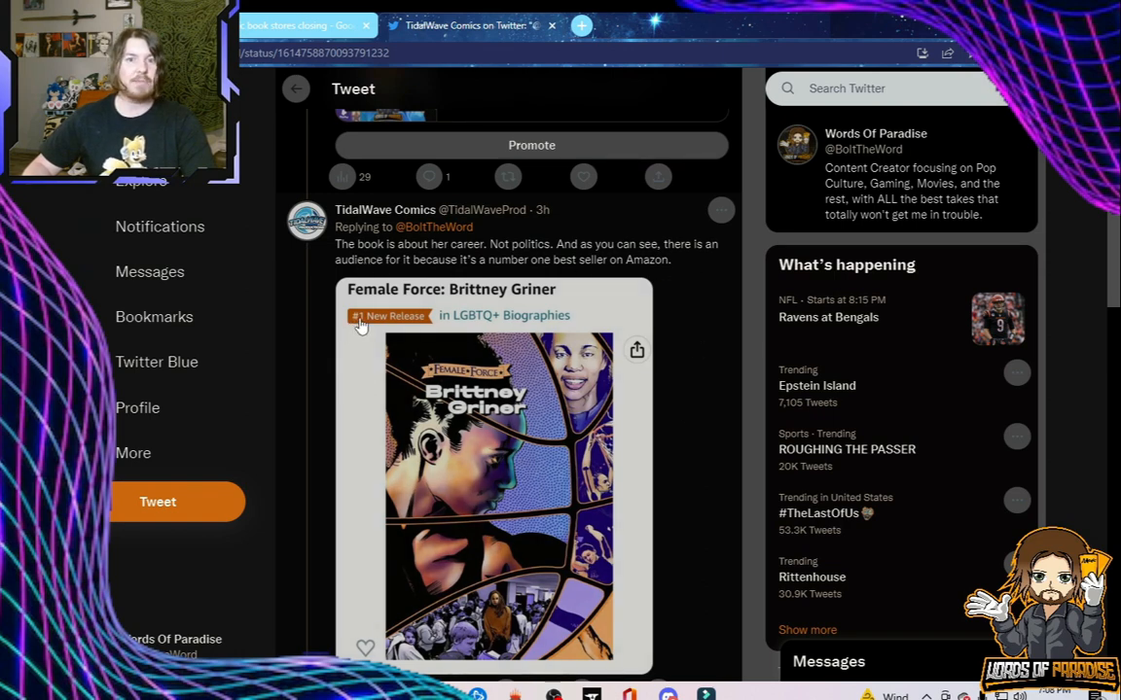
mouse_move(509, 323)
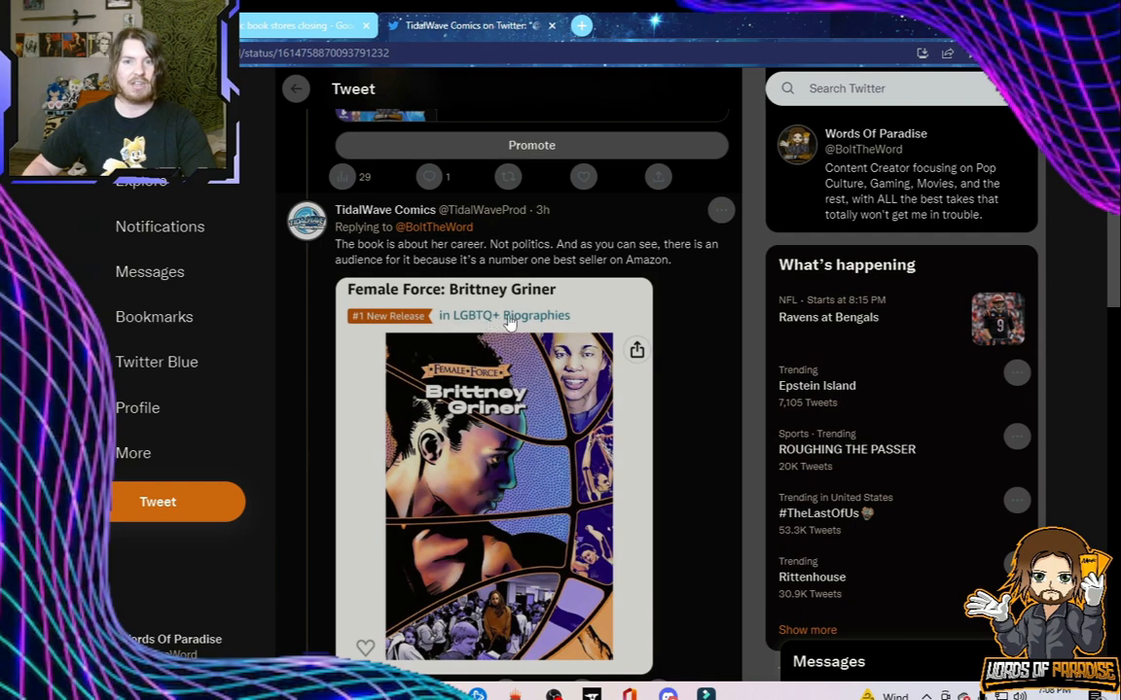
mouse_move(592, 325)
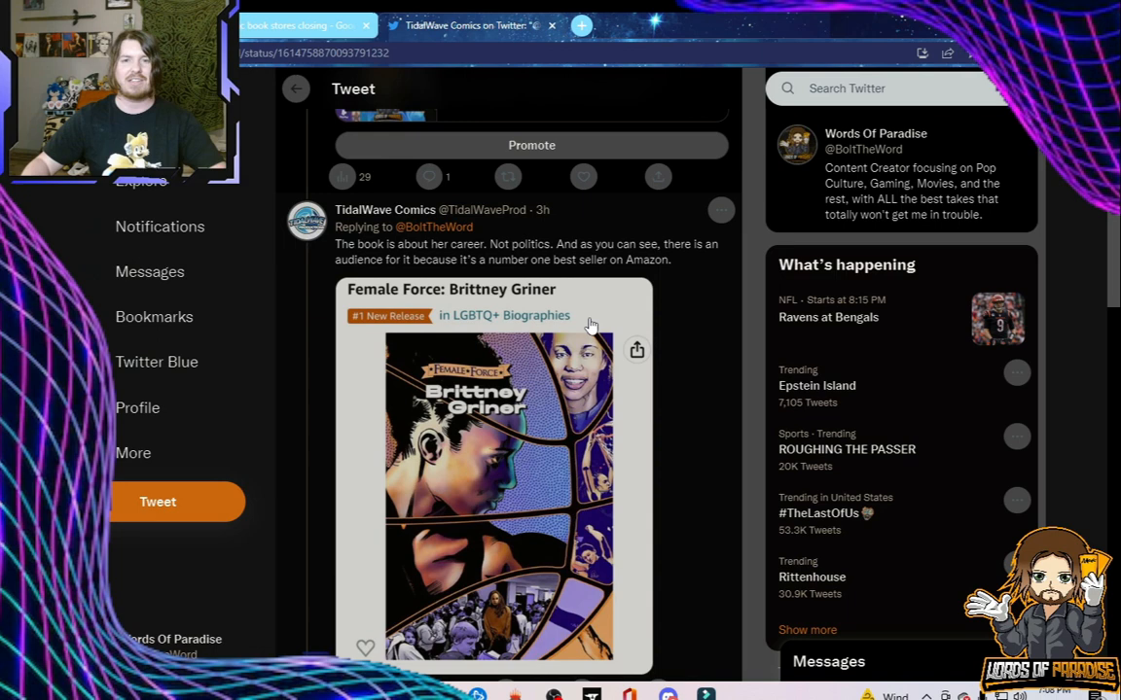
mouse_move(557, 348)
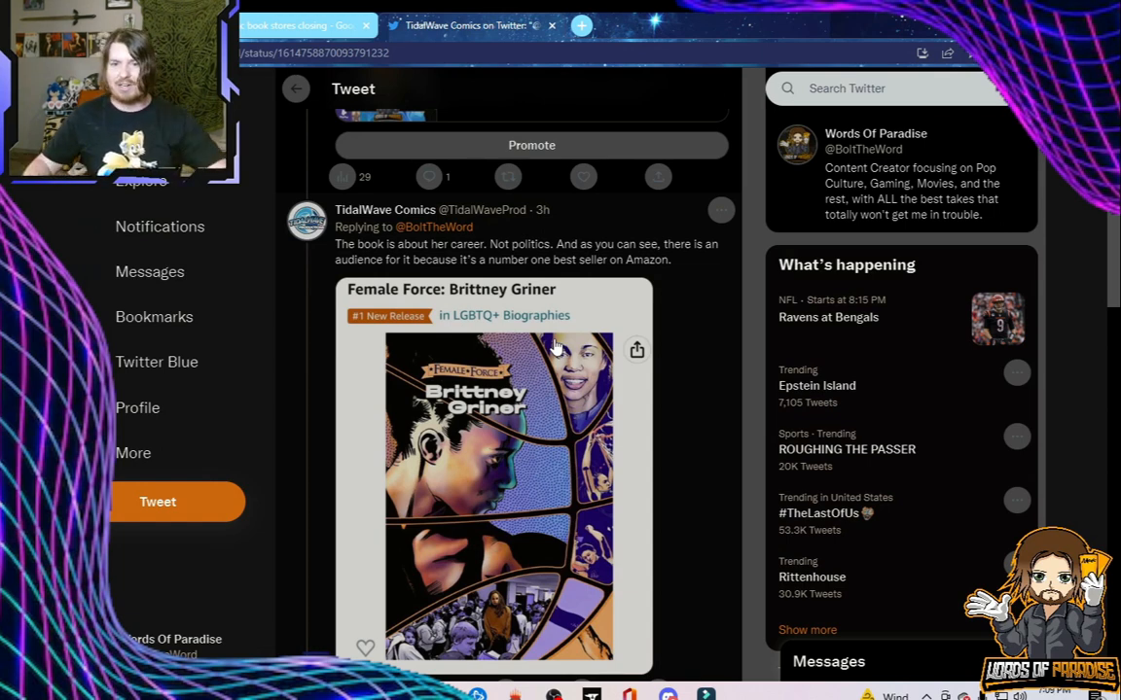
scroll(down, 3)
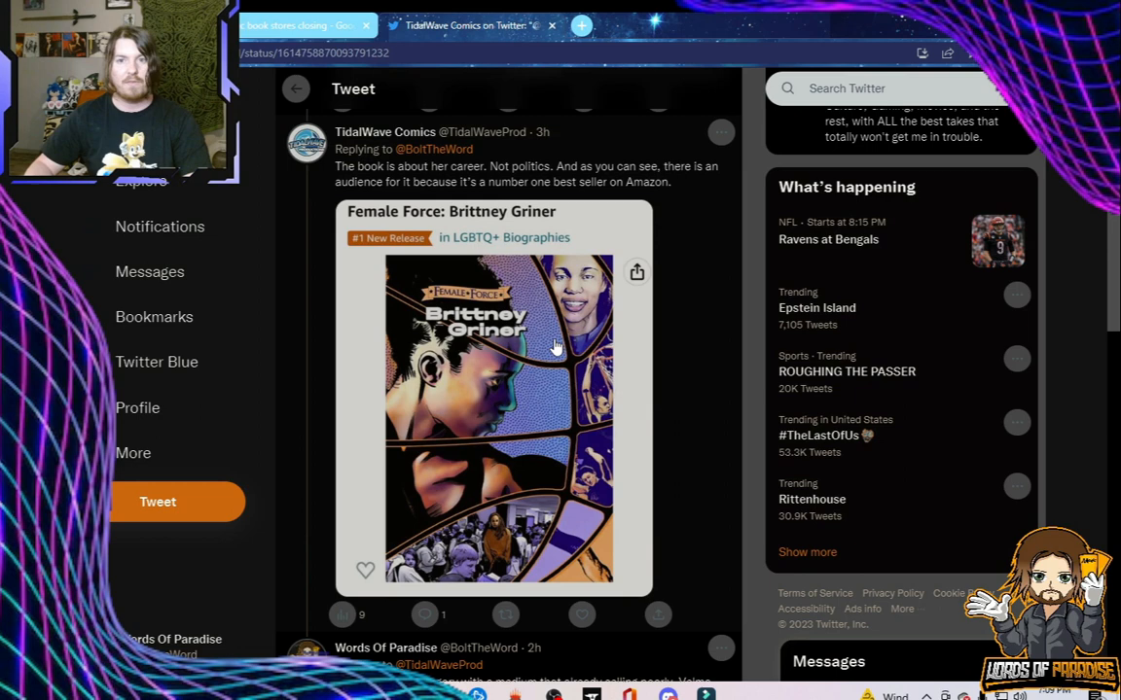
scroll(down, 3)
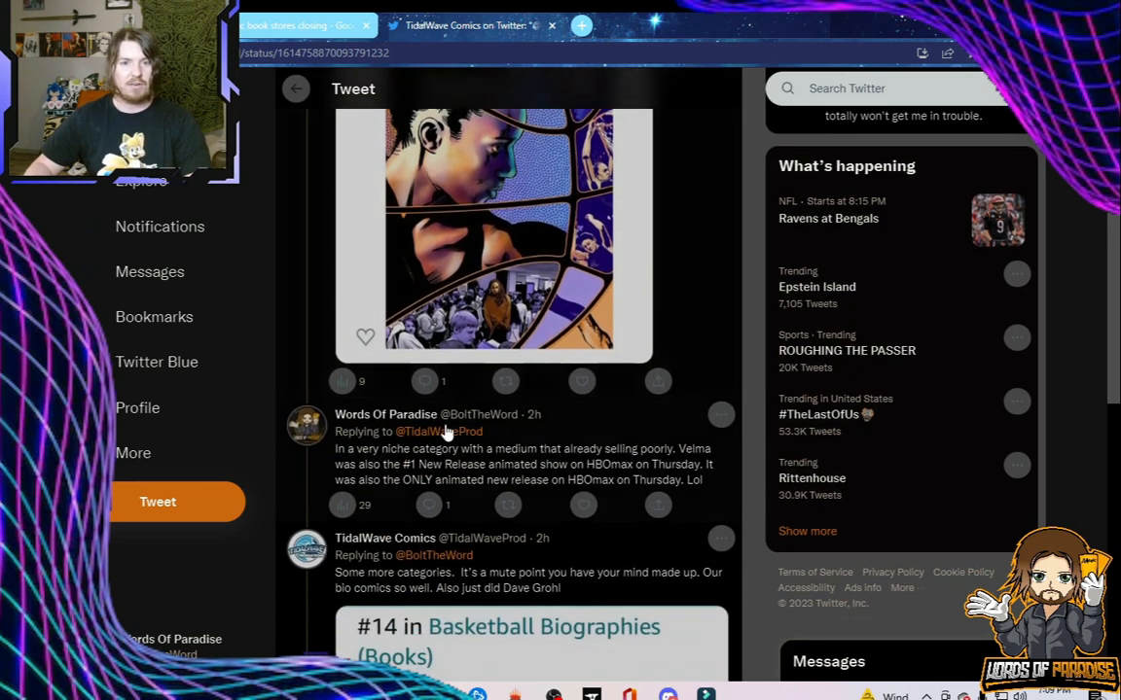
mouse_move(523, 458)
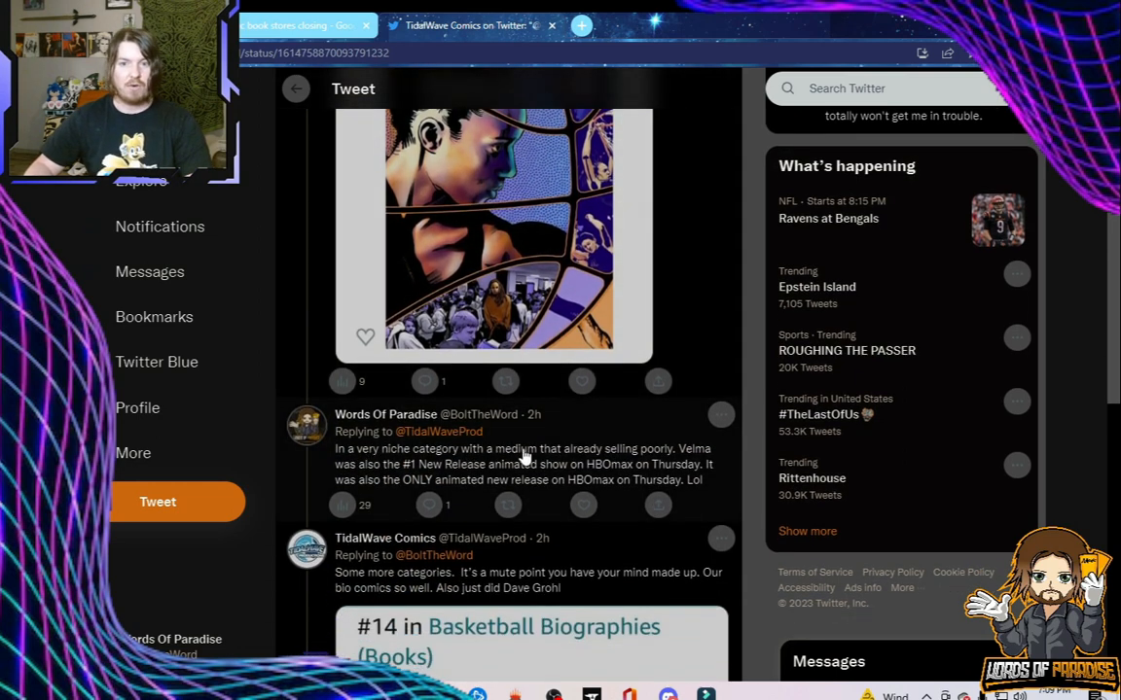
mouse_move(409, 486)
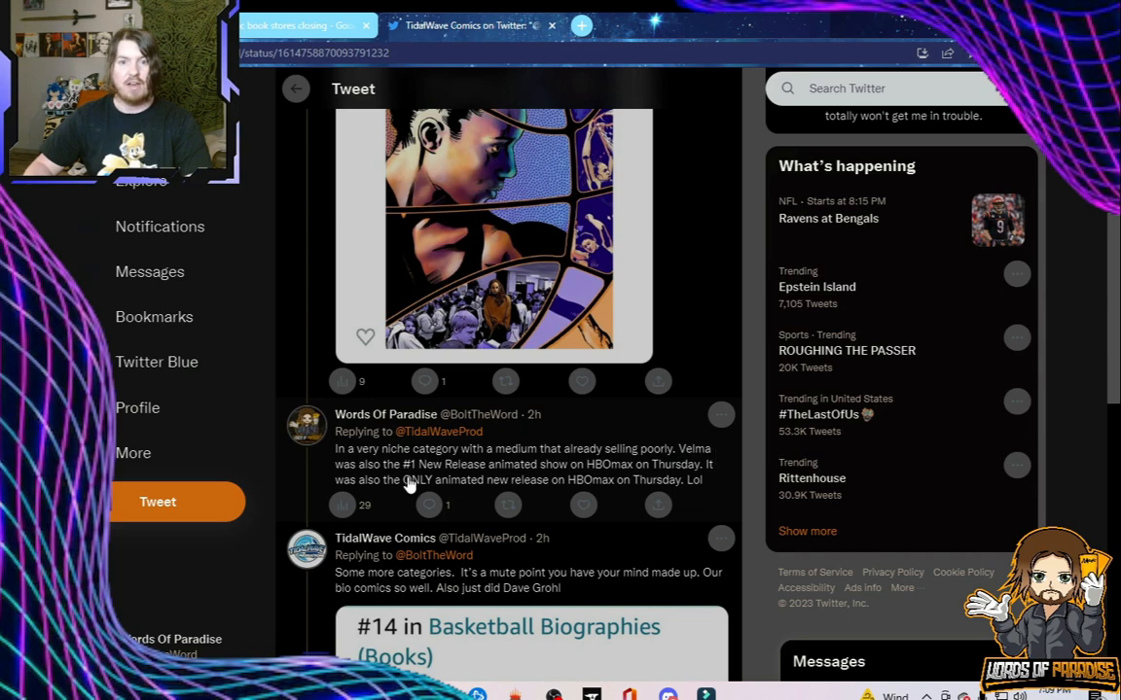
mouse_move(513, 479)
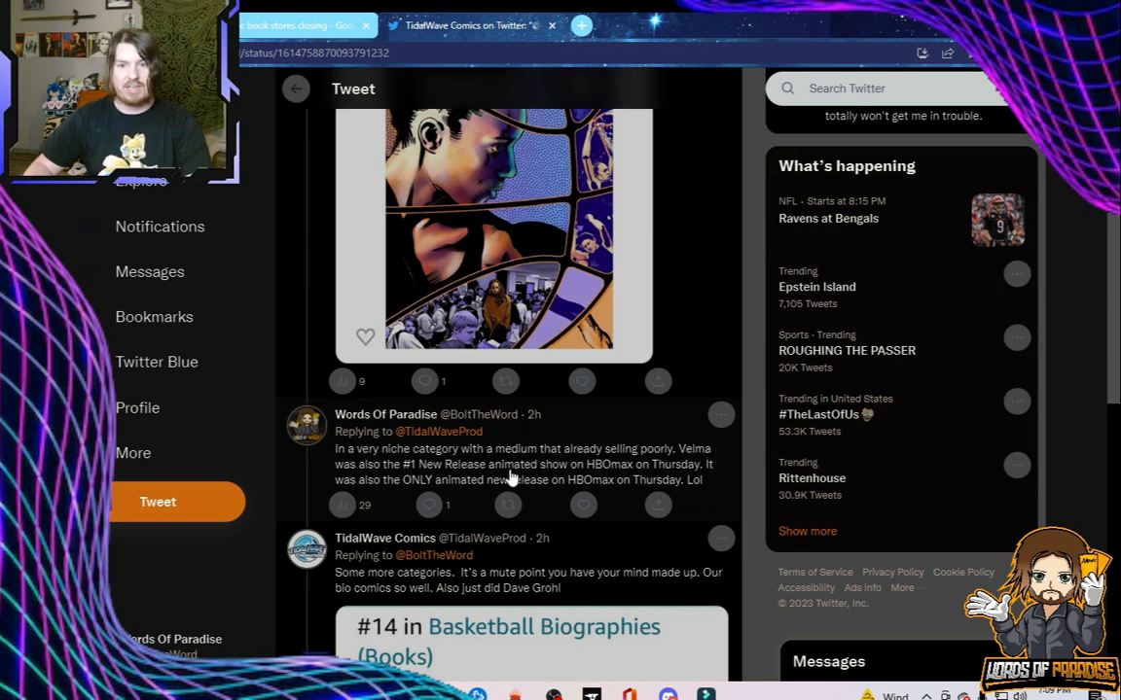
mouse_move(681, 475)
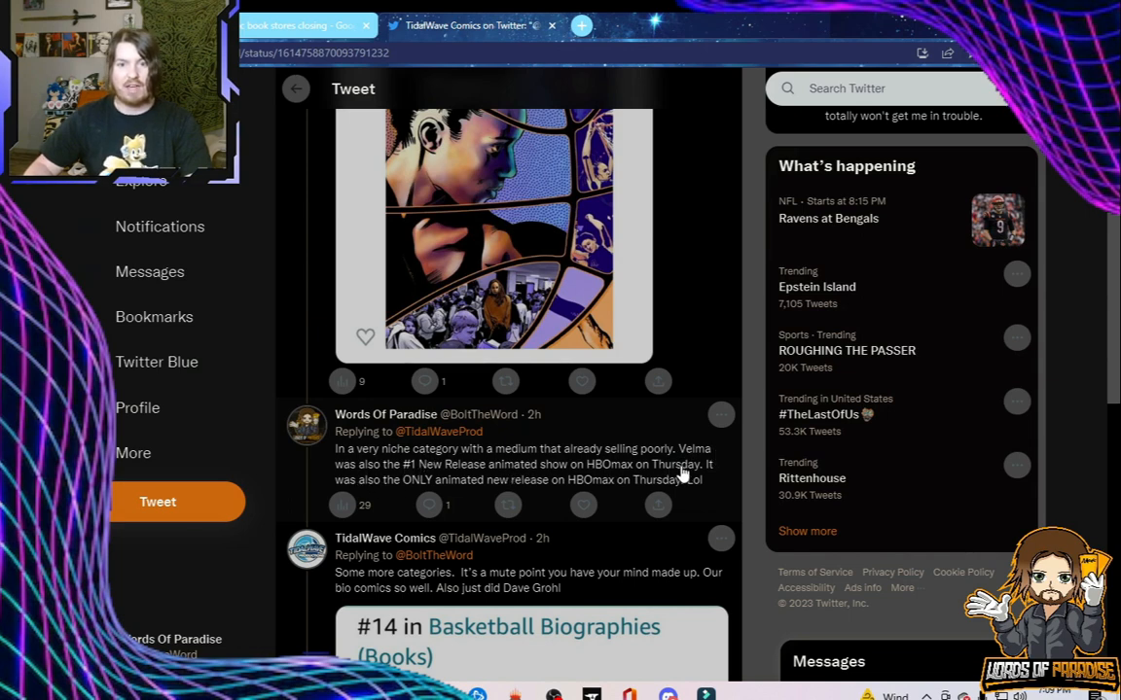
mouse_move(516, 496)
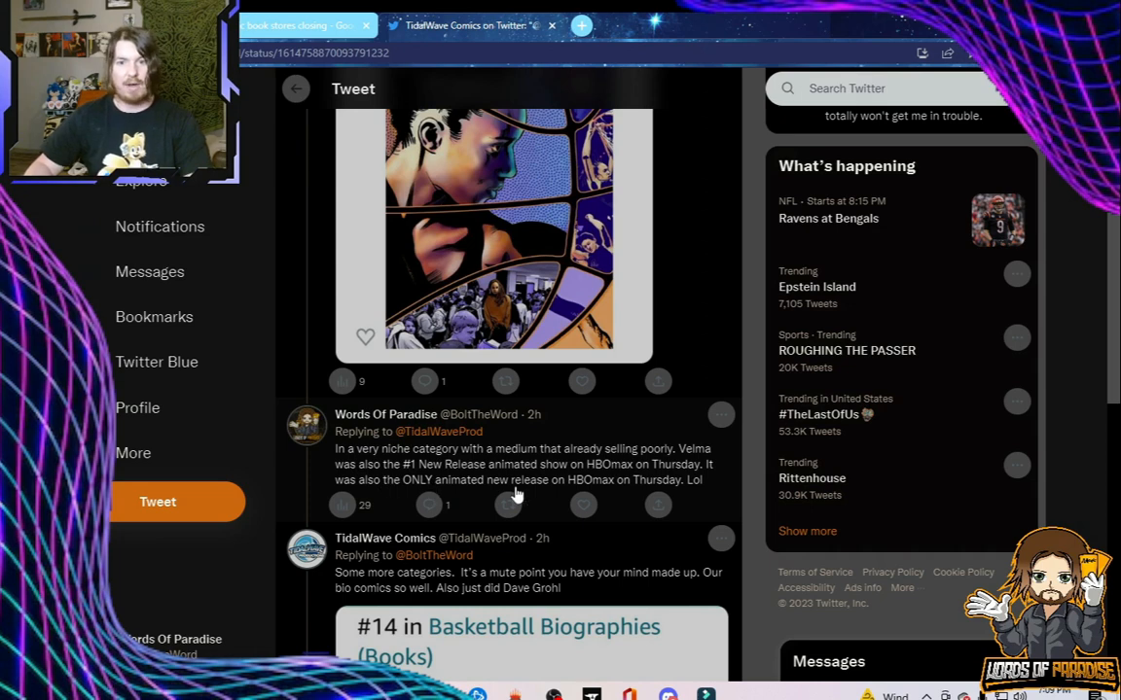
mouse_move(693, 495)
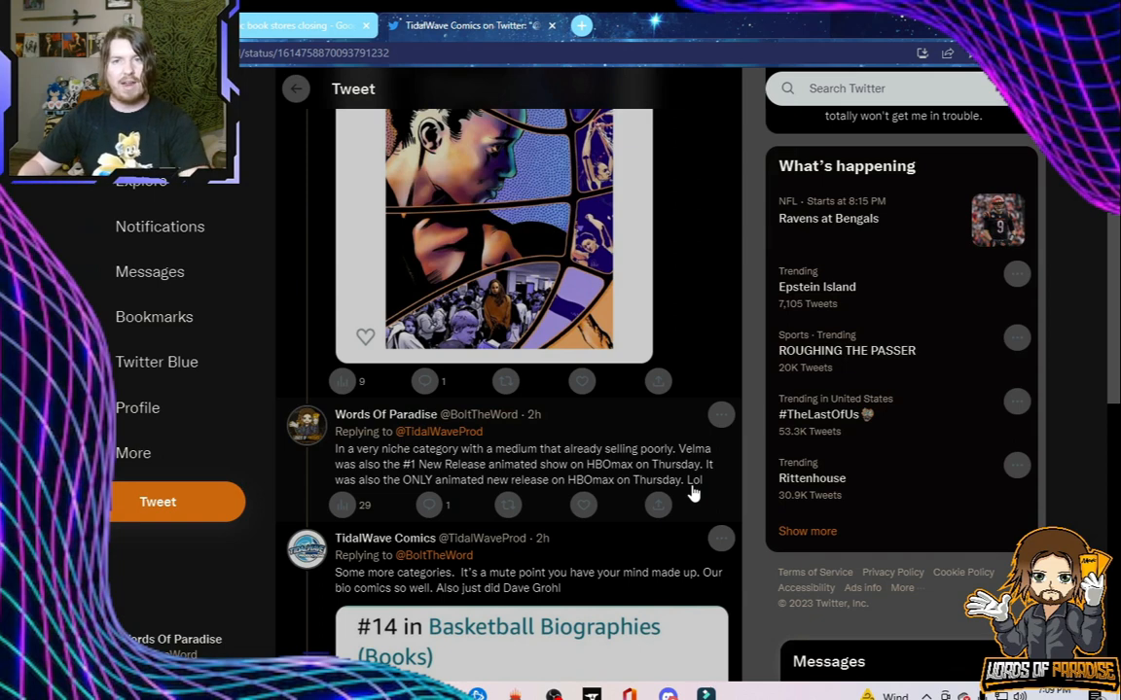
scroll(down, 3)
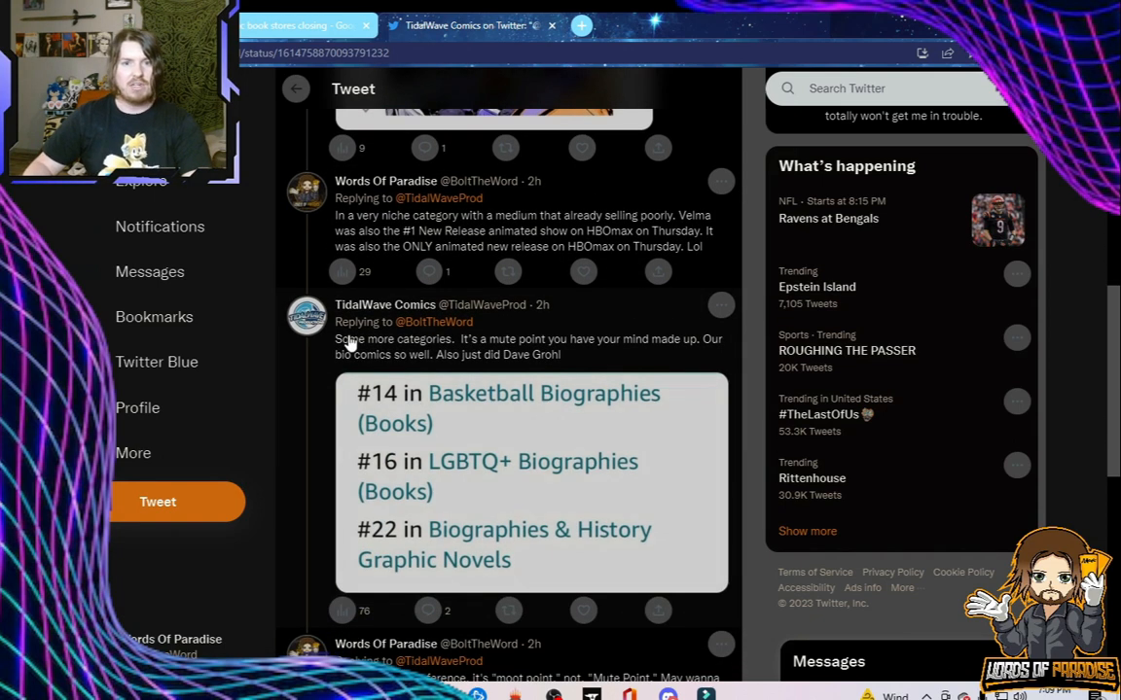
mouse_move(559, 360)
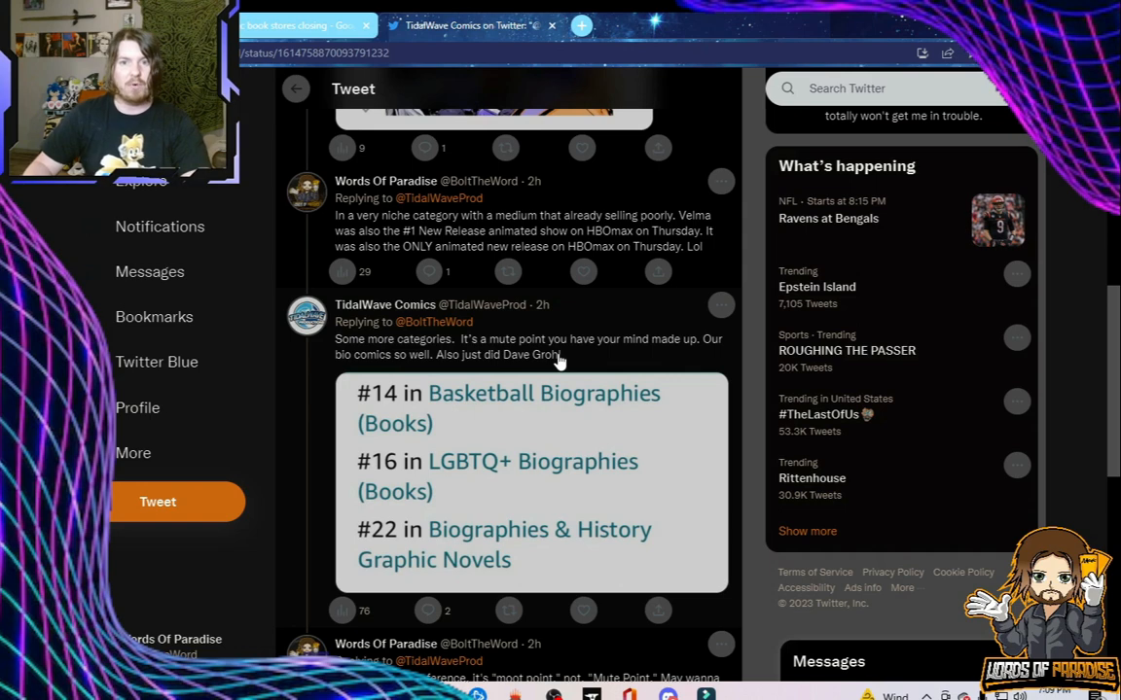
mouse_move(358, 364)
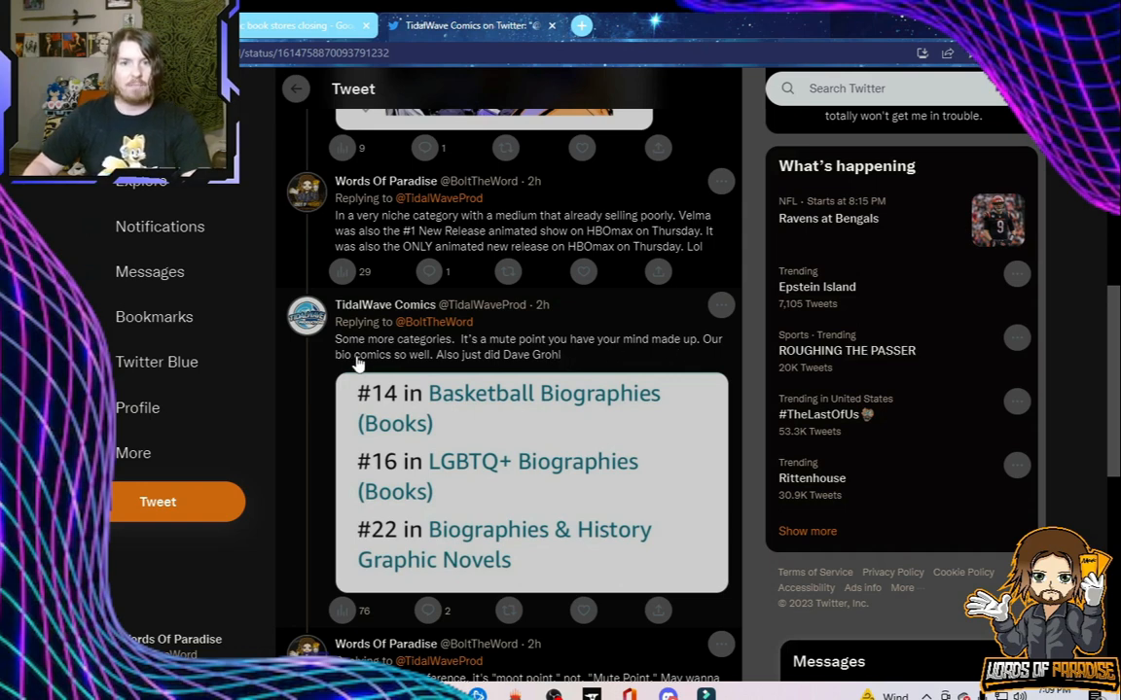
mouse_move(394, 362)
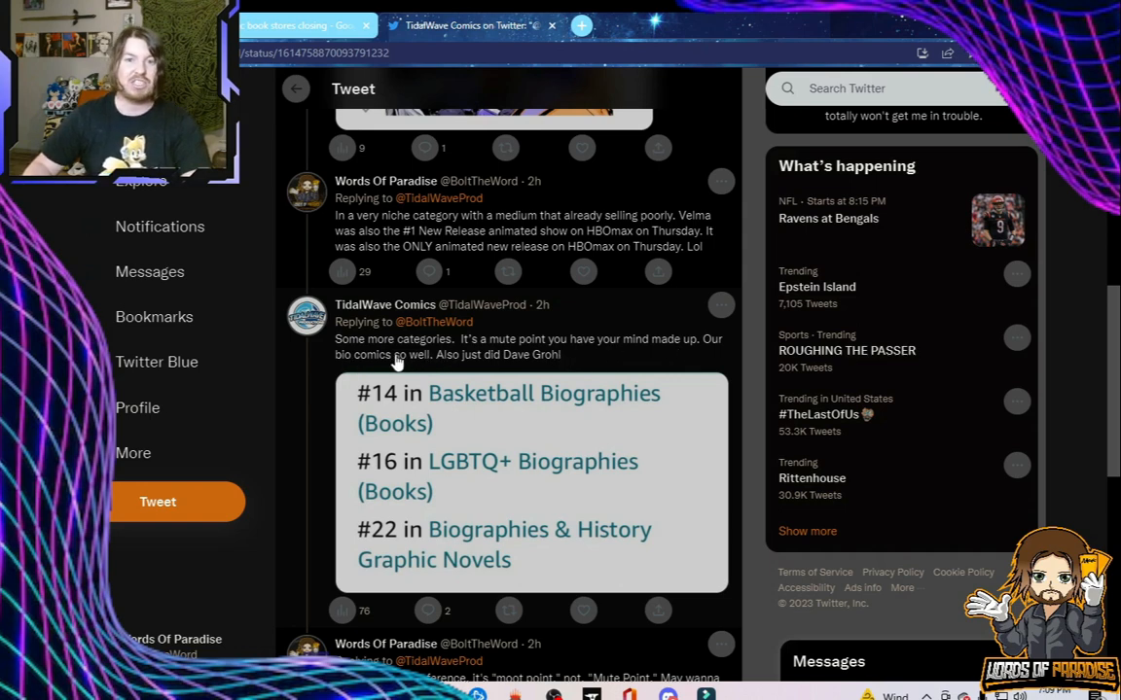
mouse_move(506, 367)
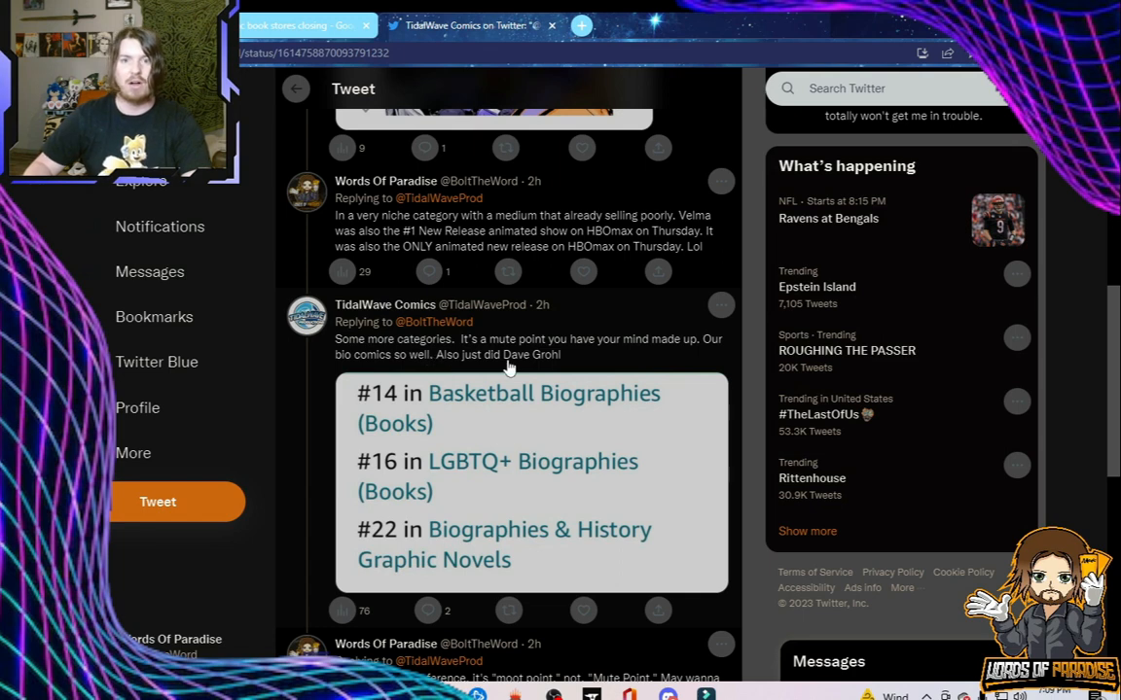
mouse_move(370, 409)
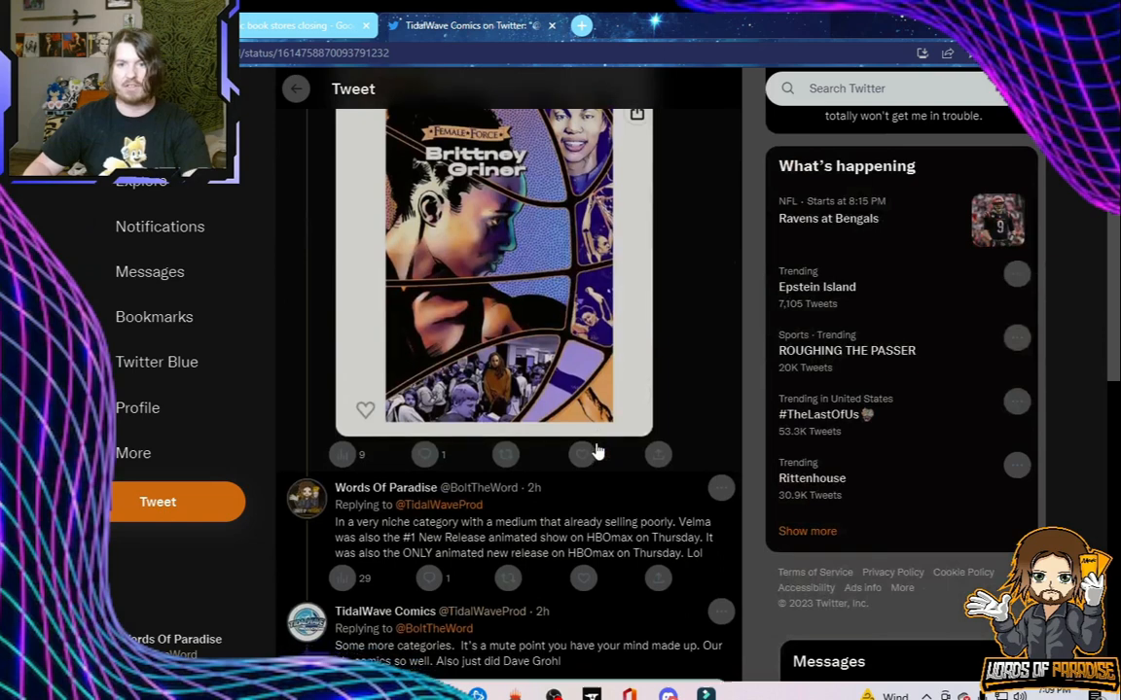
scroll(down, 3)
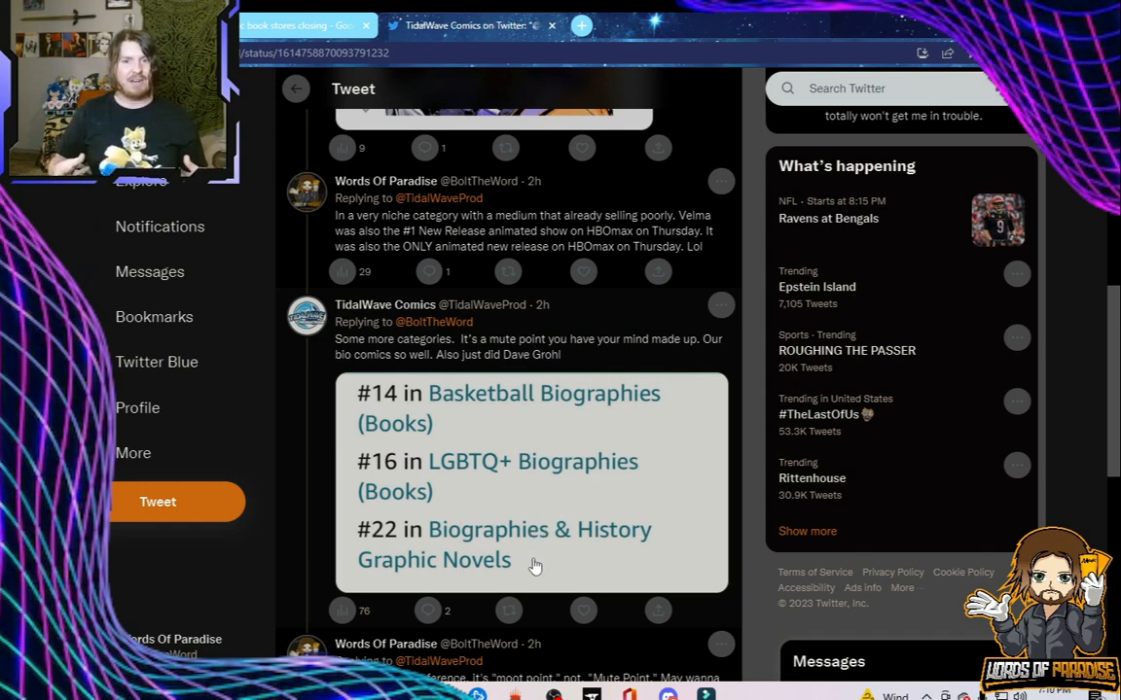
mouse_move(419, 534)
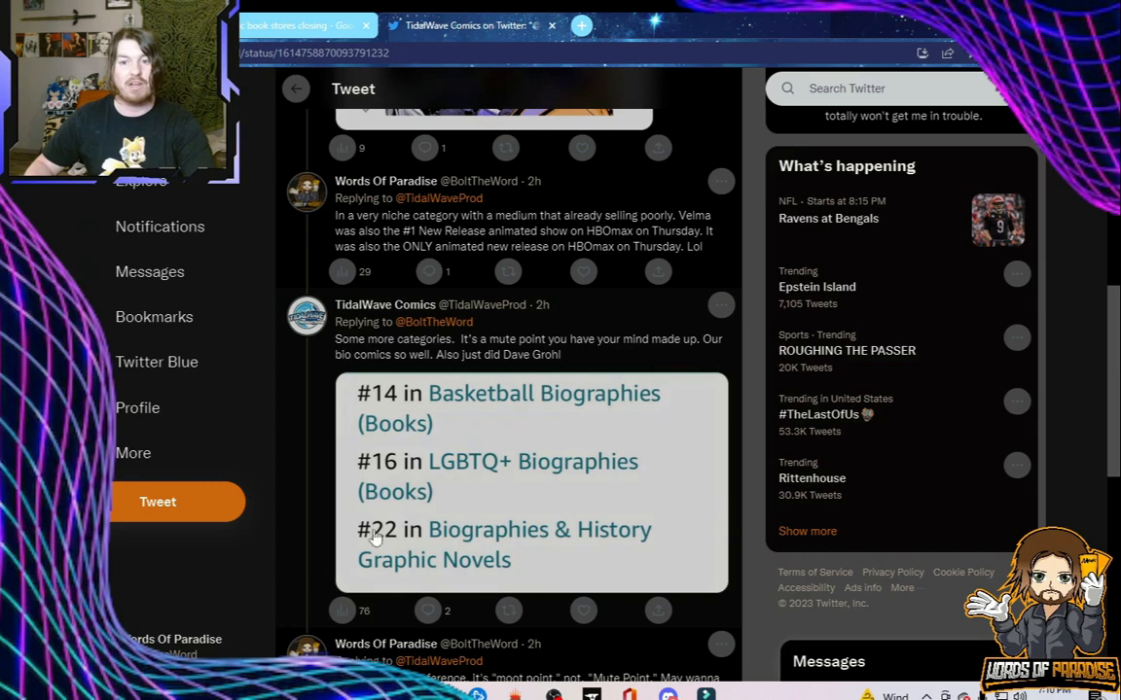
mouse_move(540, 556)
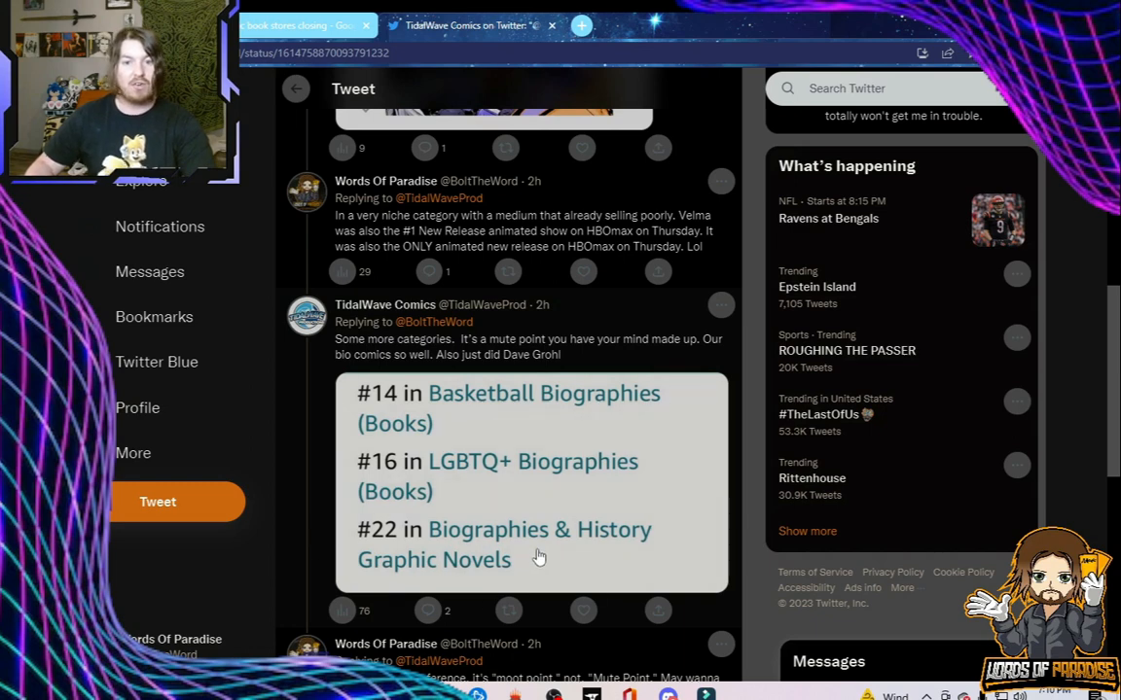
mouse_move(407, 540)
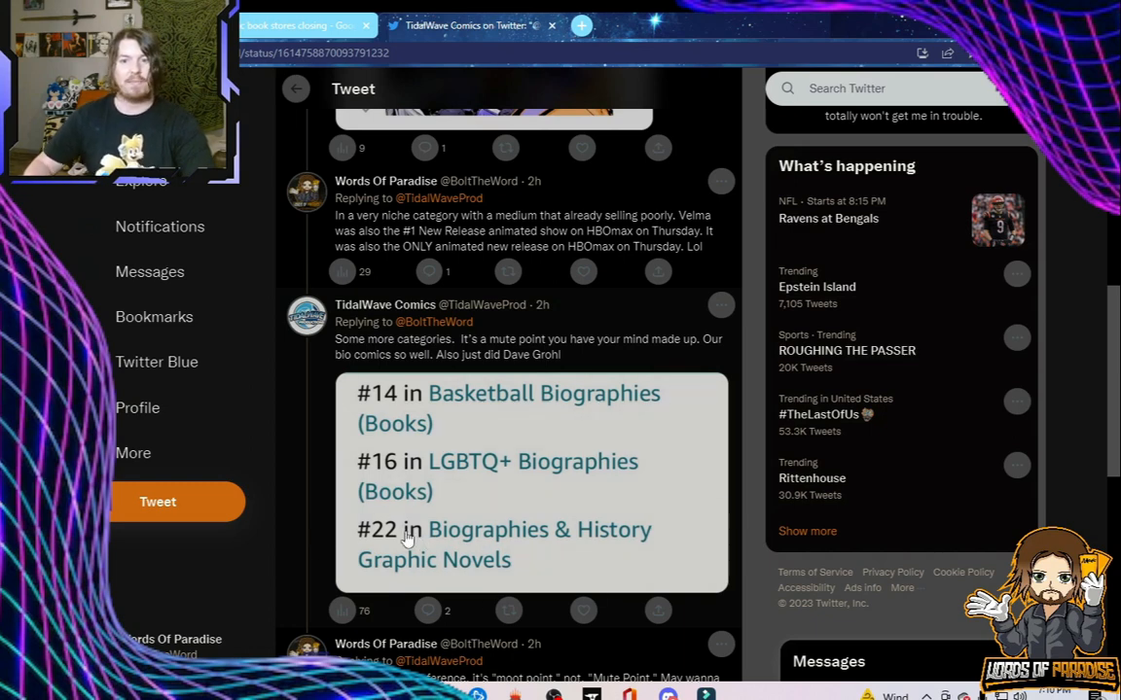
mouse_move(543, 543)
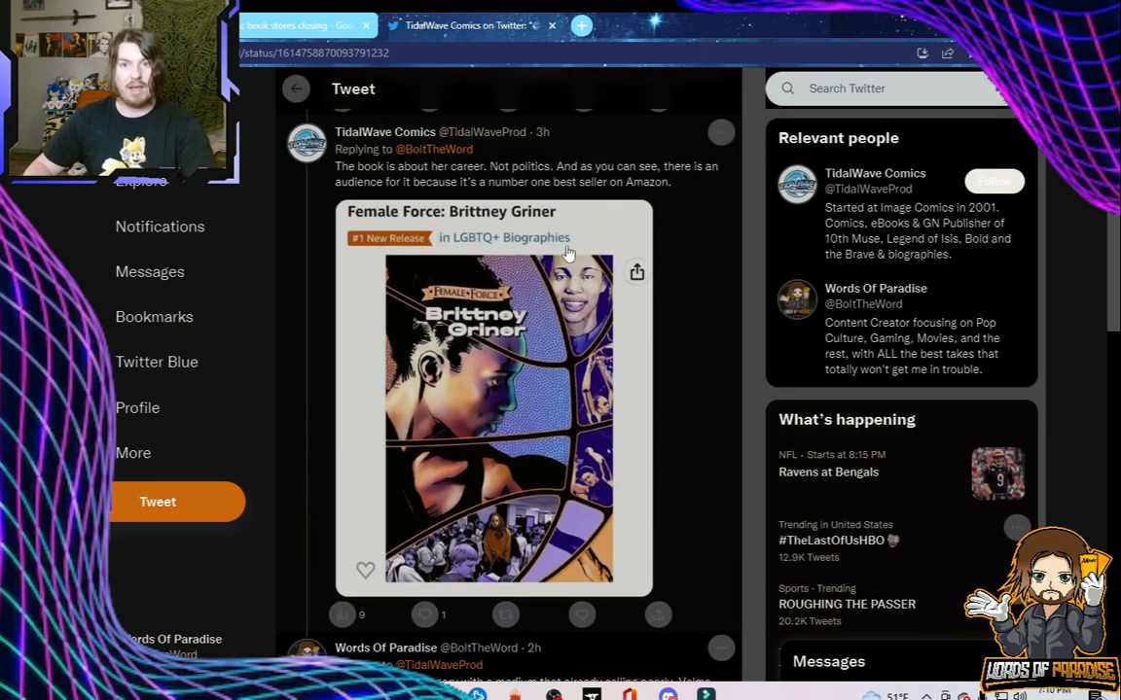
scroll(down, 3)
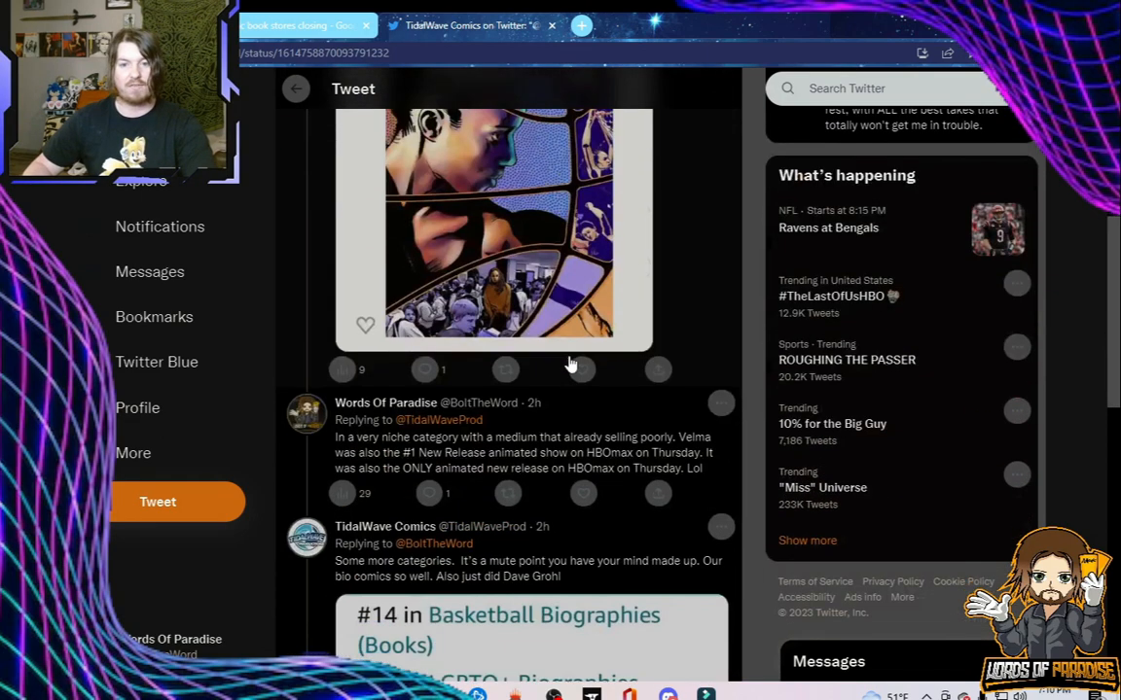
scroll(down, 3)
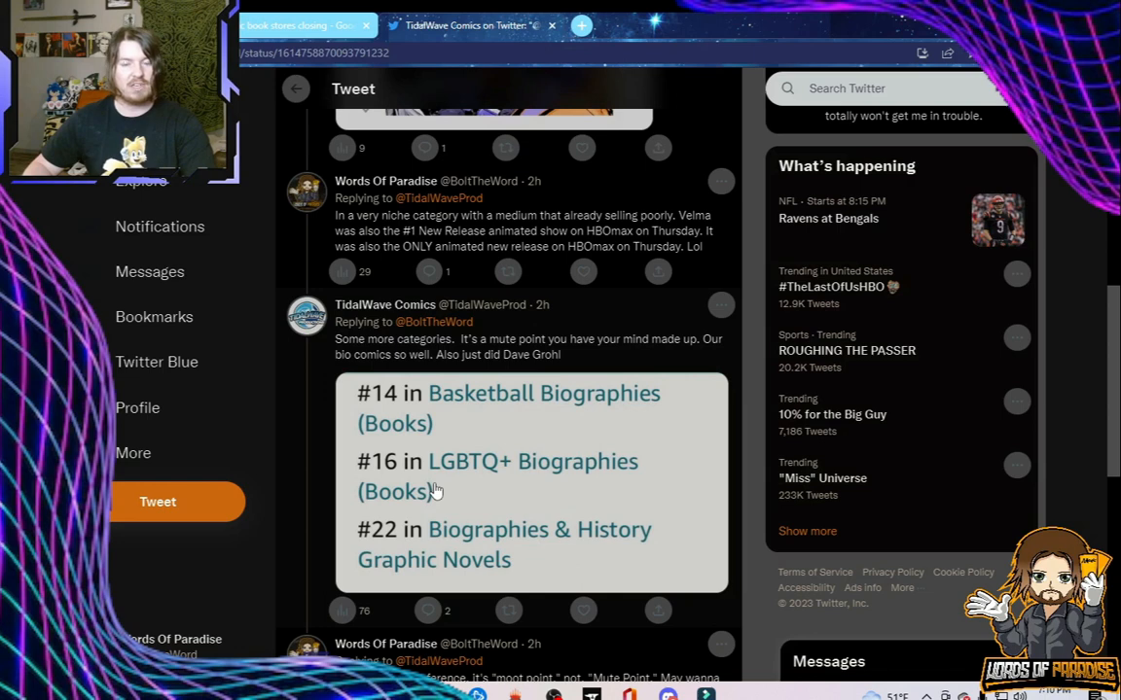
mouse_move(401, 407)
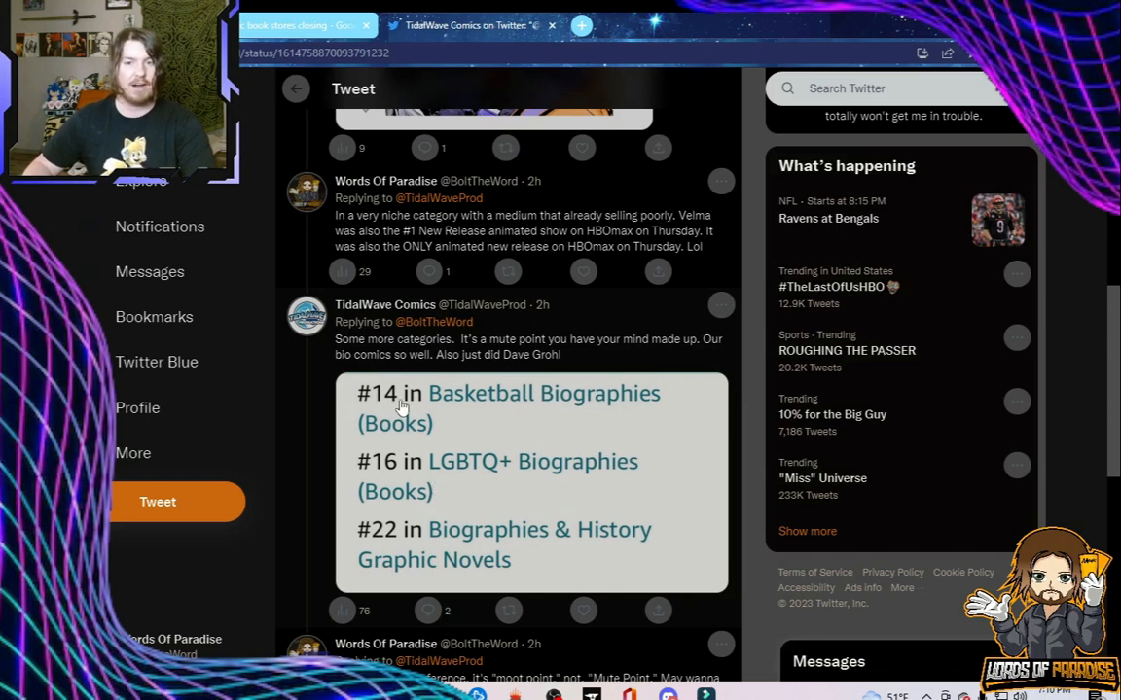
mouse_move(396, 382)
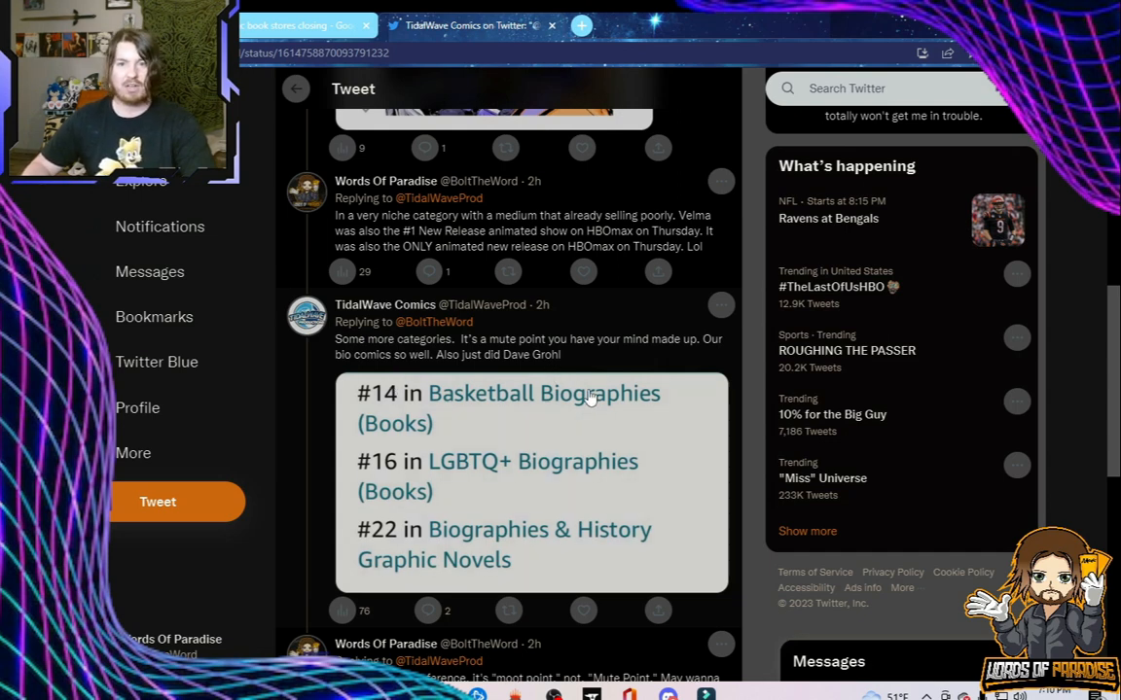
mouse_move(540, 407)
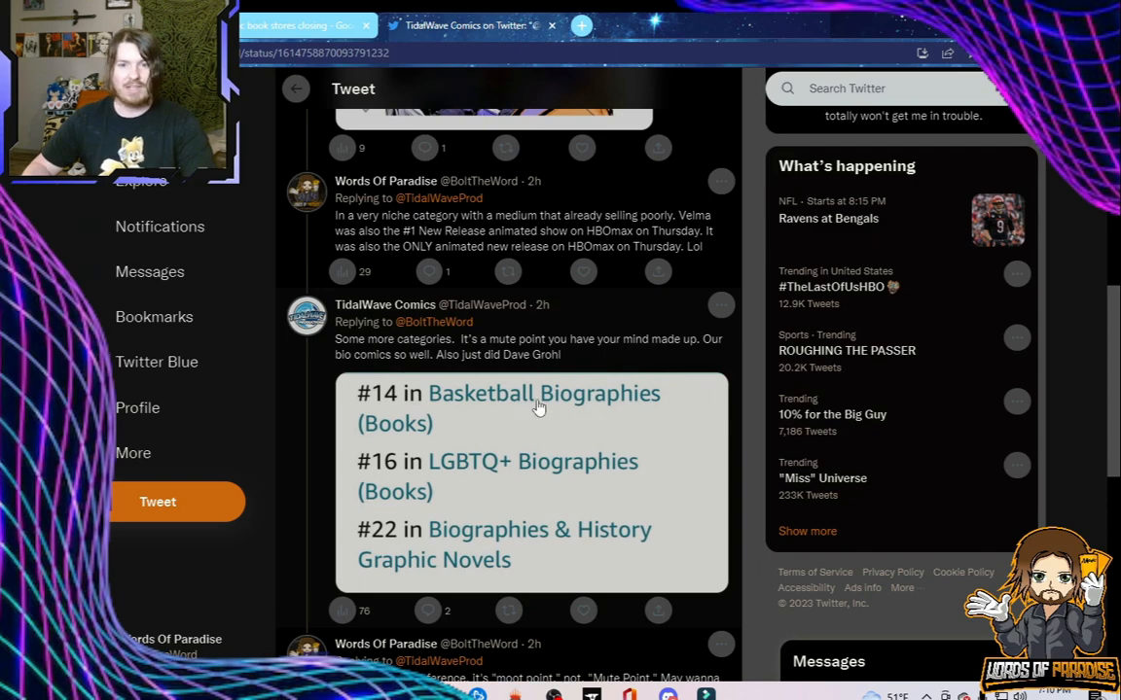
Scroll the thread down to the copy editors exchange and the Female Force reply.
scroll(down, 3)
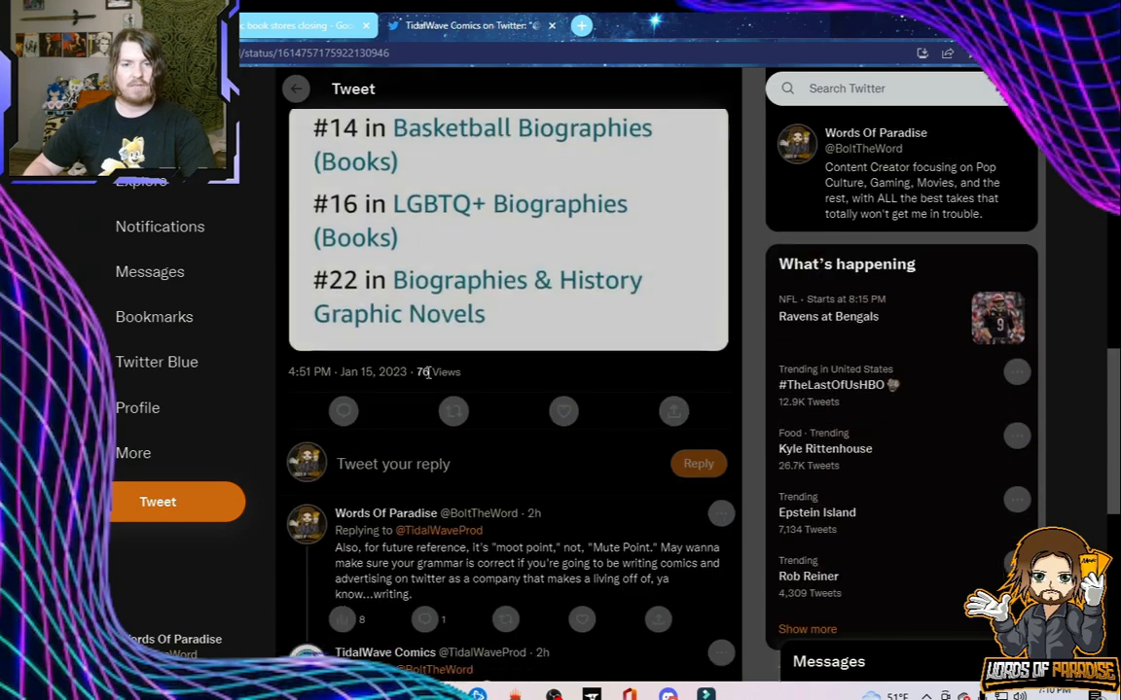
scroll(down, 3)
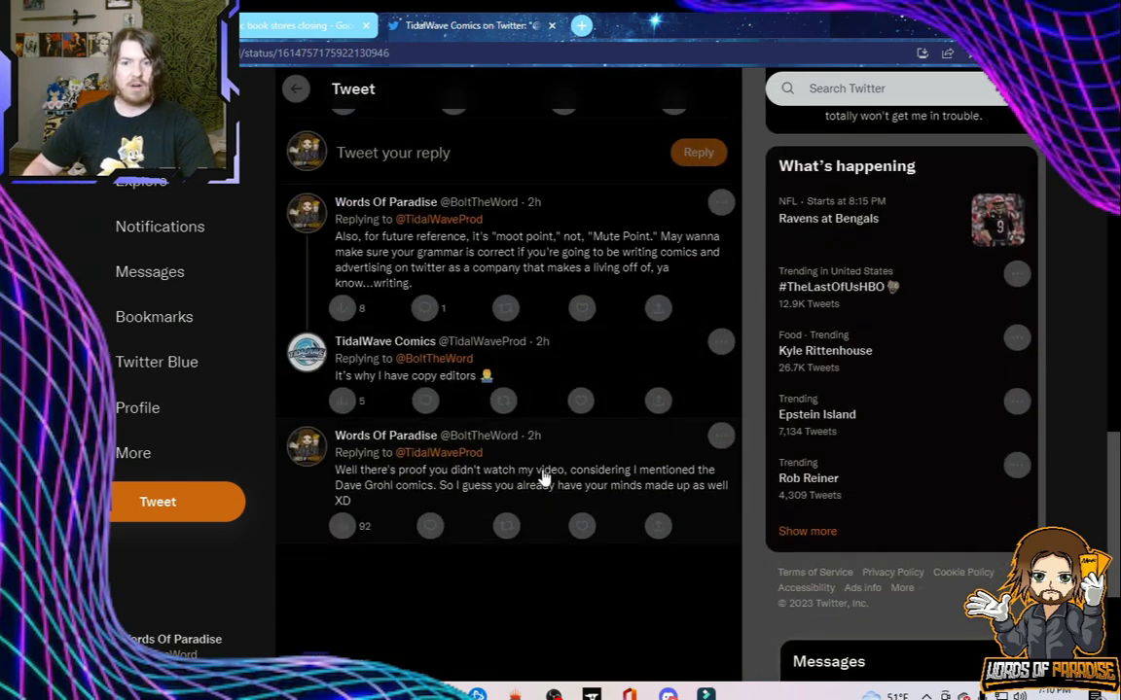
mouse_move(409, 494)
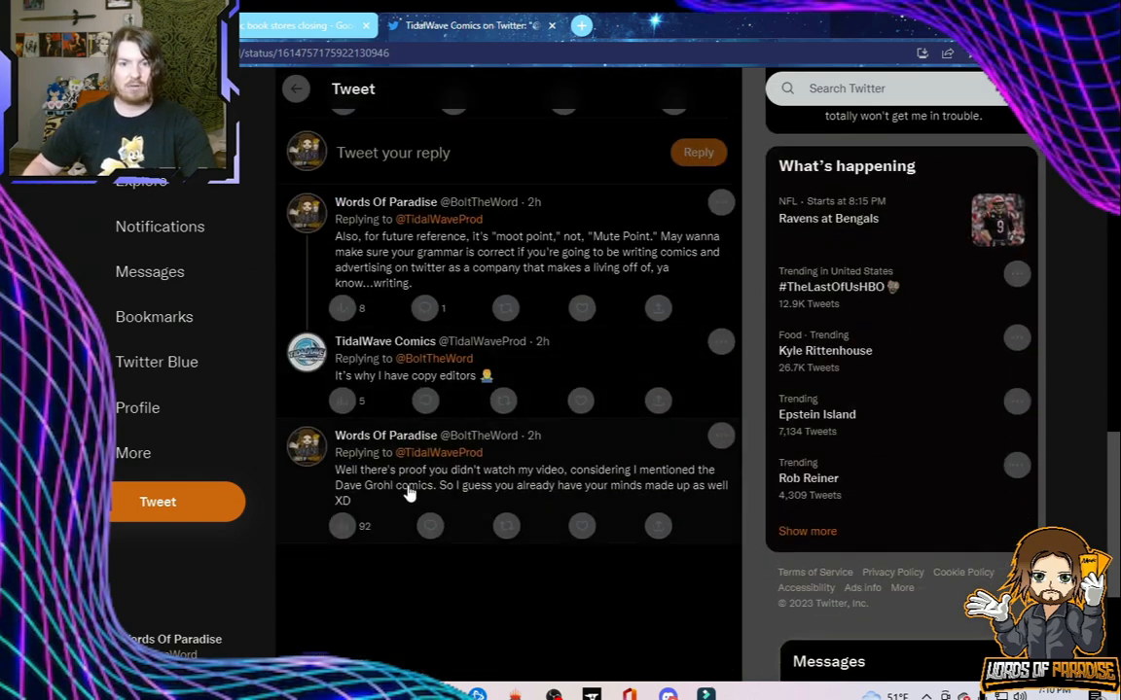
mouse_move(484, 499)
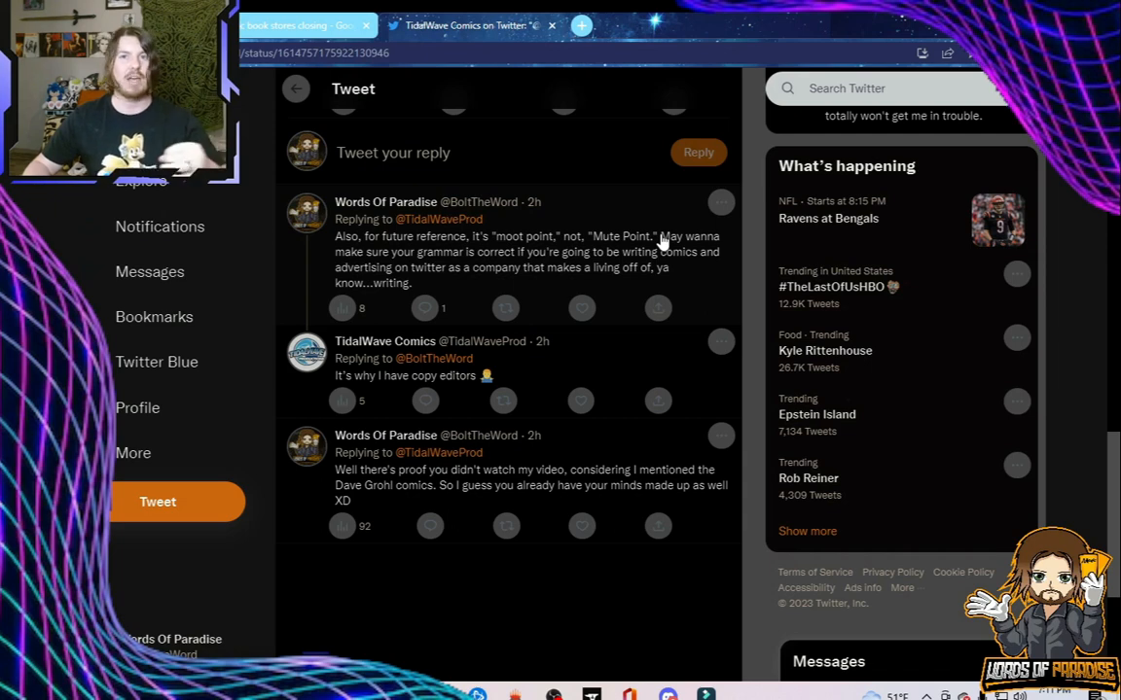
mouse_move(389, 270)
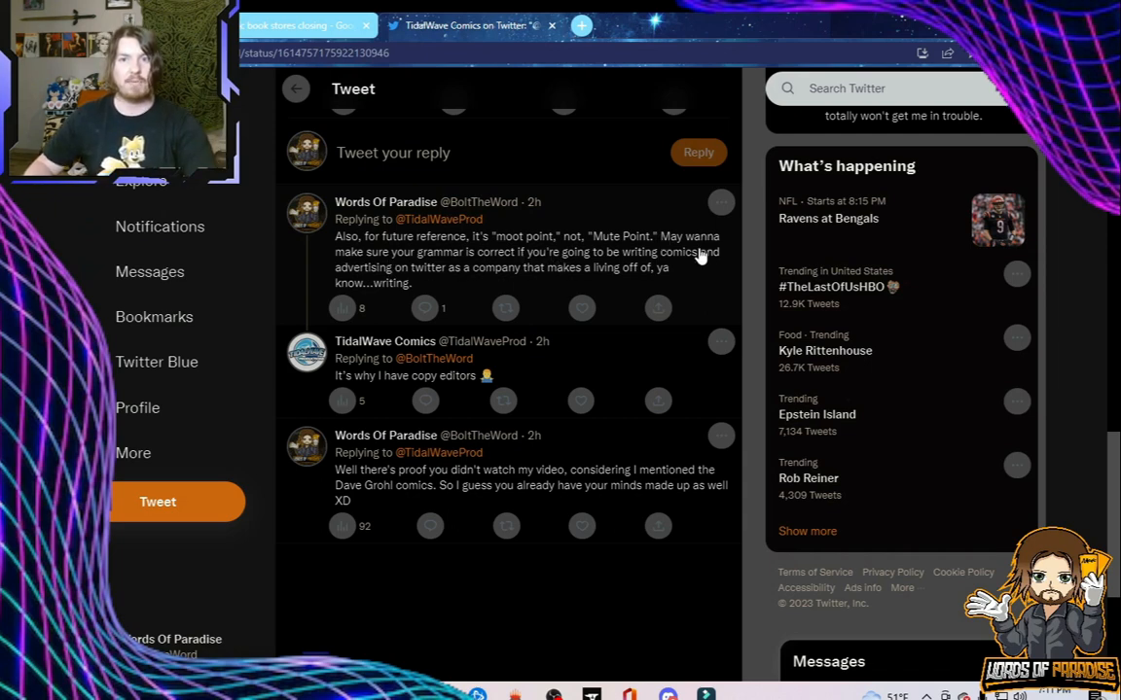
mouse_move(516, 278)
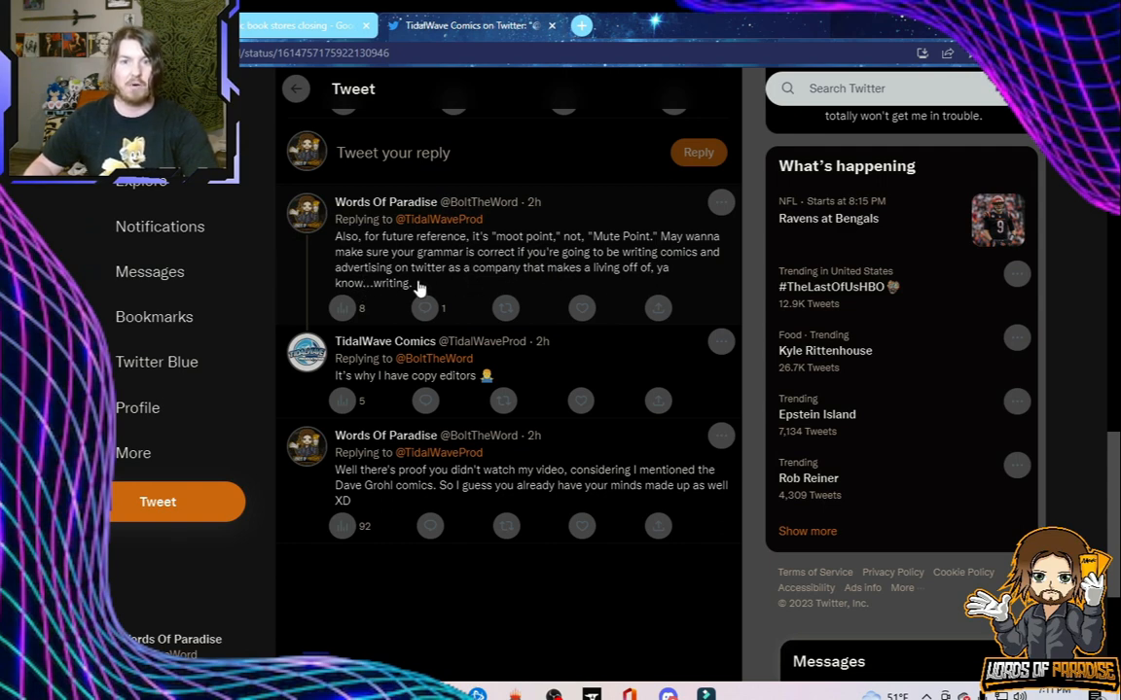
mouse_move(459, 288)
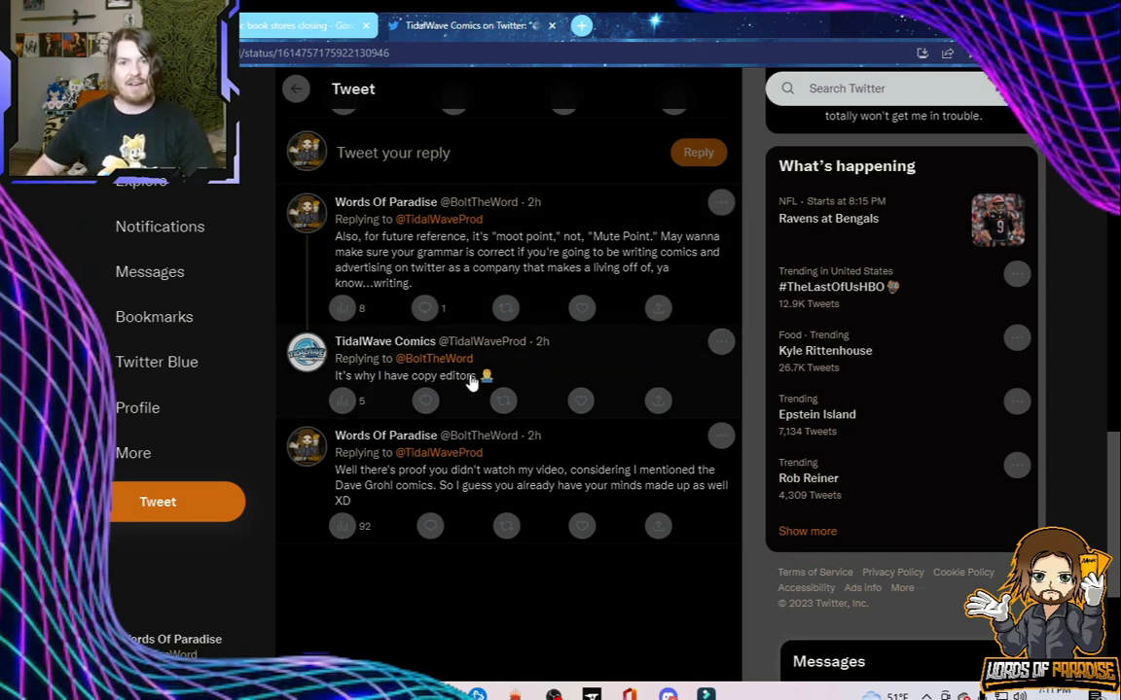
mouse_move(340, 384)
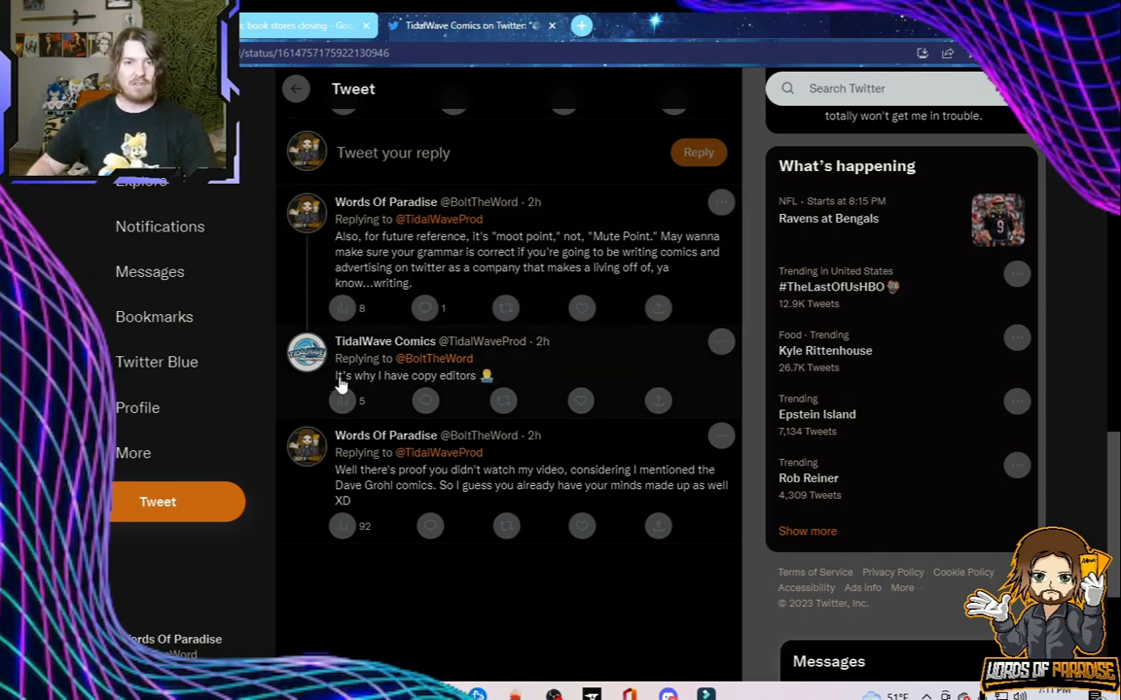
mouse_move(476, 383)
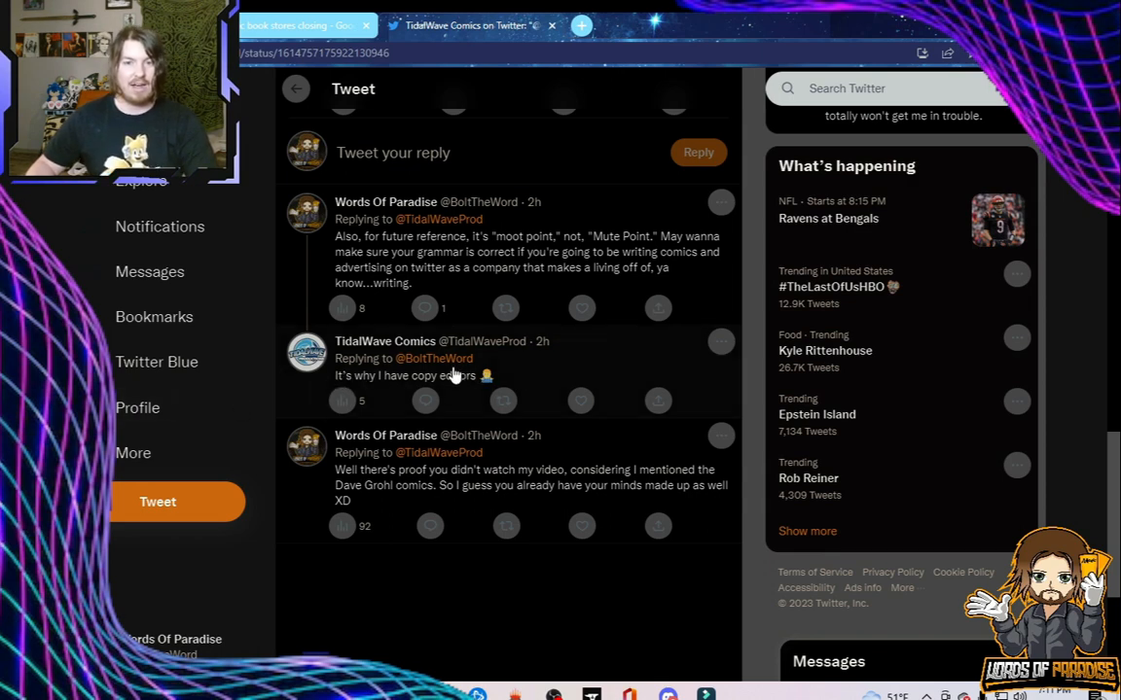
mouse_move(530, 379)
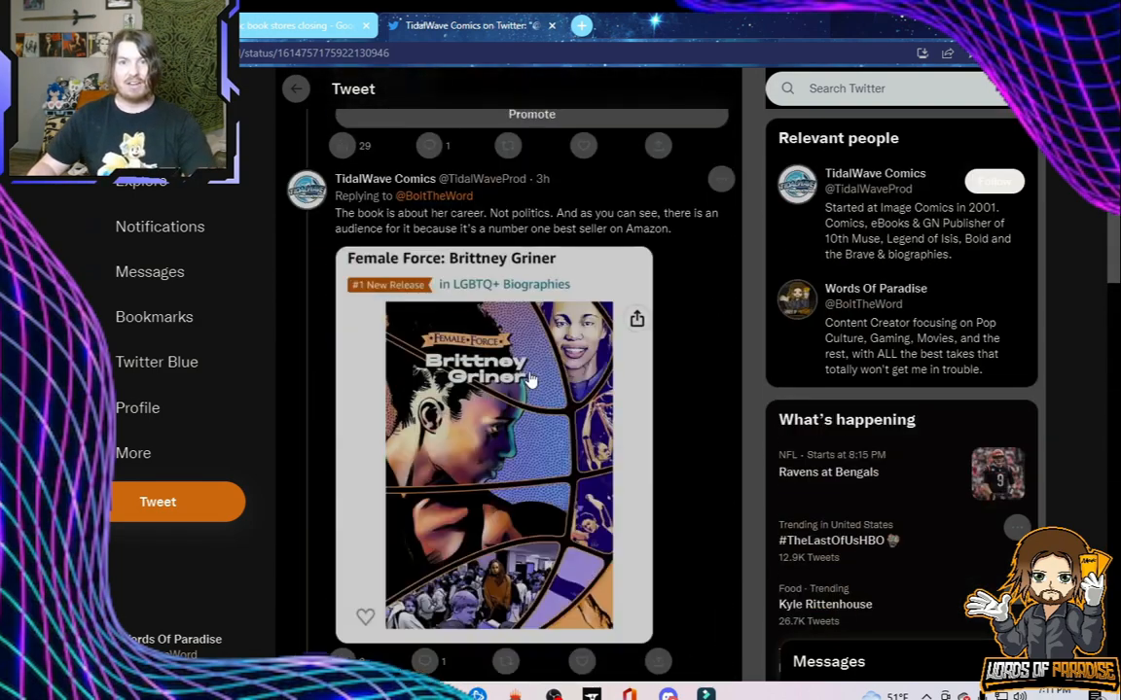
scroll(down, 3)
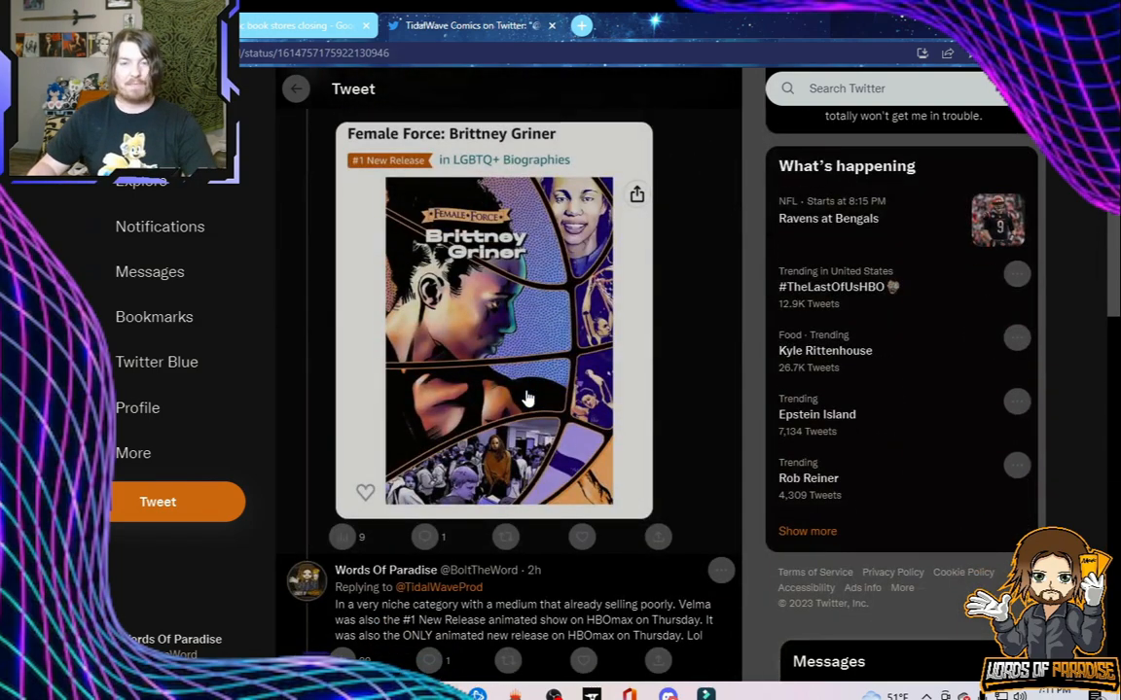
scroll(down, 3)
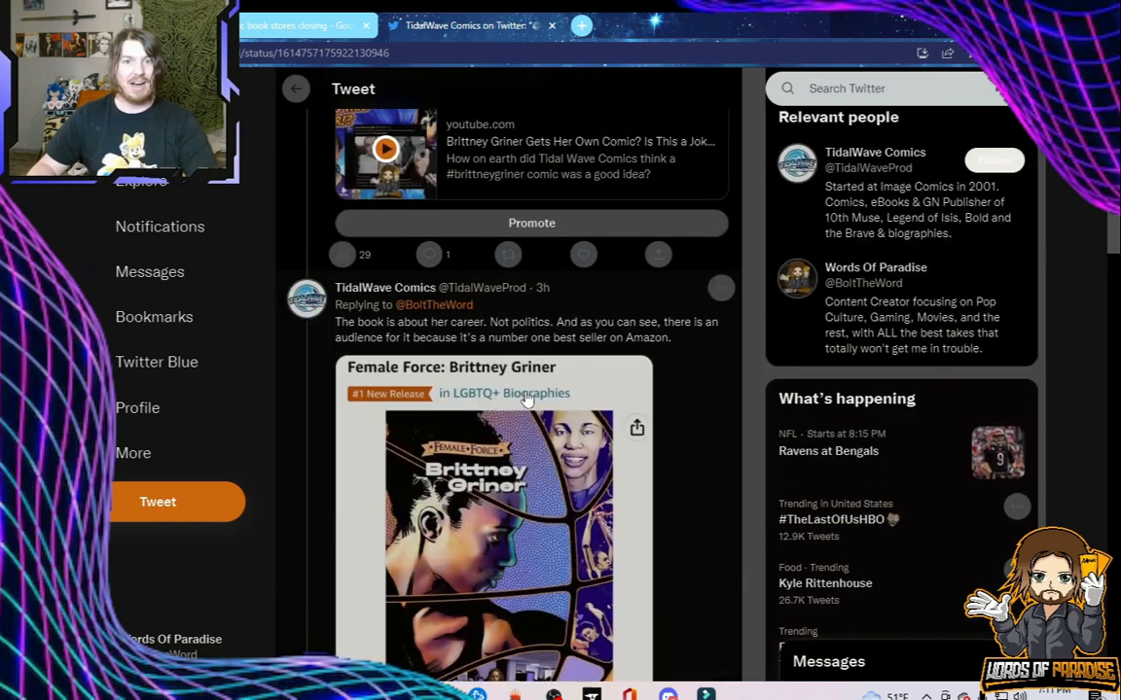